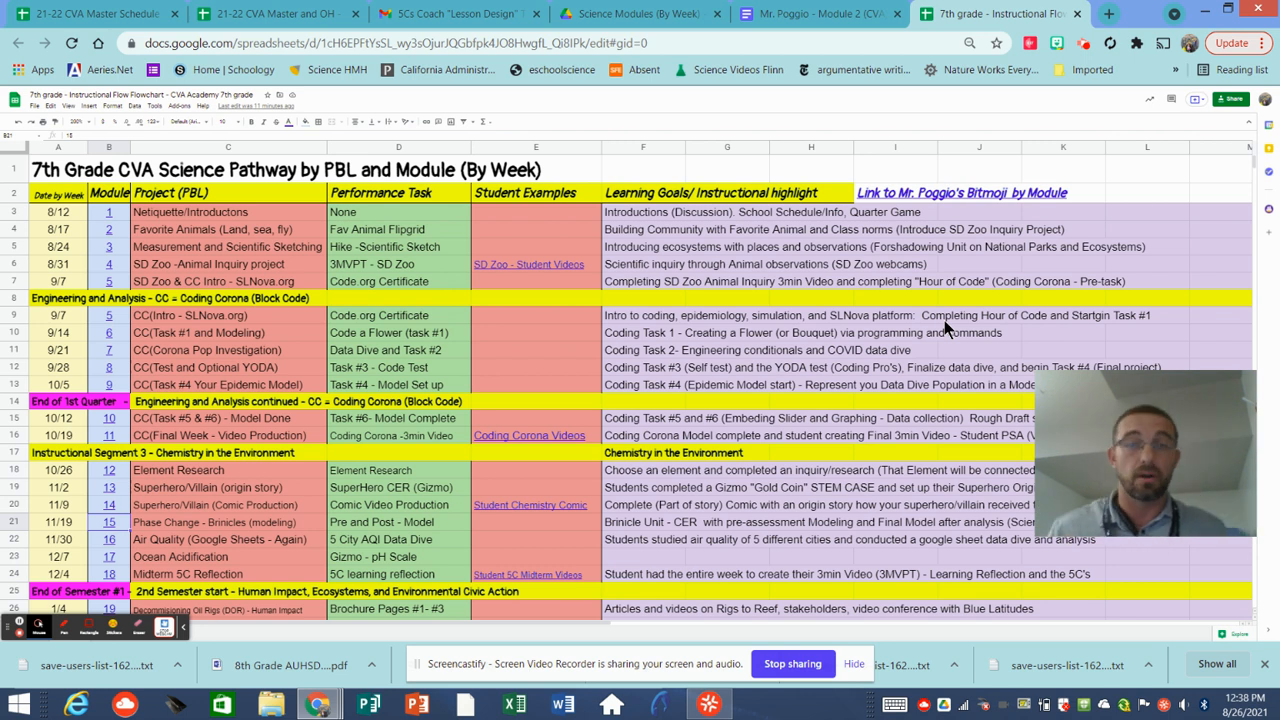
{"action": "mouse_move", "coordinate": [688, 388]}
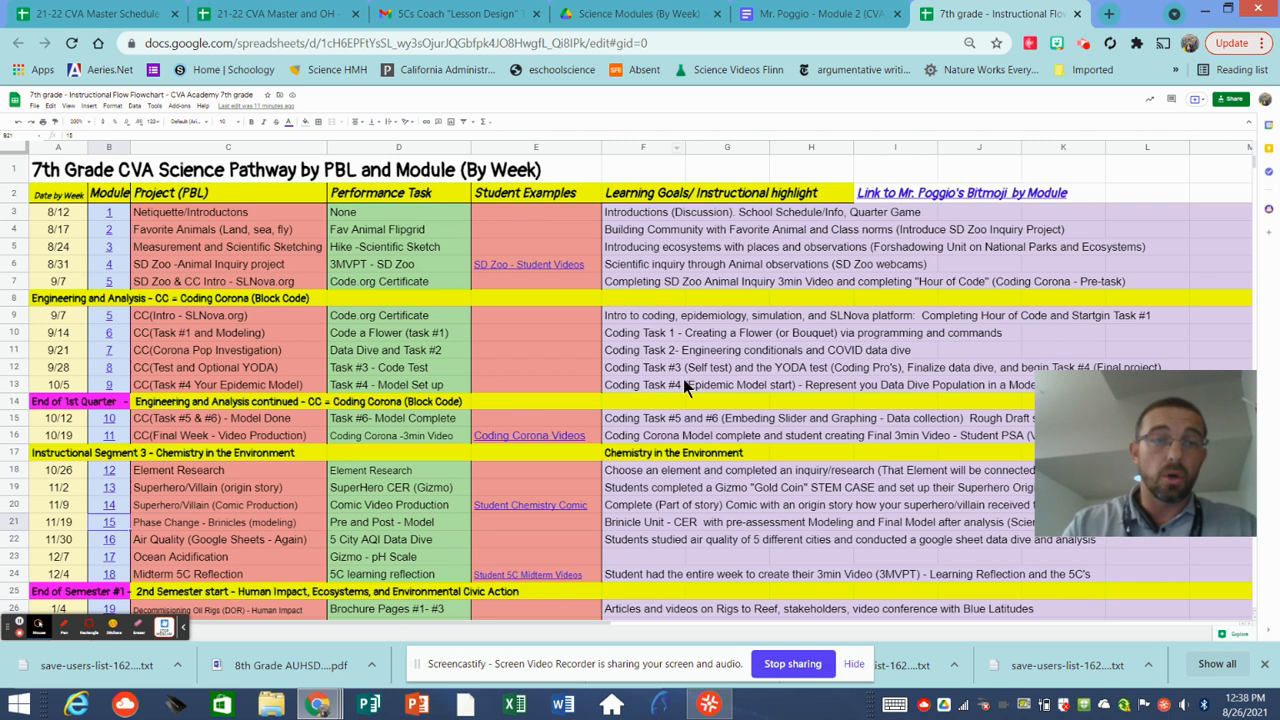
{"action": "mouse_move", "coordinate": [590, 358]}
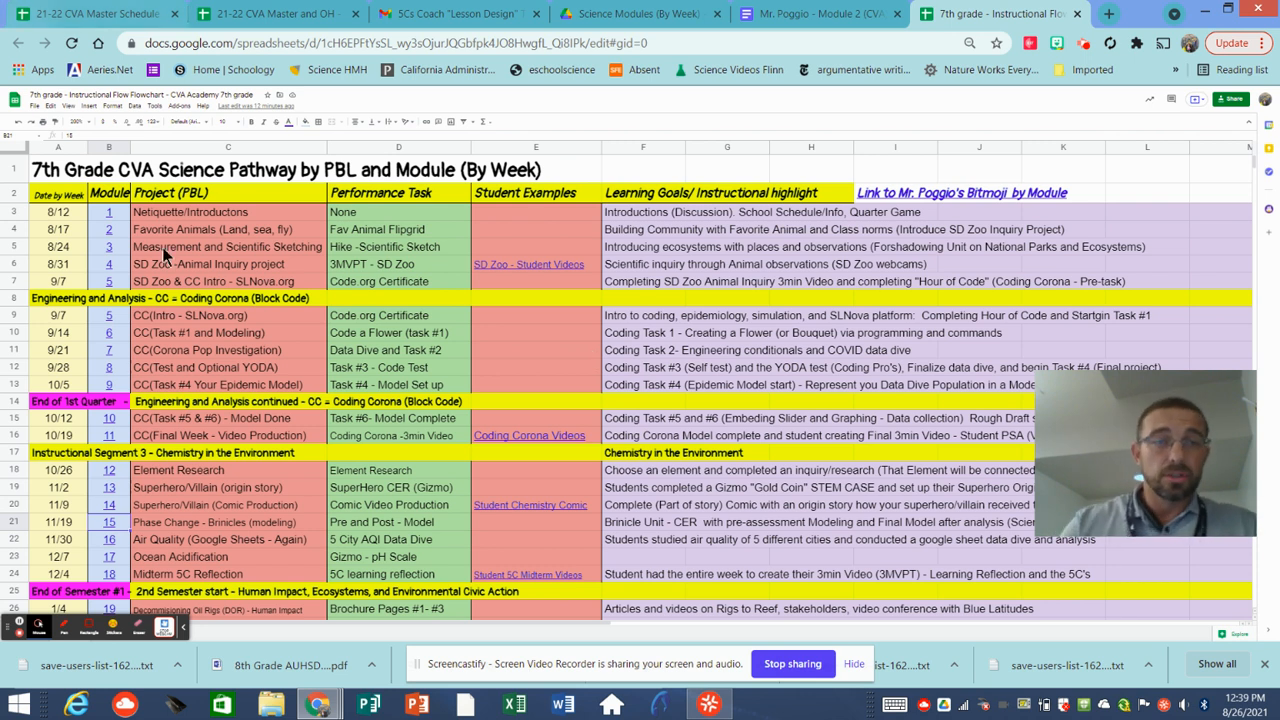
Show the link preview for the Module 2 Favorite Animal document on the Favorite Animals row
{"action": "left_click", "coordinate": [108, 212]}
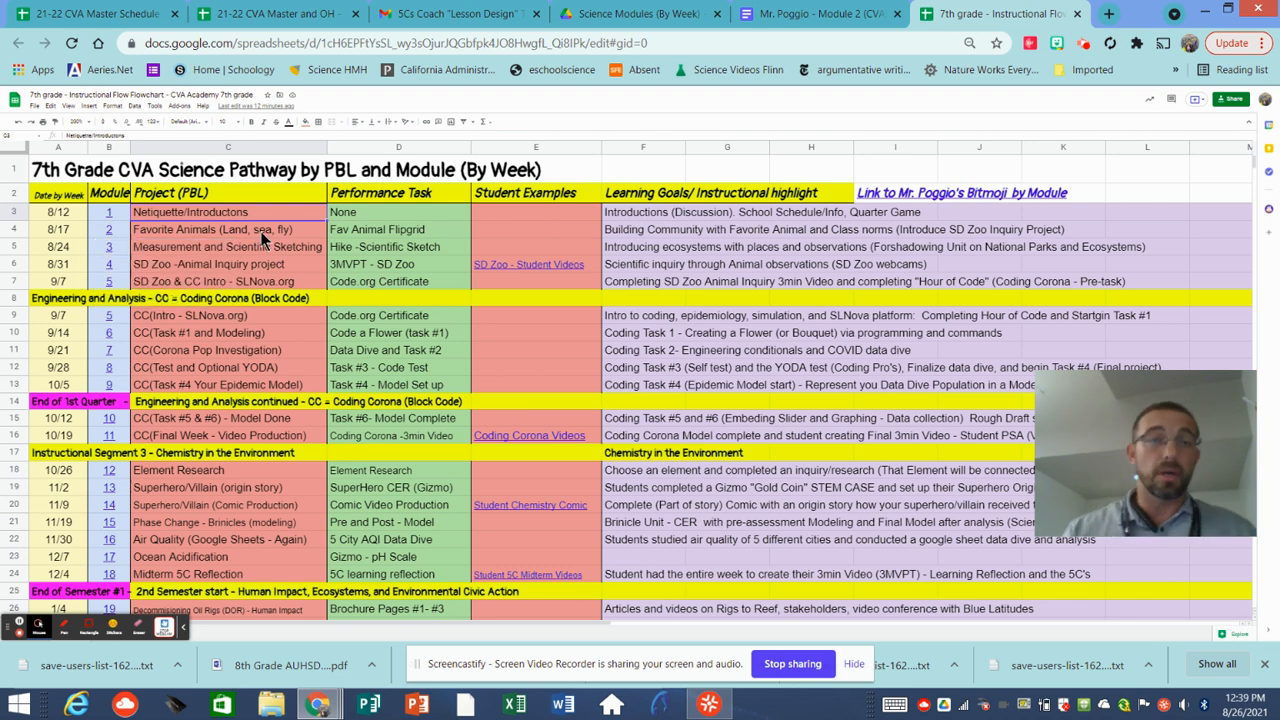
{"action": "mouse_move", "coordinate": [288, 252]}
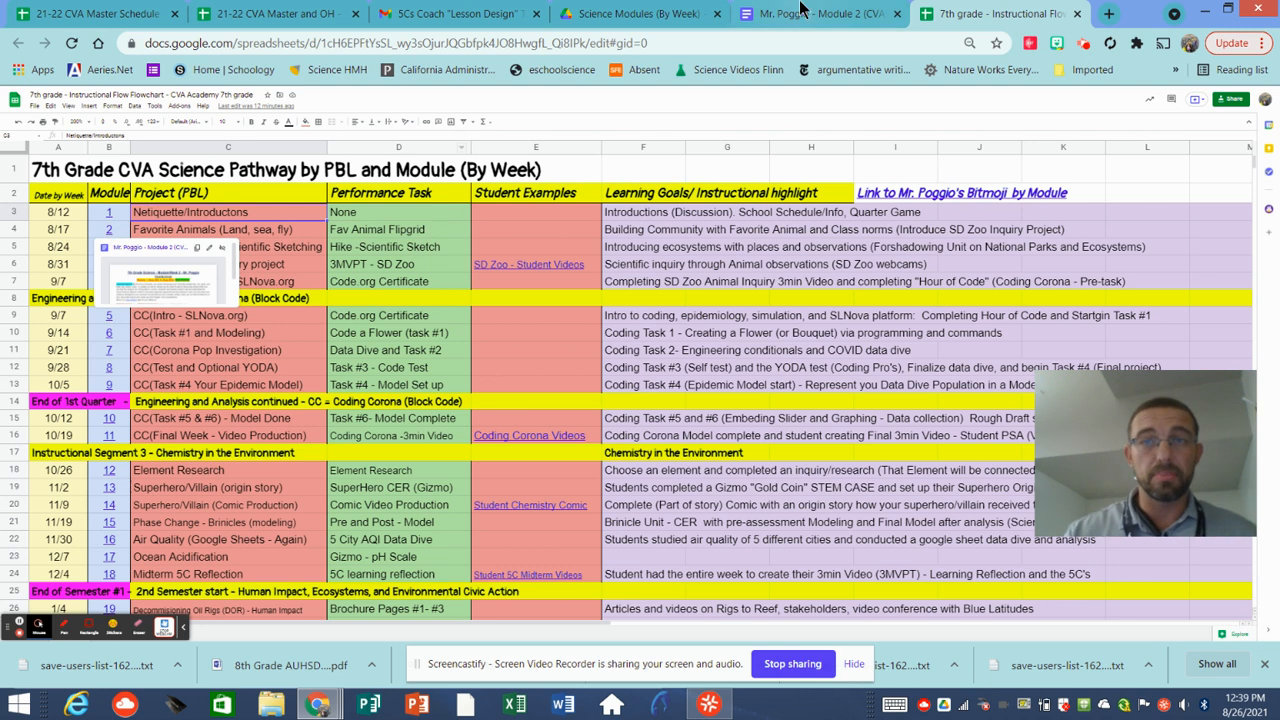
Switch to the Module 2 Favorite Animal document and move down to its weekly instruction links
{"action": "left_click", "coordinate": [816, 12]}
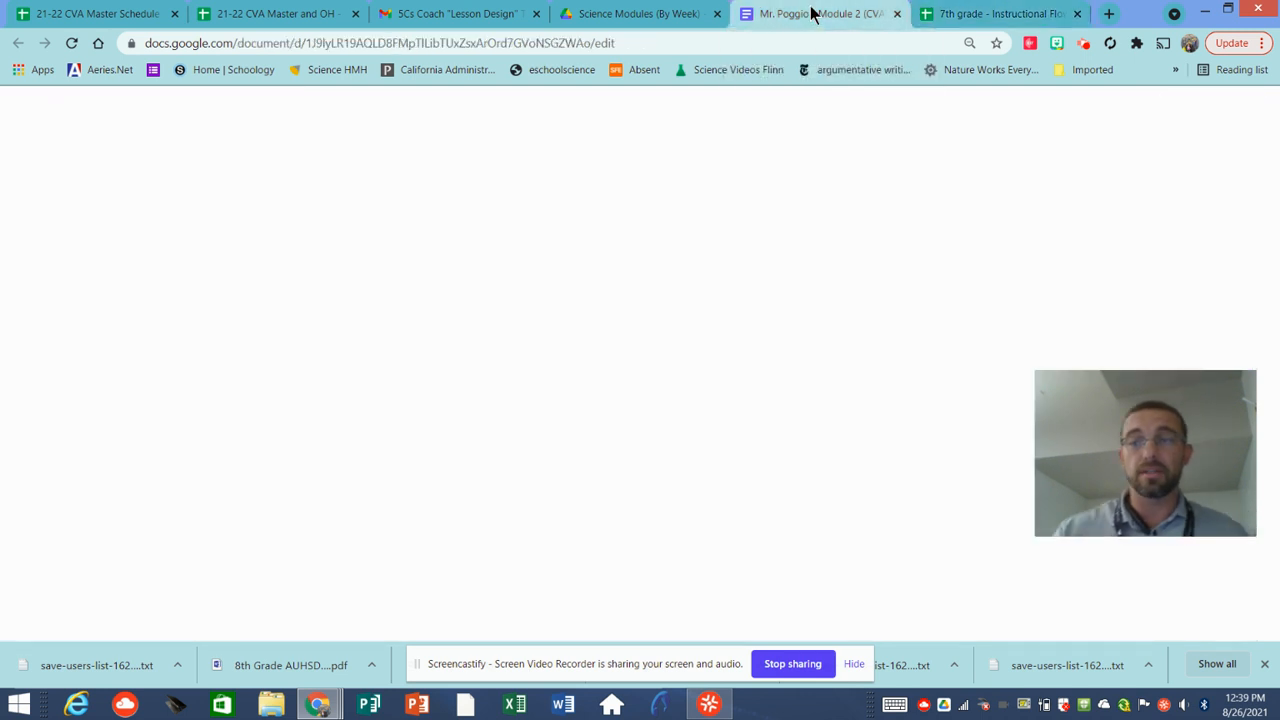
{"action": "left_click", "coordinate": [816, 12]}
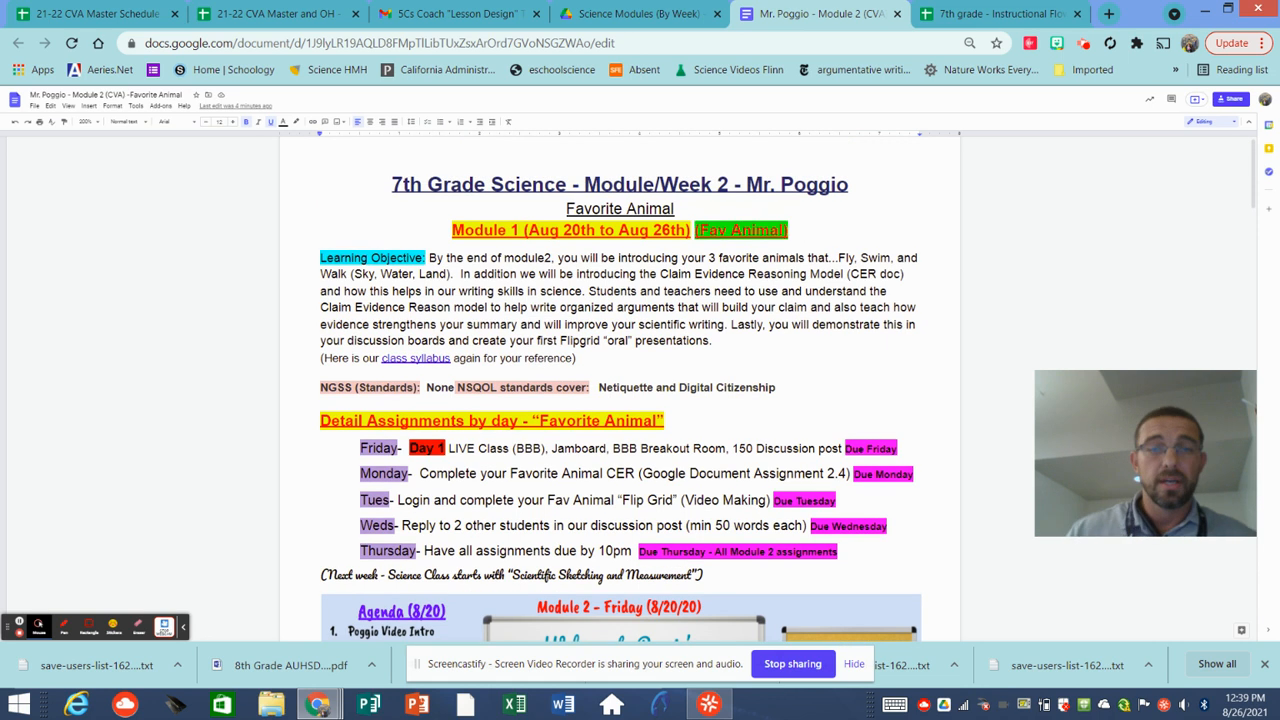
{"action": "scroll", "scroll_direction": "down", "scroll_amount": 3}
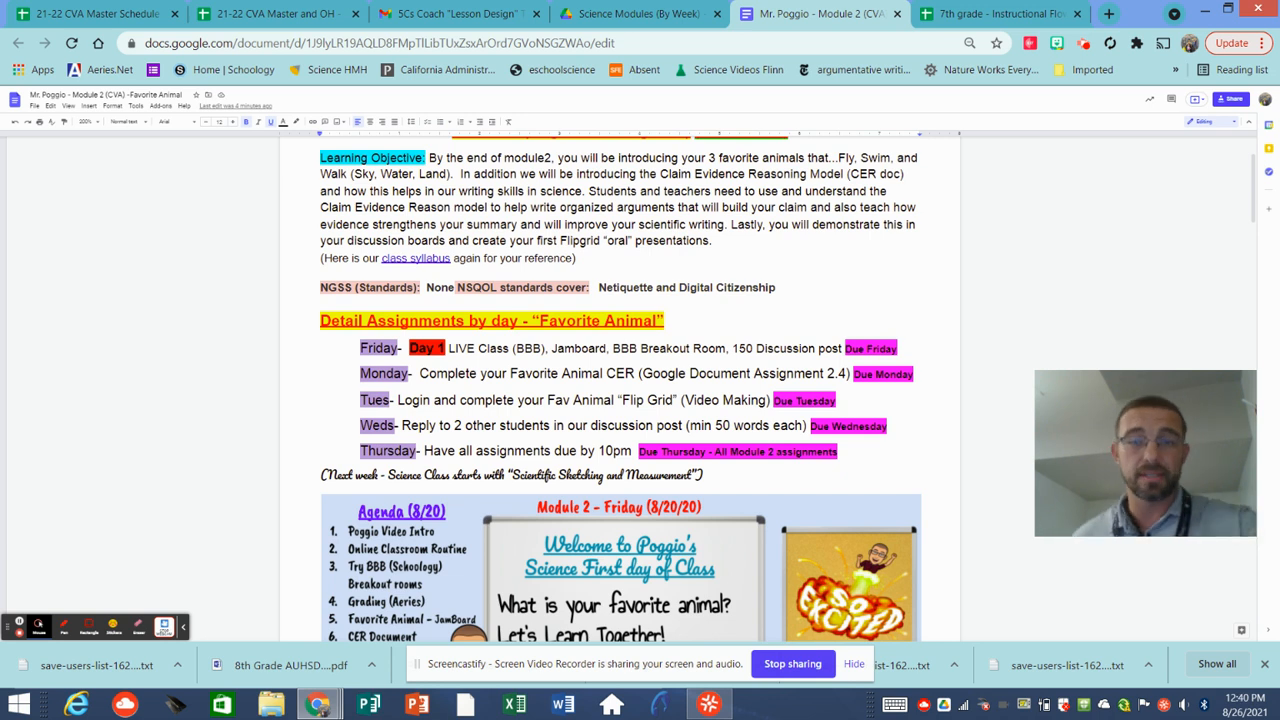
{"action": "scroll", "scroll_direction": "down", "scroll_amount": 3}
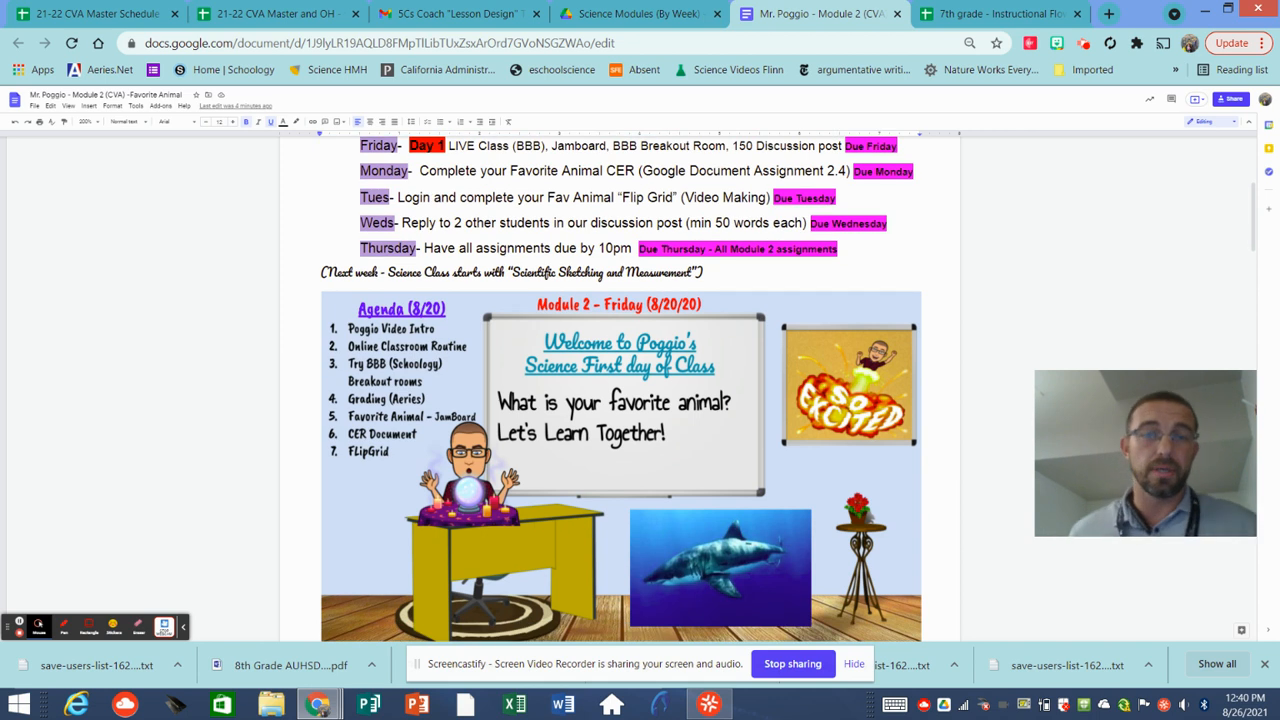
{"action": "scroll", "scroll_direction": "down", "scroll_amount": 3}
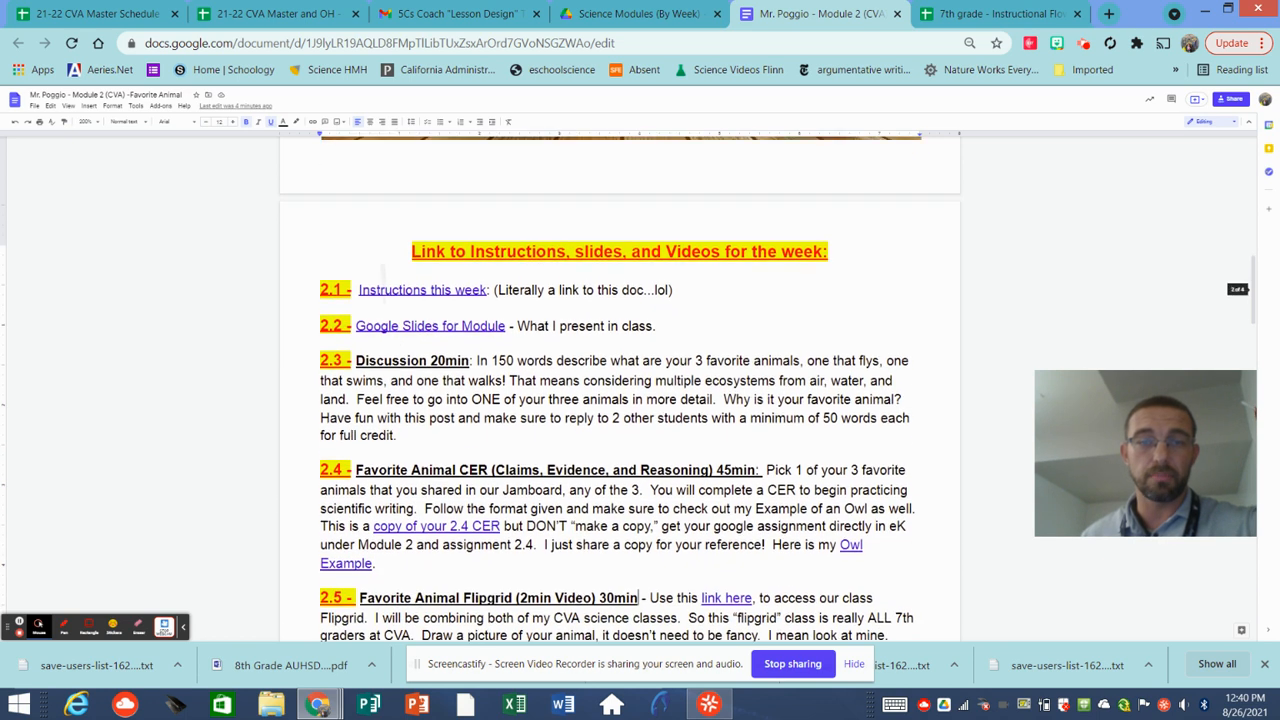
{"action": "scroll", "scroll_direction": "down", "scroll_amount": 3}
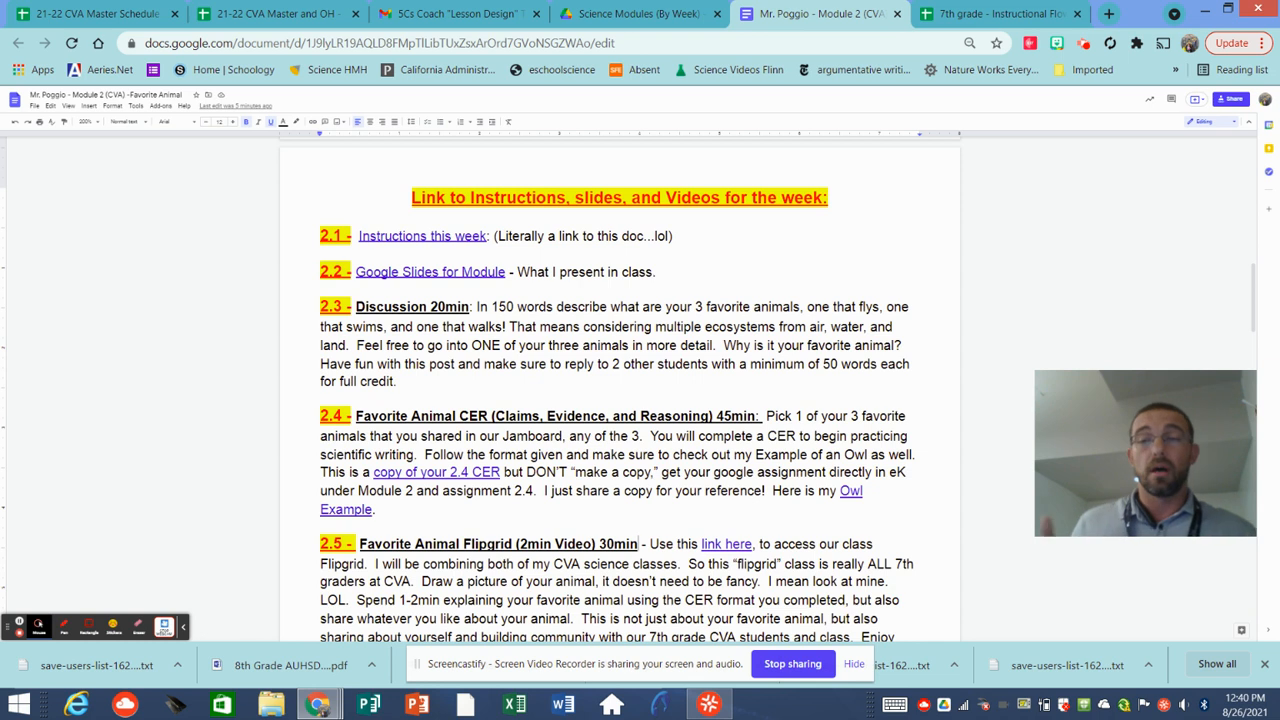
{"action": "scroll", "scroll_direction": "down", "scroll_amount": 3}
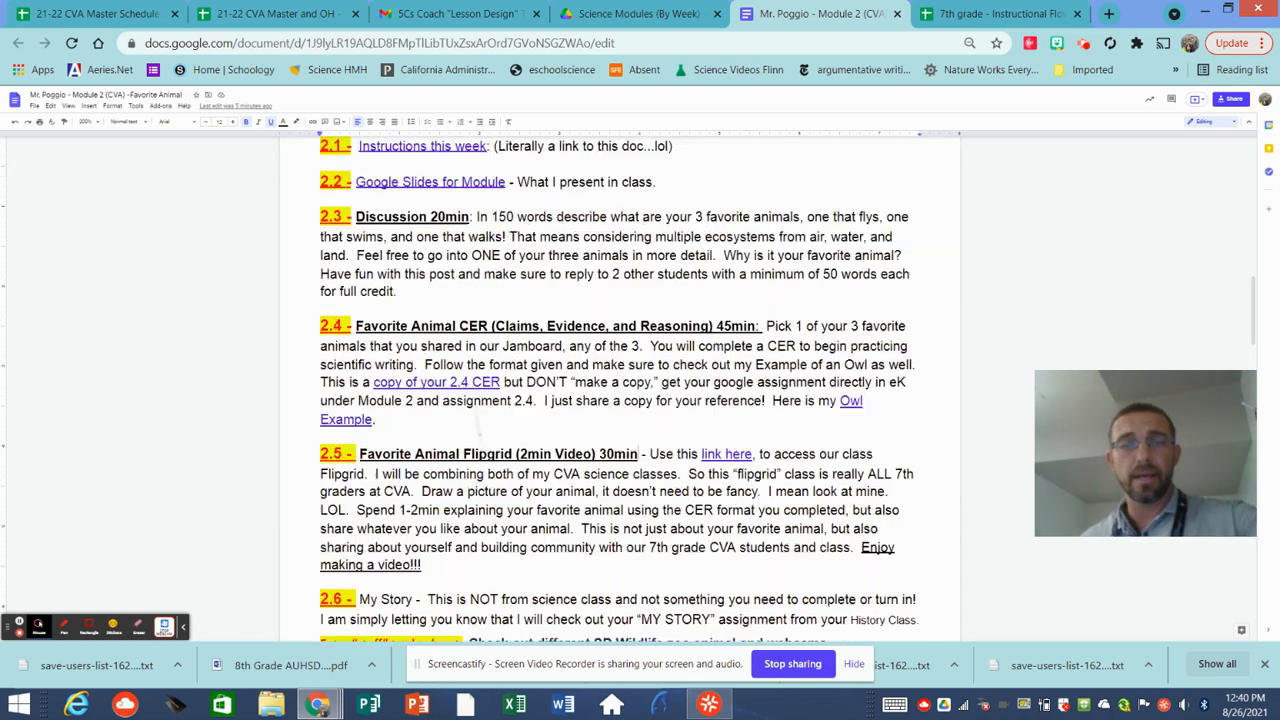
{"action": "scroll", "scroll_direction": "down", "scroll_amount": 3}
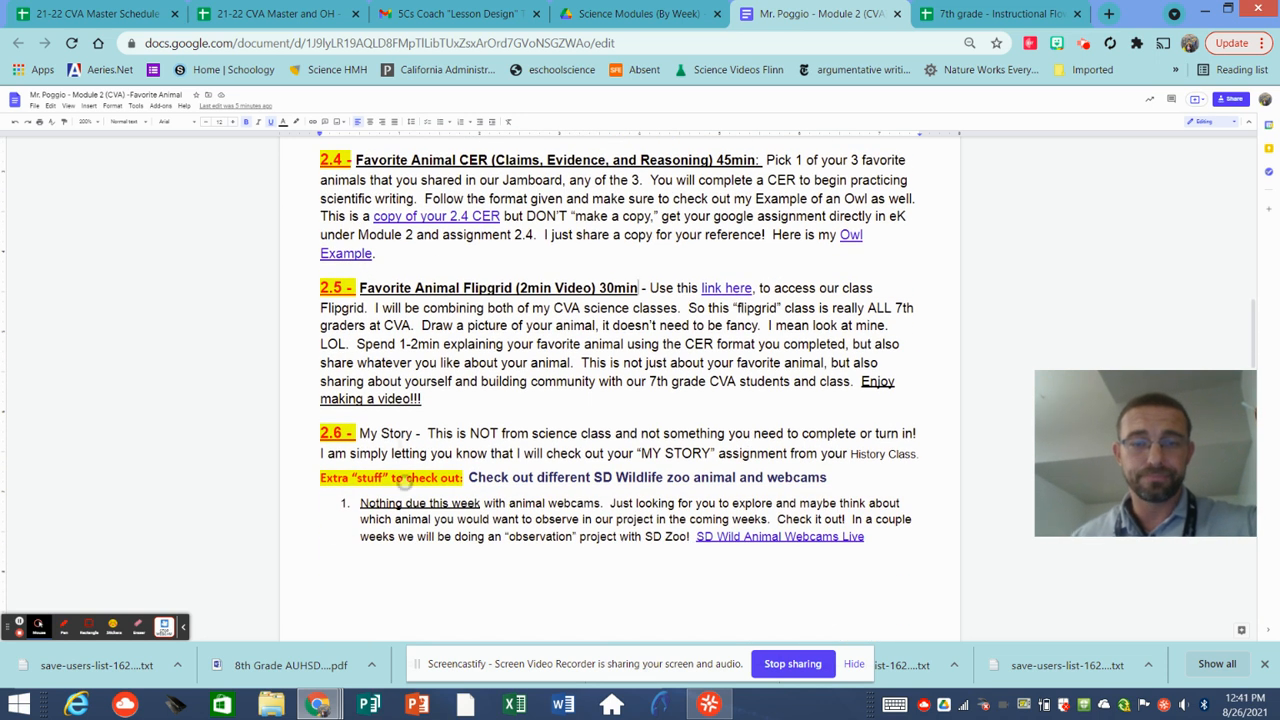
{"action": "scroll", "scroll_direction": "down", "scroll_amount": 3}
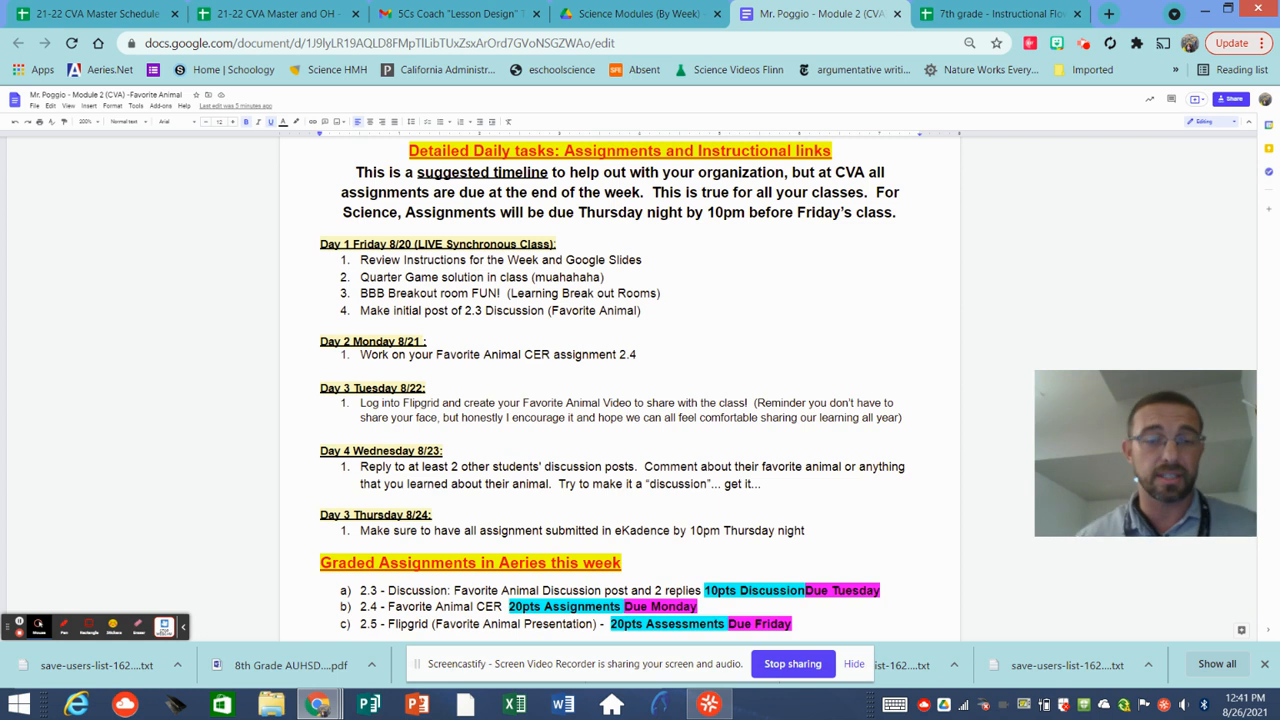
Reach the graded assignments and encouragement note, then return to the 7th grade pacing spreadsheet
{"action": "scroll", "scroll_direction": "down", "scroll_amount": 3}
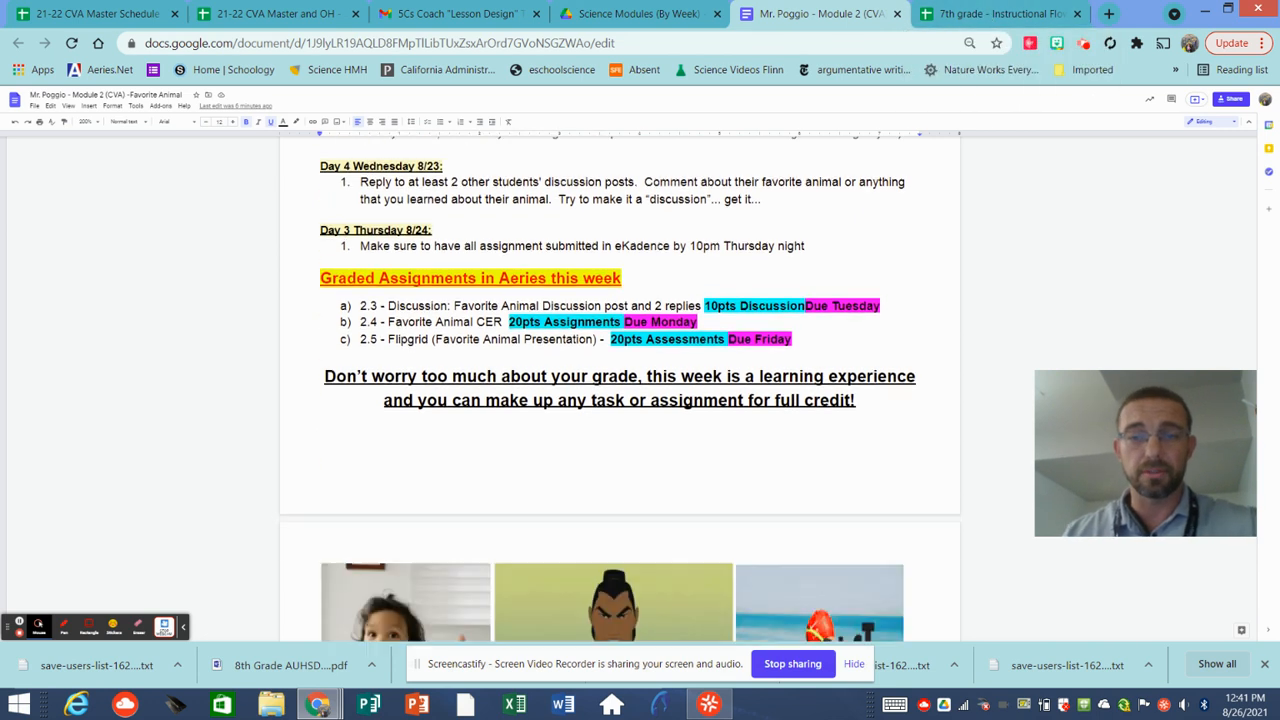
{"action": "scroll", "scroll_direction": "down", "scroll_amount": 3}
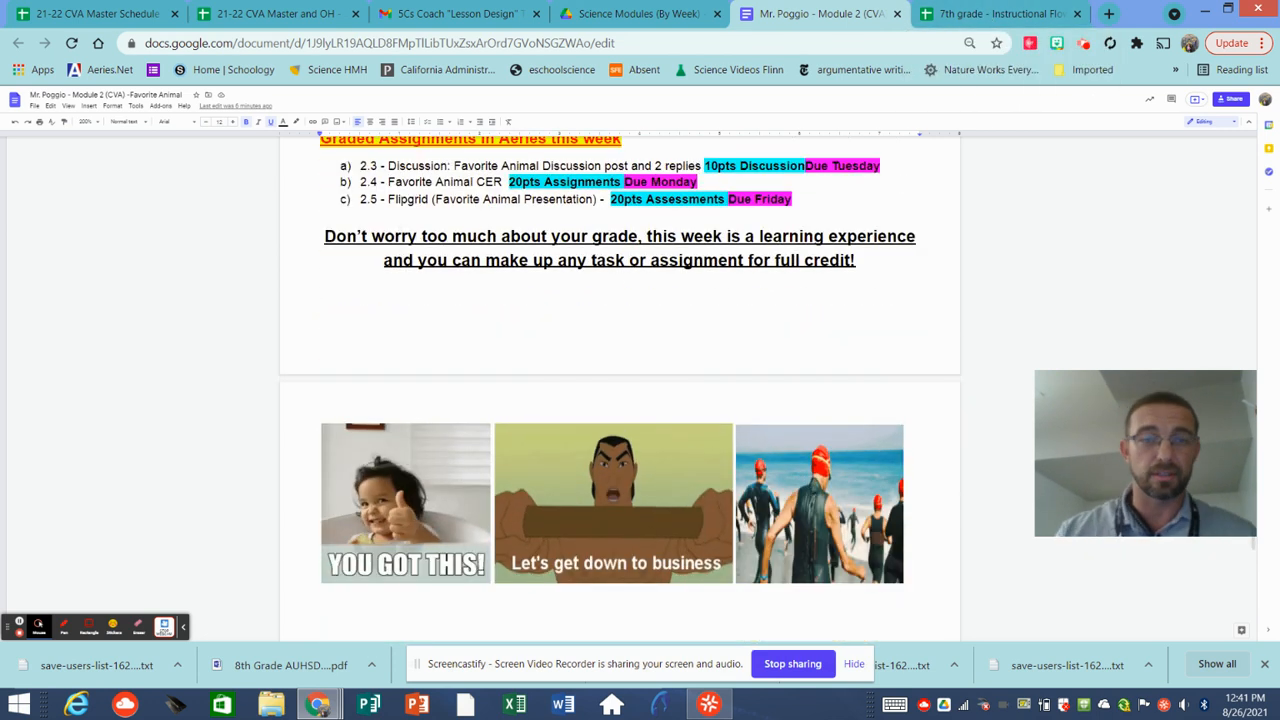
{"action": "left_click", "coordinate": [1000, 12]}
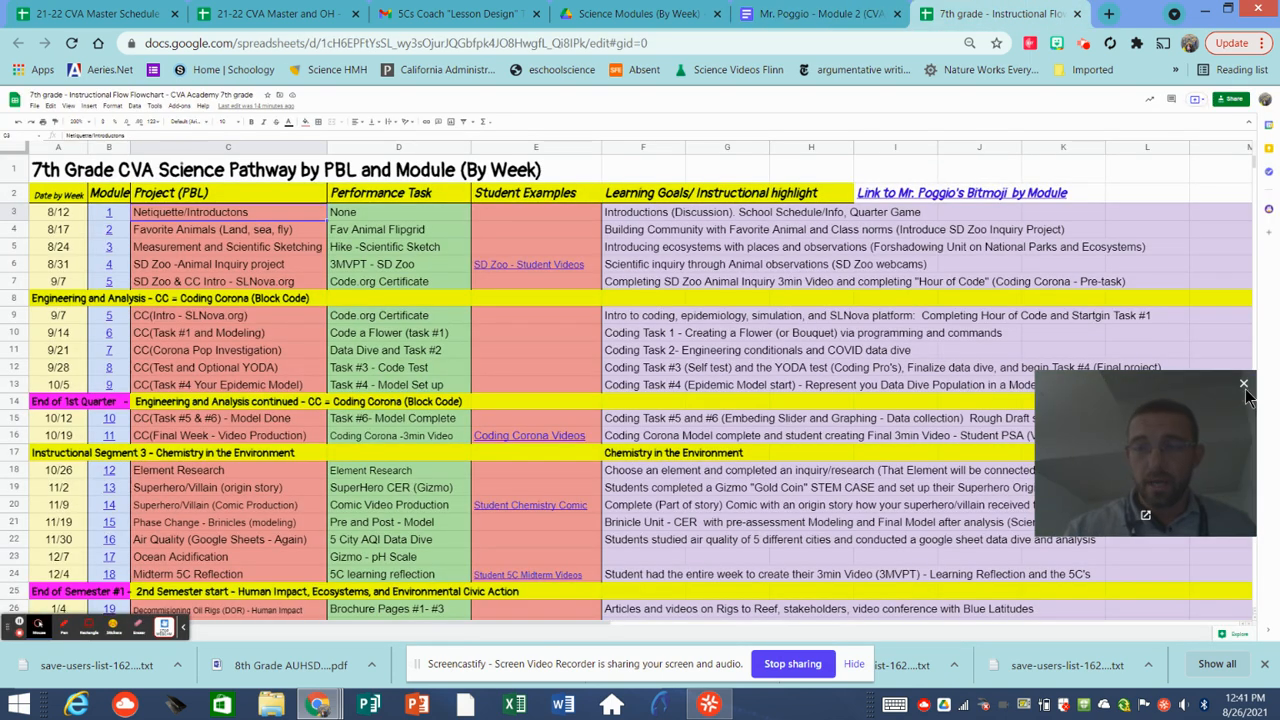
{"action": "left_click", "coordinate": [1244, 384]}
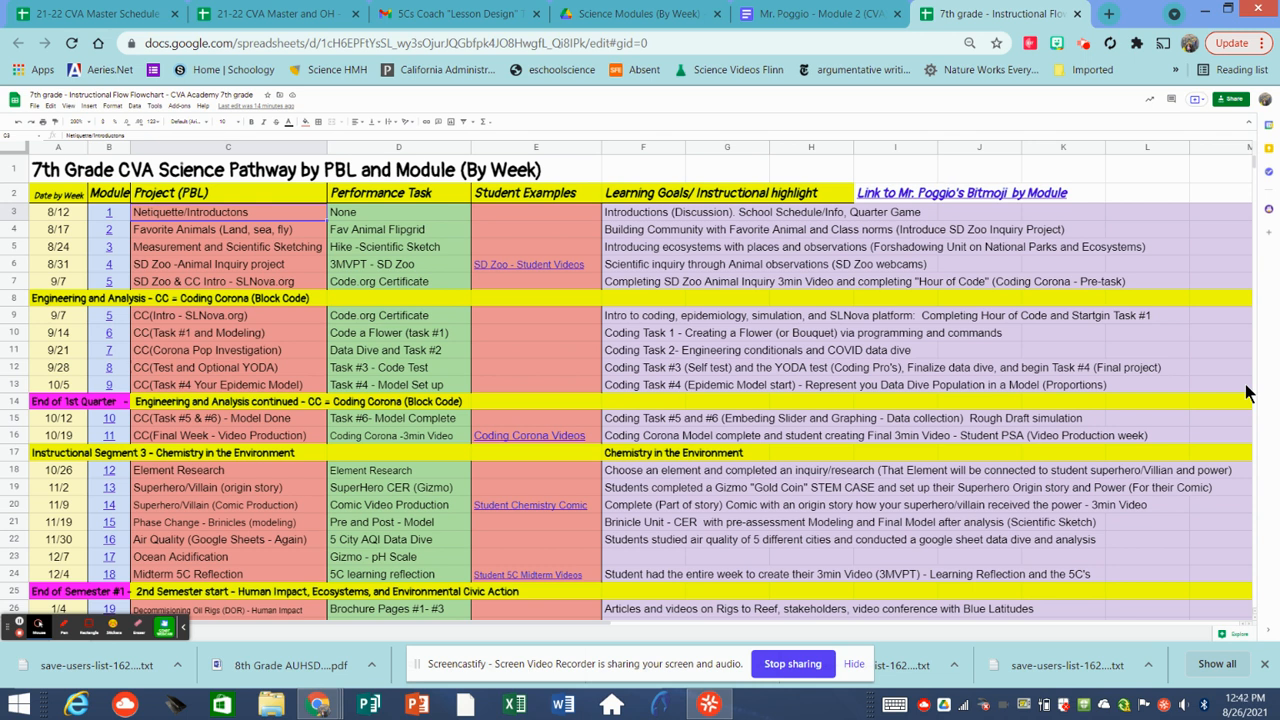
{"action": "mouse_move", "coordinate": [132, 248]}
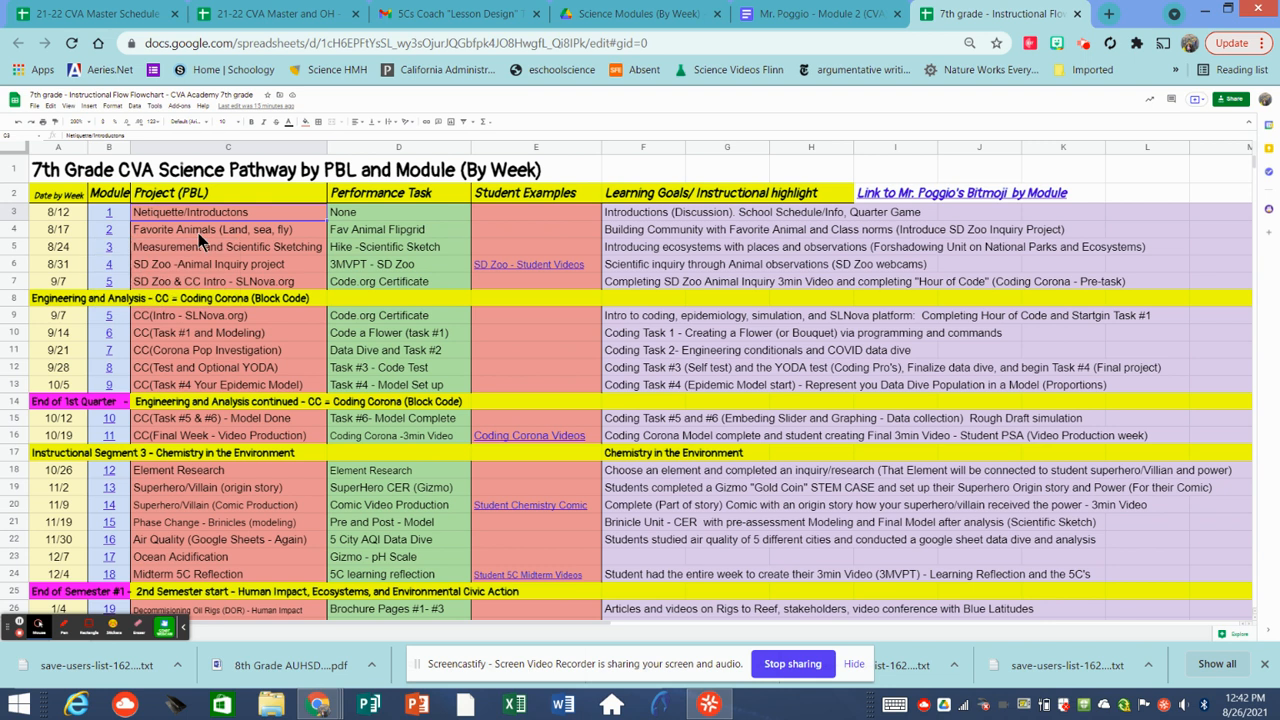
{"action": "mouse_move", "coordinate": [230, 234]}
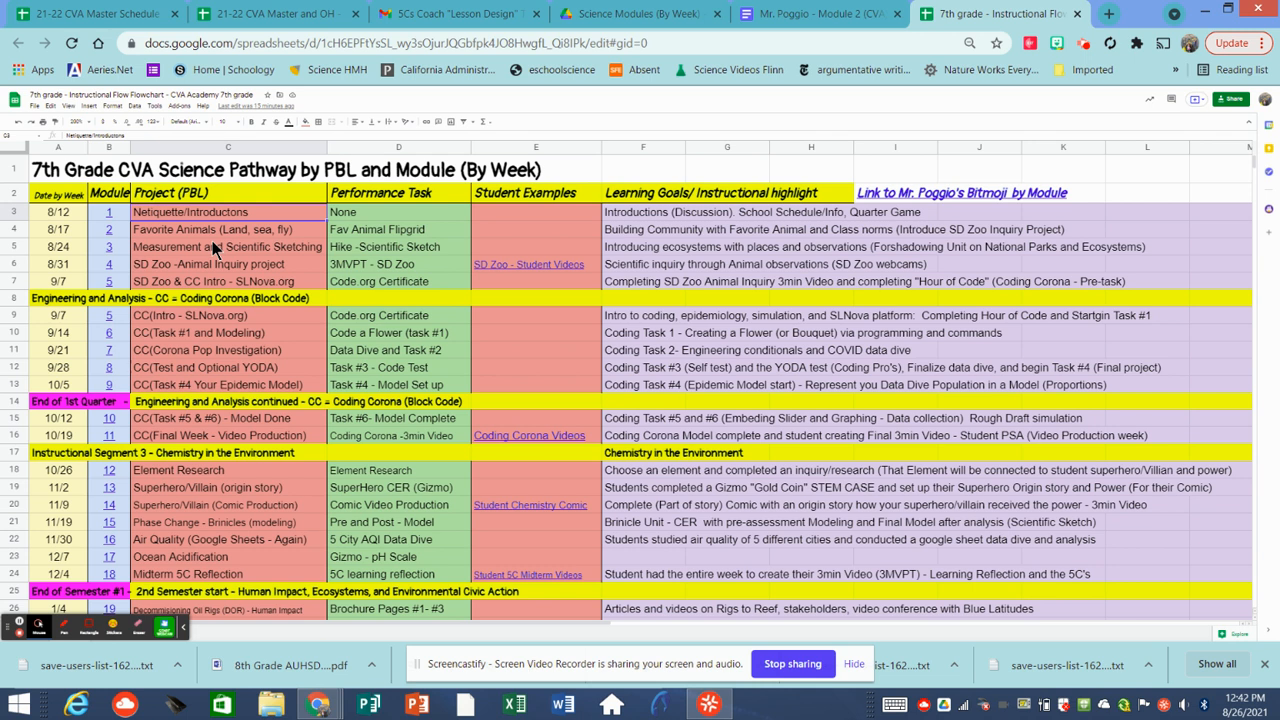
{"action": "mouse_move", "coordinate": [136, 278]}
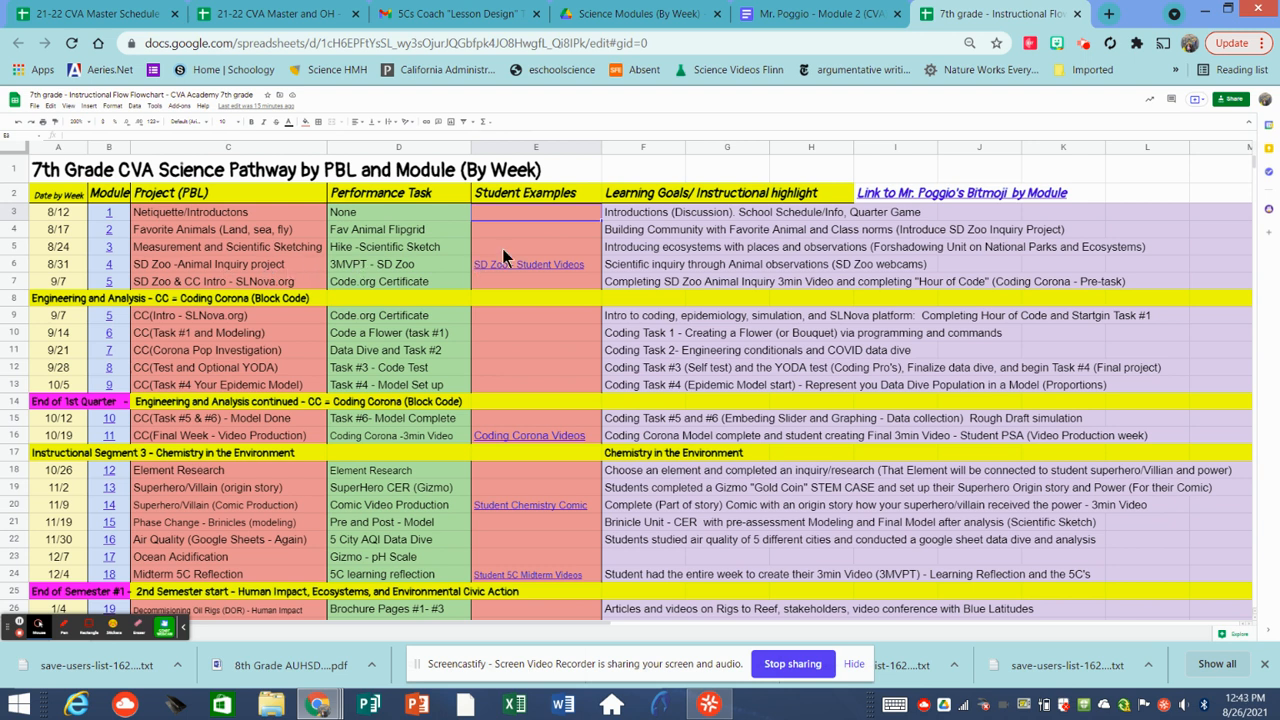
{"action": "mouse_move", "coordinate": [520, 248]}
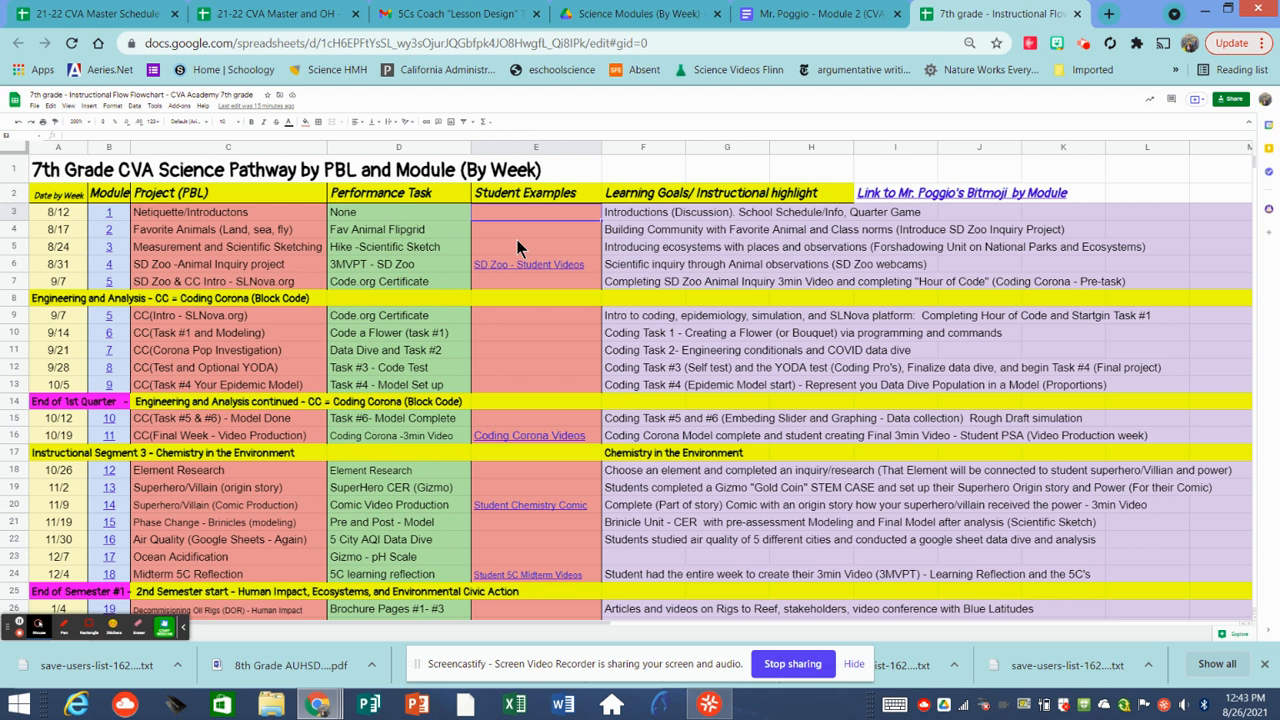
{"action": "mouse_move", "coordinate": [528, 264]}
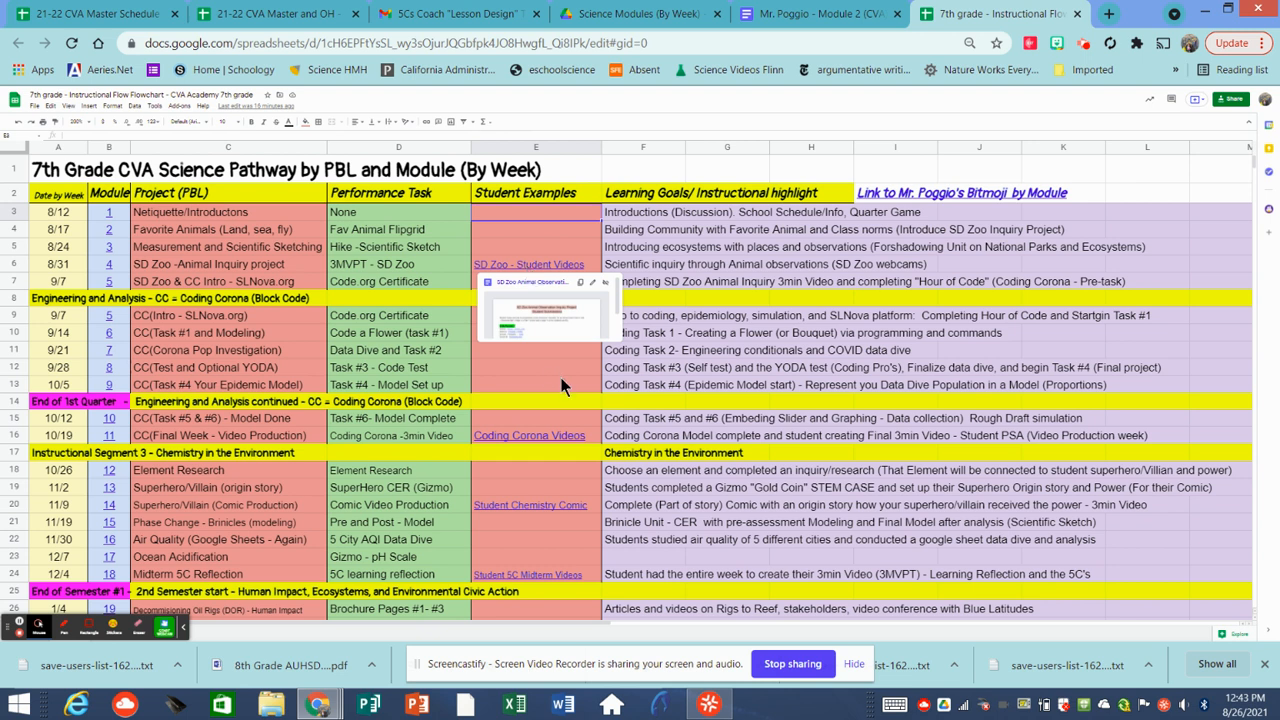
{"action": "mouse_move", "coordinate": [296, 304]}
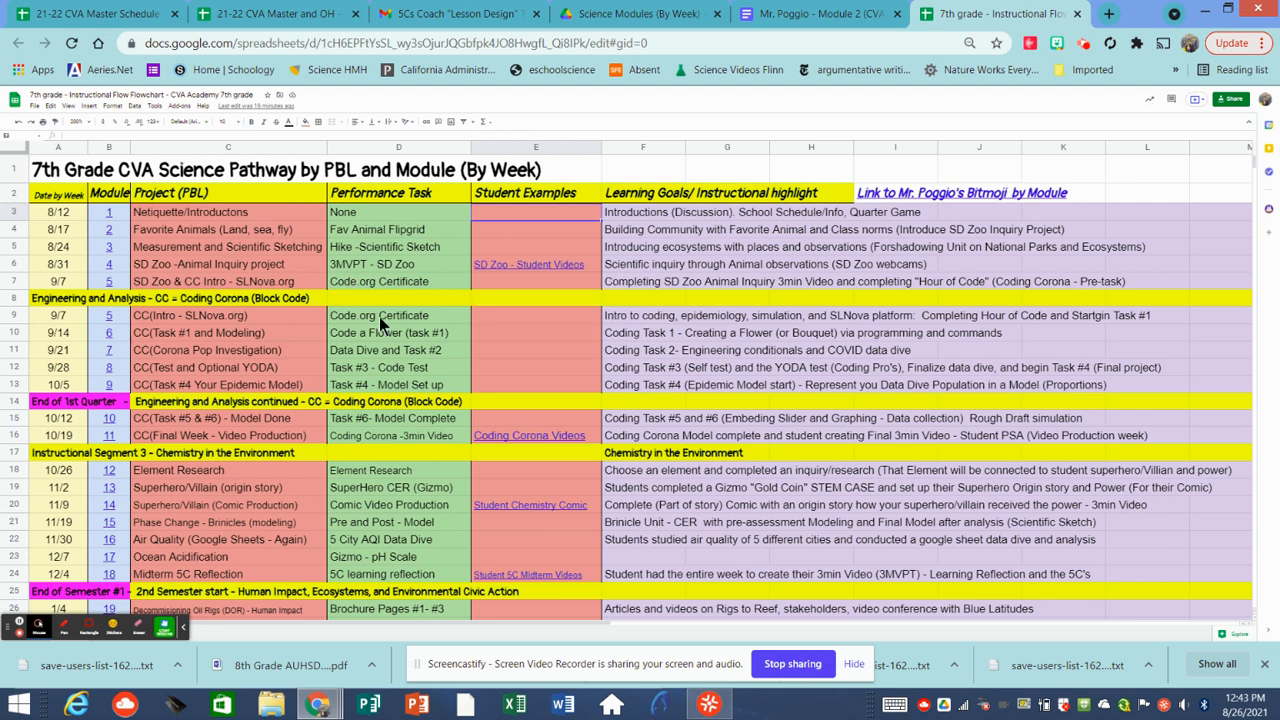
{"action": "mouse_move", "coordinate": [492, 330]}
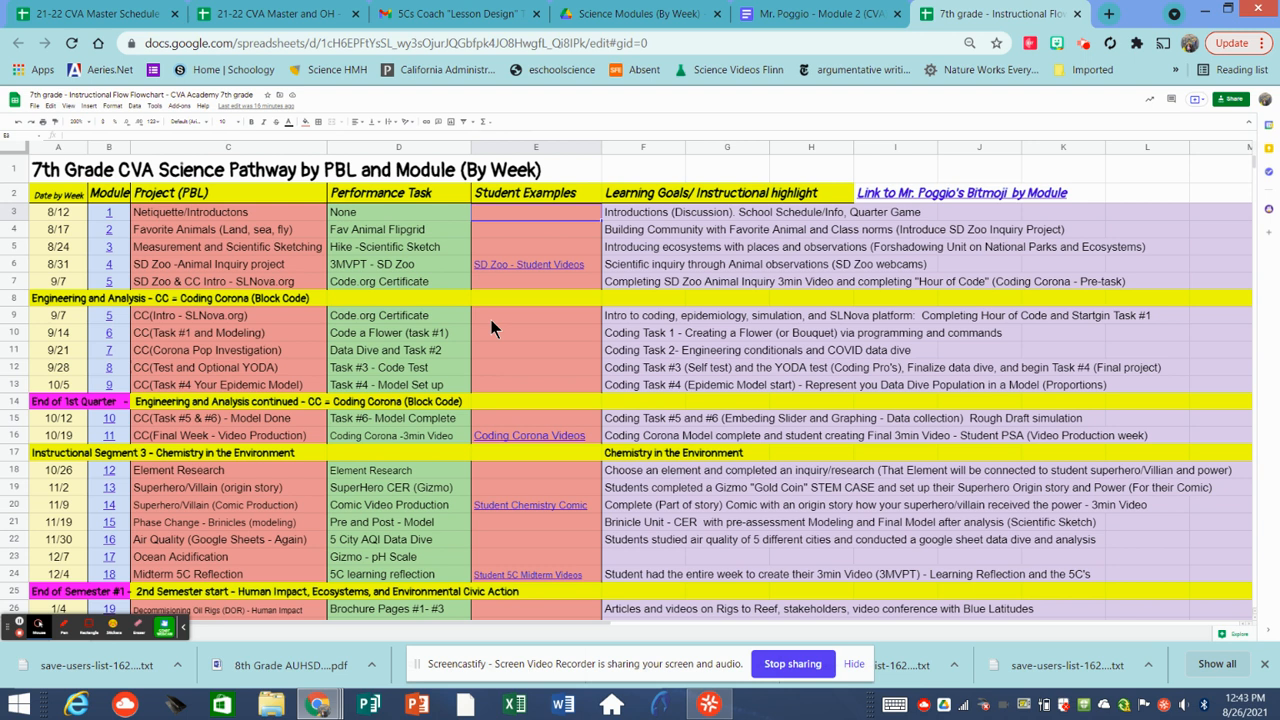
{"action": "mouse_move", "coordinate": [220, 356]}
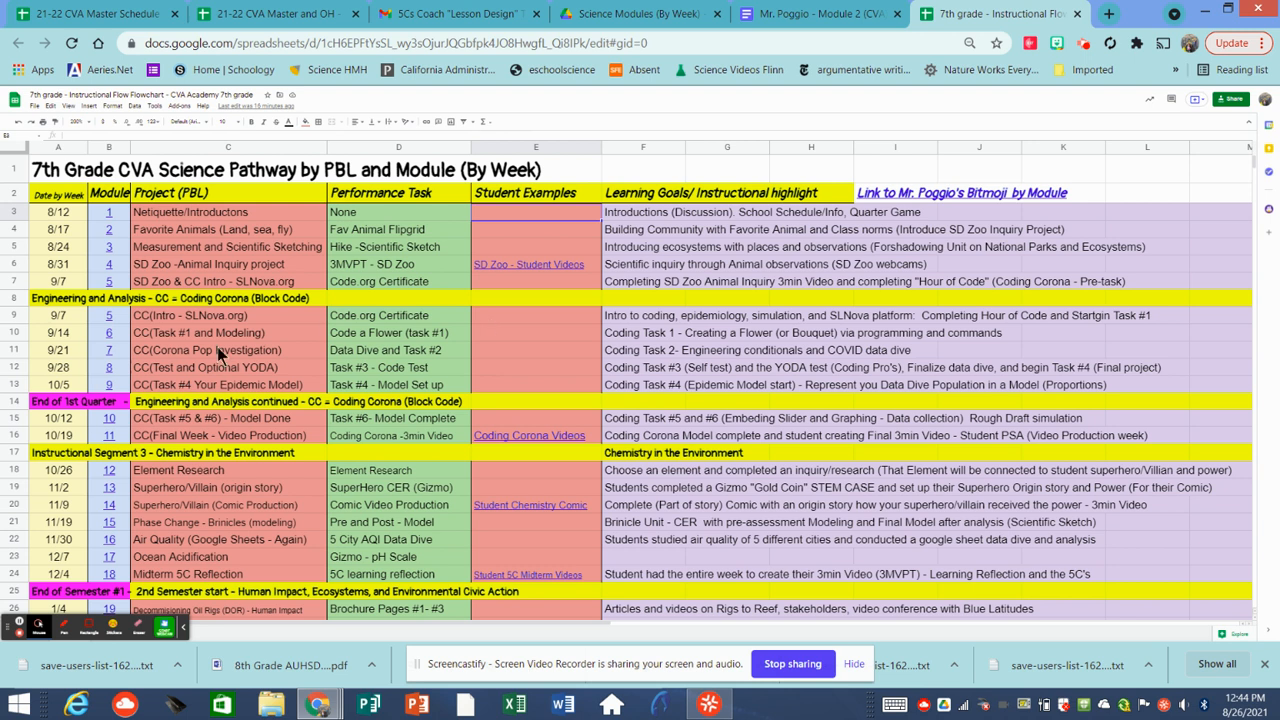
{"action": "mouse_move", "coordinate": [120, 312]}
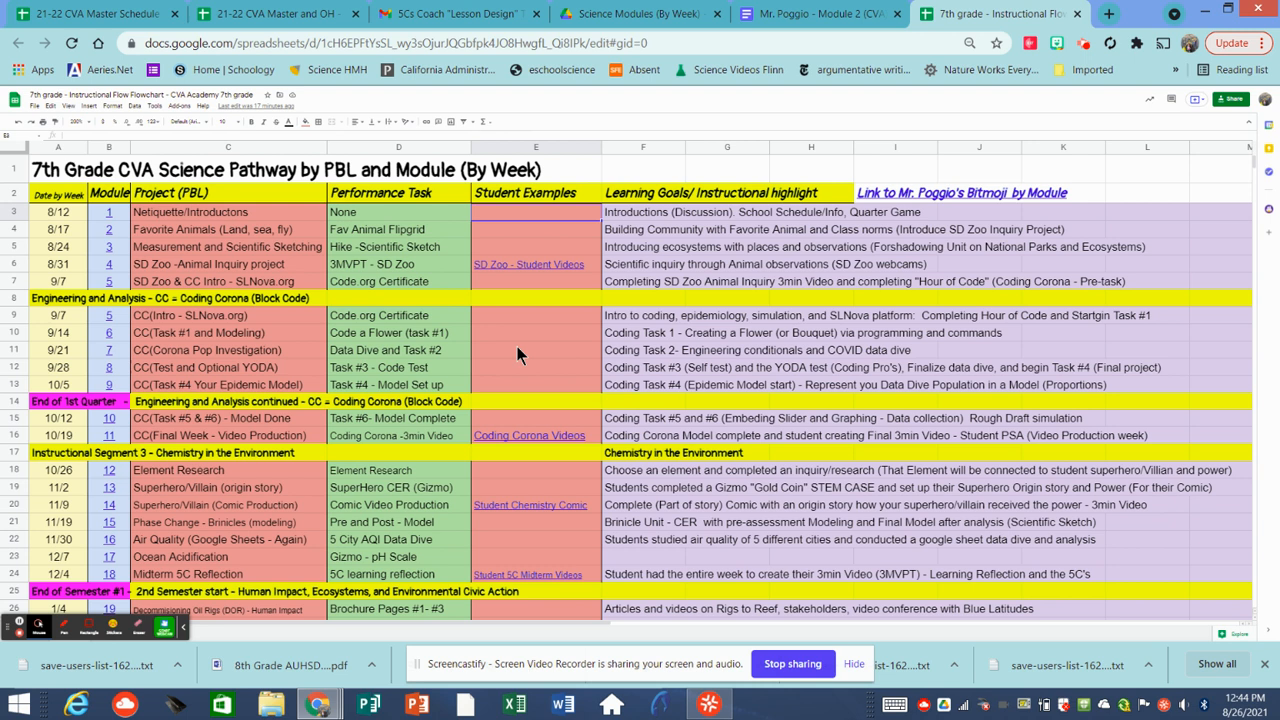
{"action": "mouse_move", "coordinate": [508, 378]}
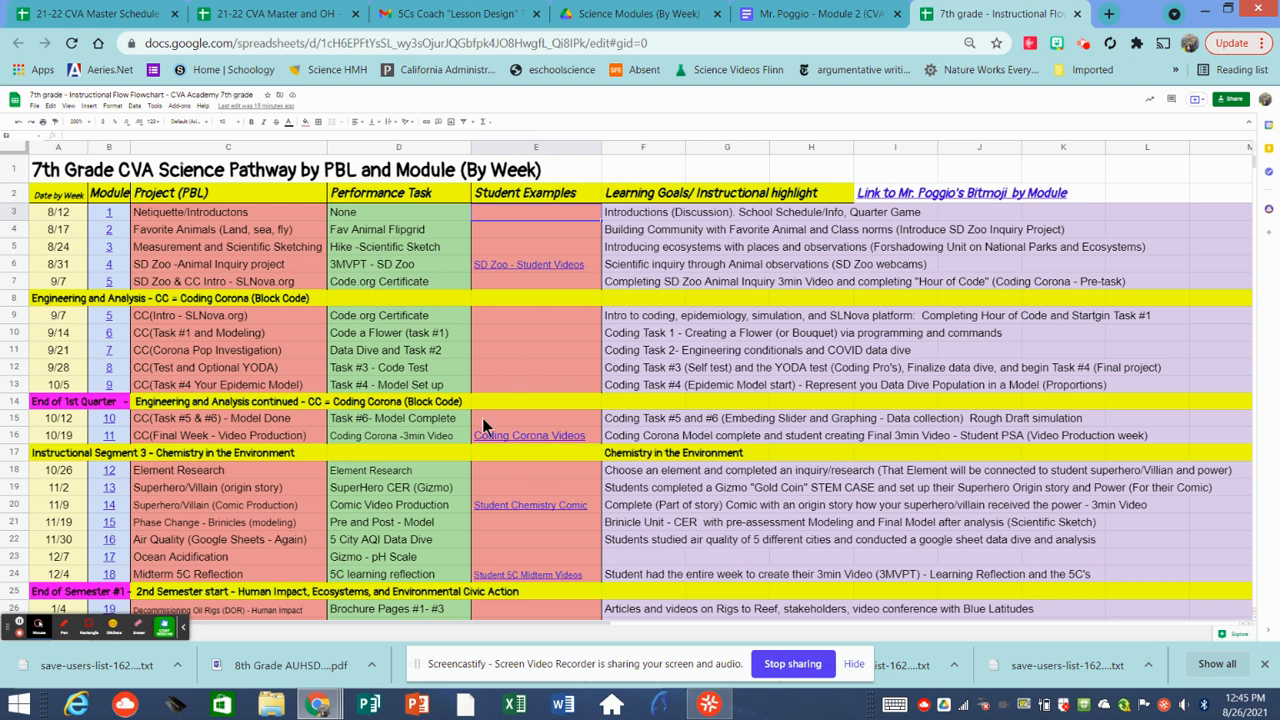
{"action": "mouse_move", "coordinate": [496, 370]}
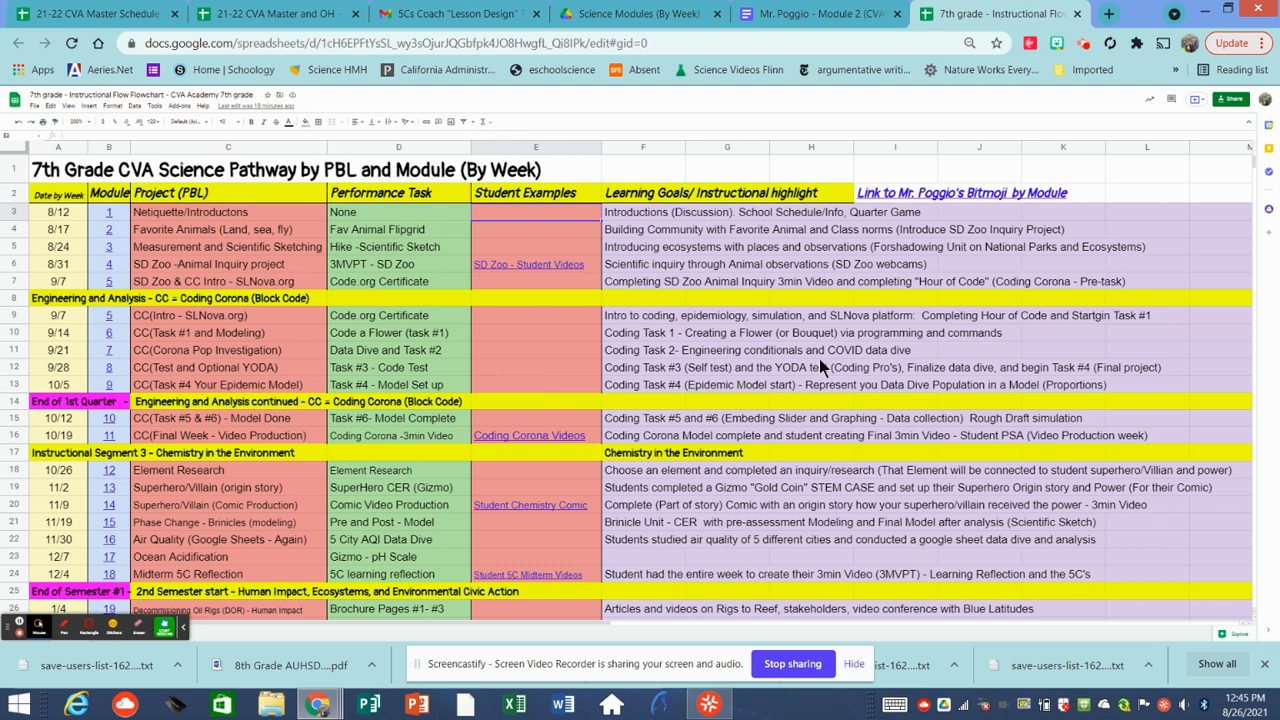
{"action": "mouse_move", "coordinate": [616, 374]}
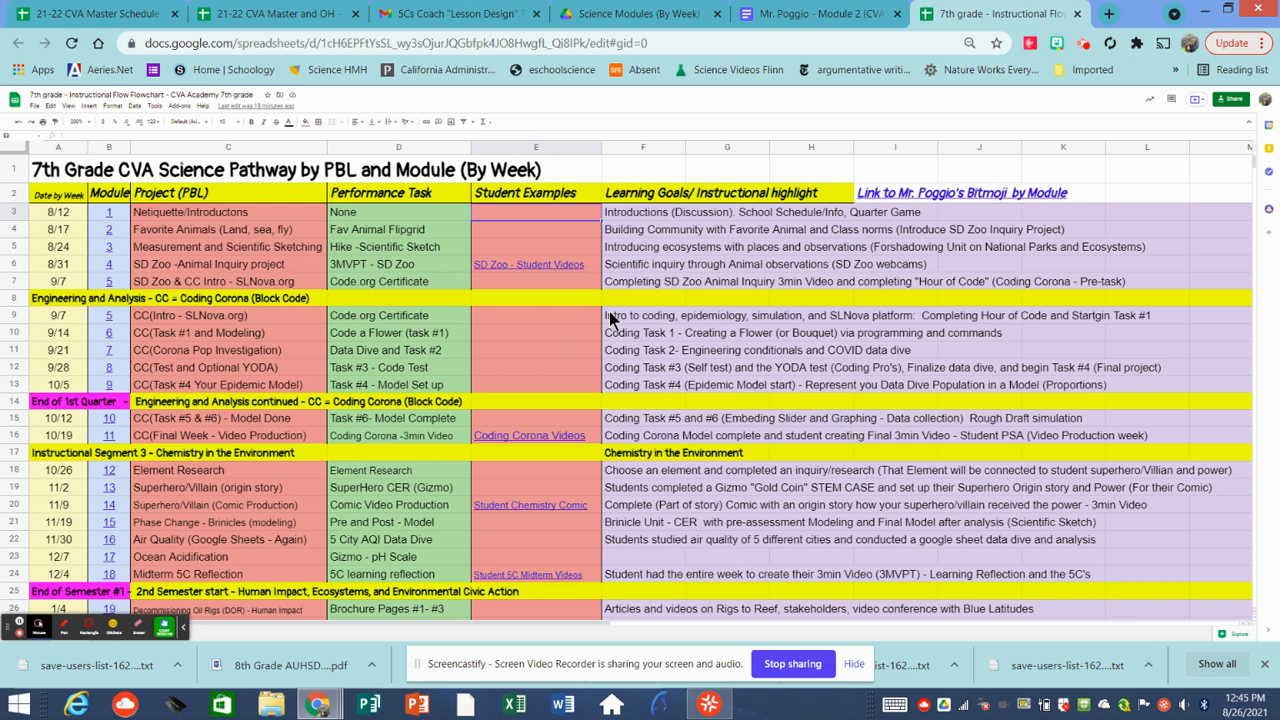
{"action": "mouse_move", "coordinate": [516, 432]}
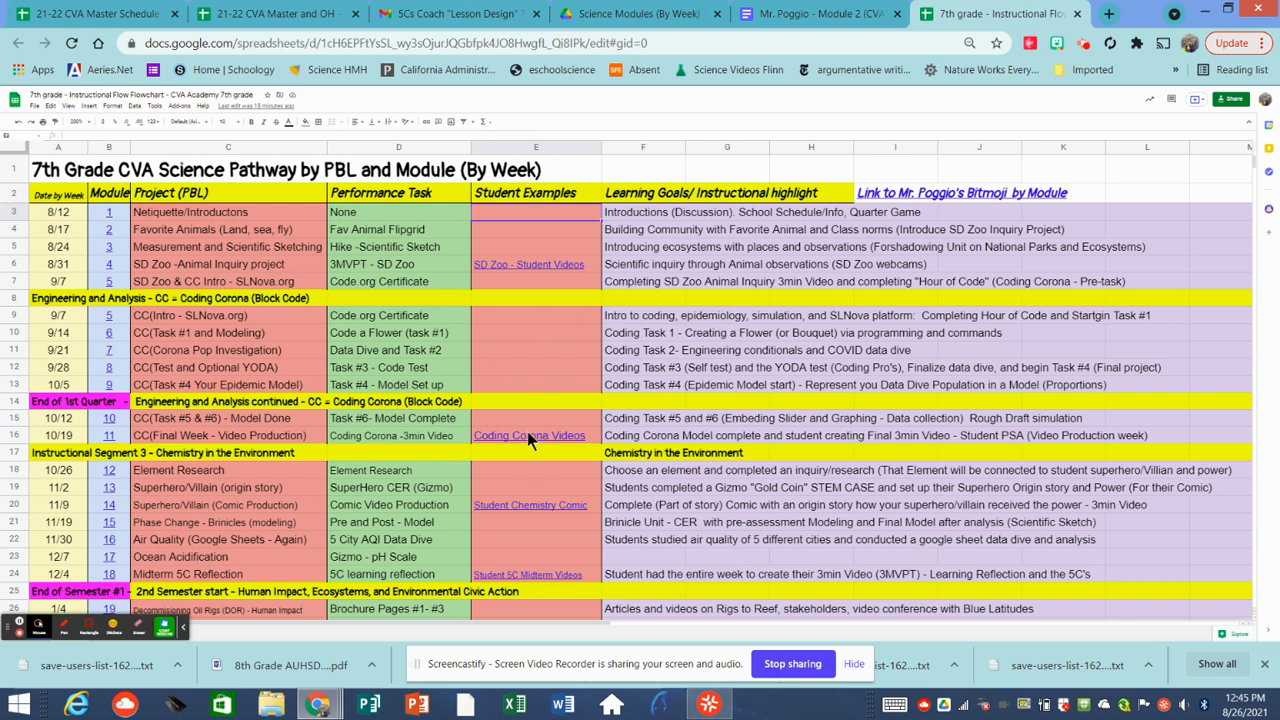
{"action": "mouse_move", "coordinate": [528, 436]}
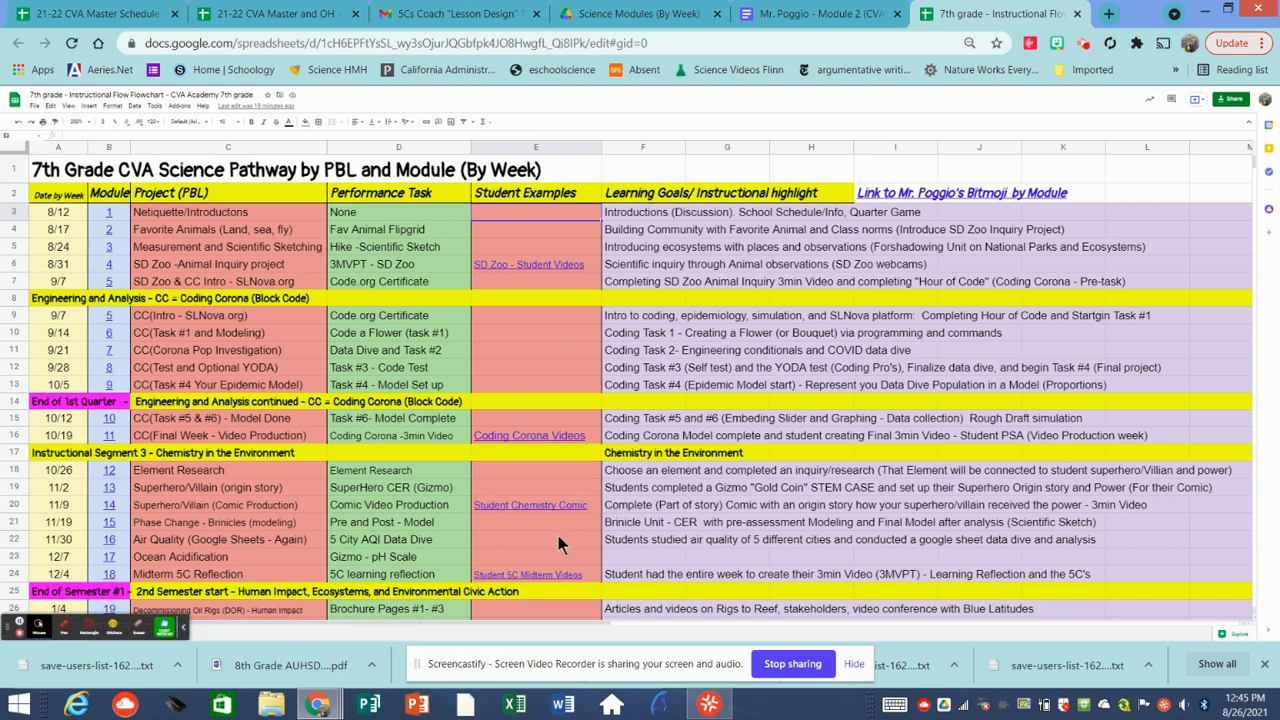
Scroll the pacing sheet to rows 14–34, from End of 1st Quarter through Spring Break
{"action": "scroll", "scroll_direction": "down", "scroll_amount": 3}
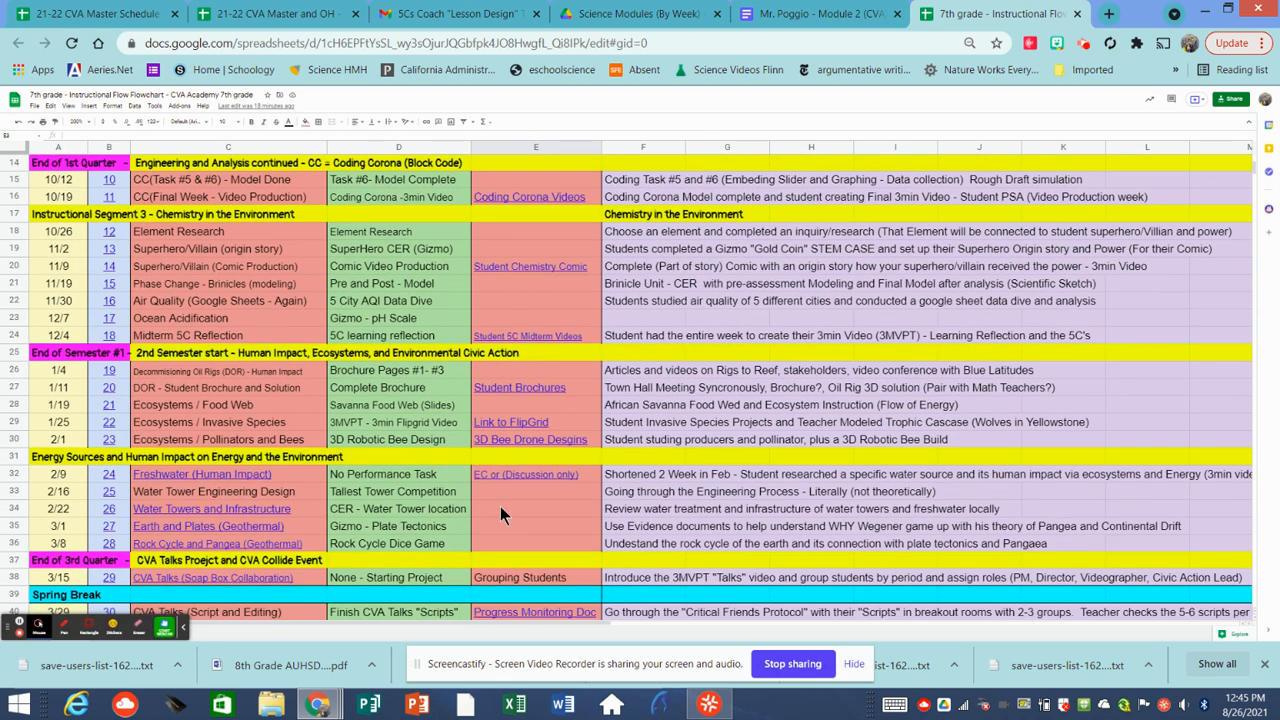
{"action": "mouse_move", "coordinate": [268, 268]}
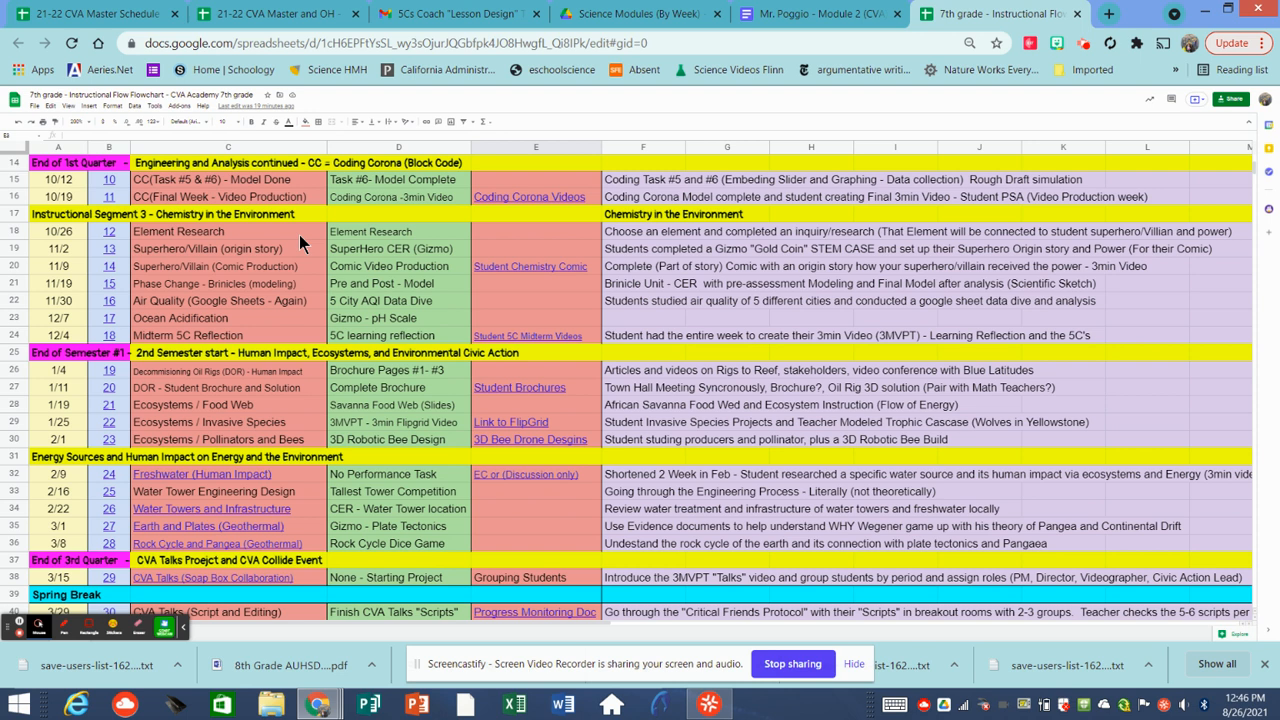
{"action": "mouse_move", "coordinate": [560, 290]}
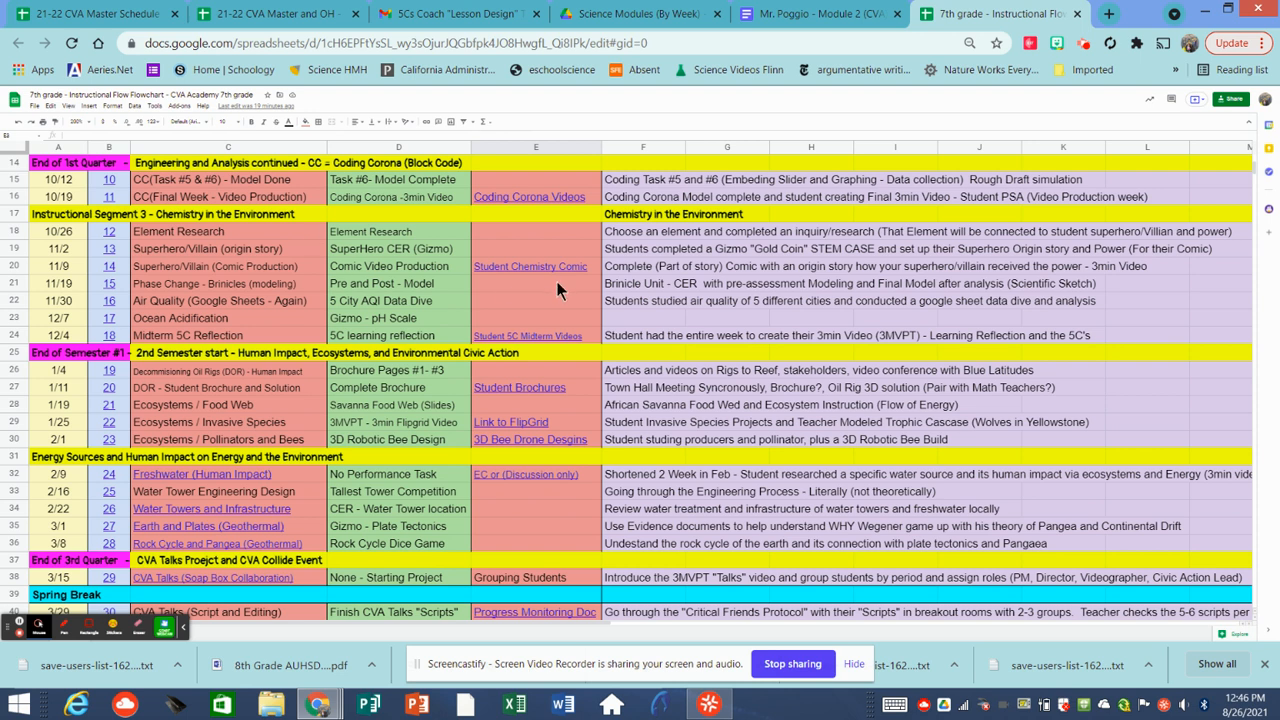
{"action": "mouse_move", "coordinate": [558, 292]}
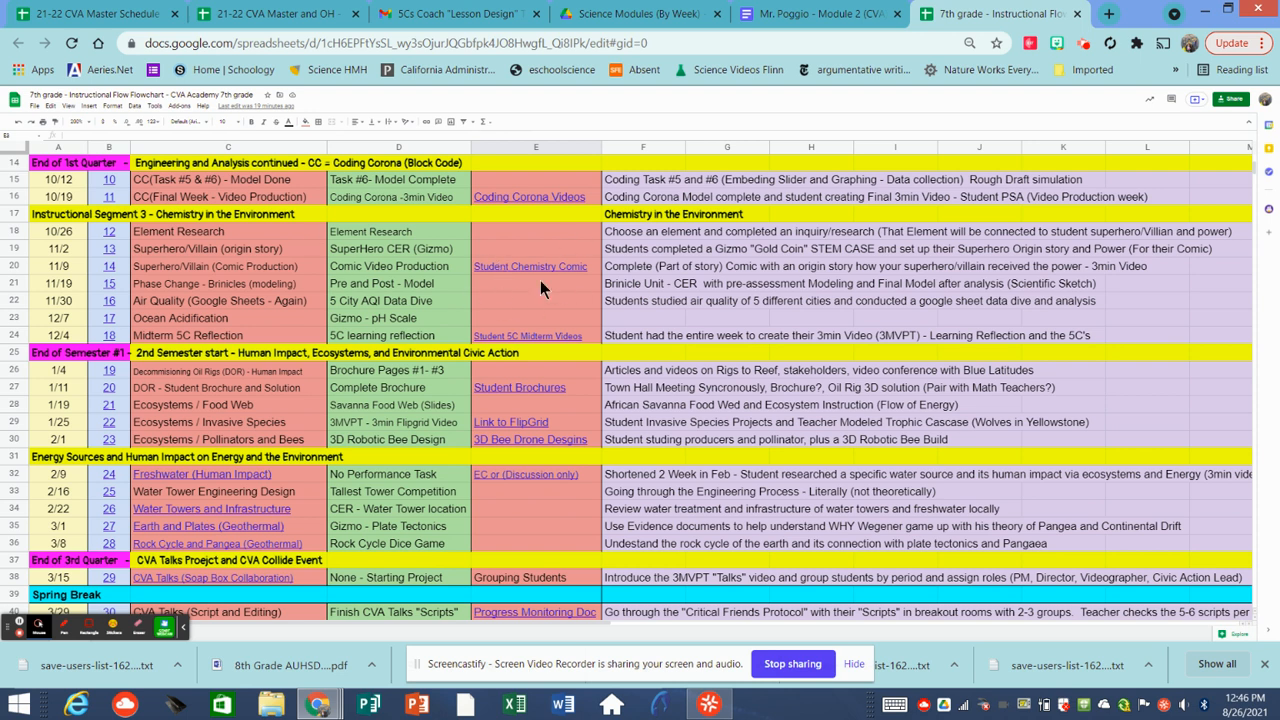
{"action": "mouse_move", "coordinate": [520, 310]}
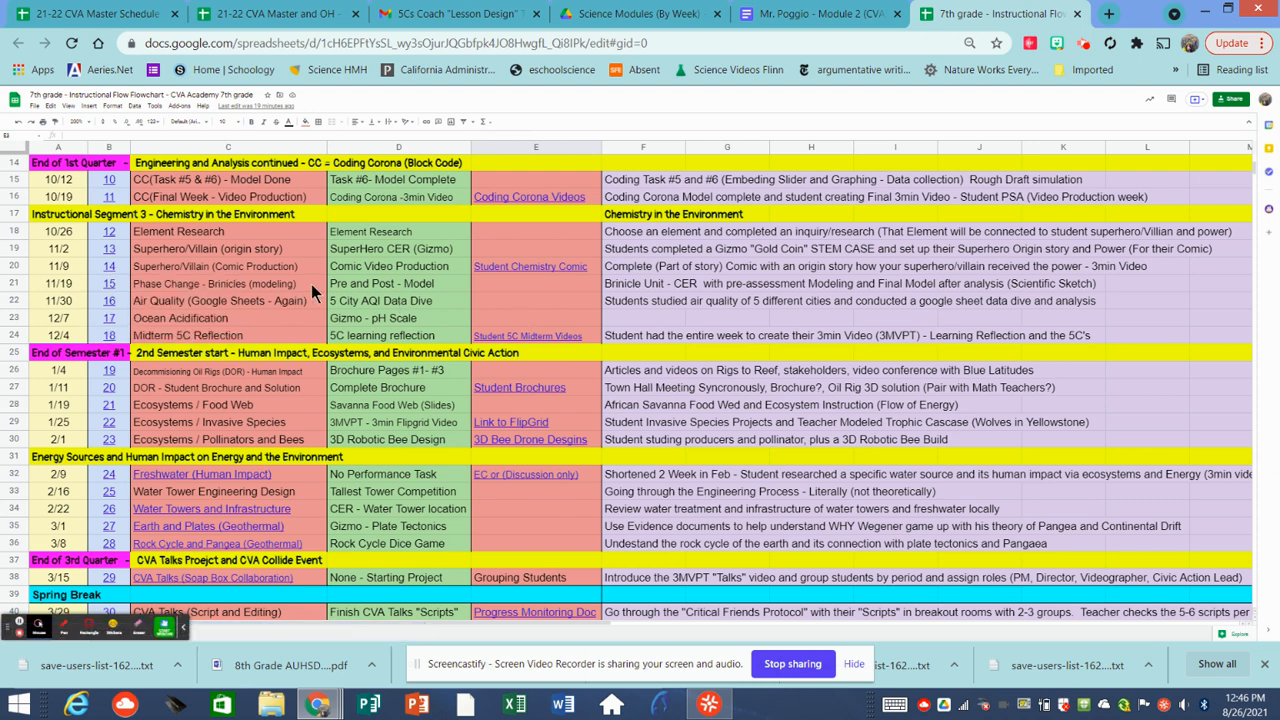
{"action": "left_click", "coordinate": [216, 284]}
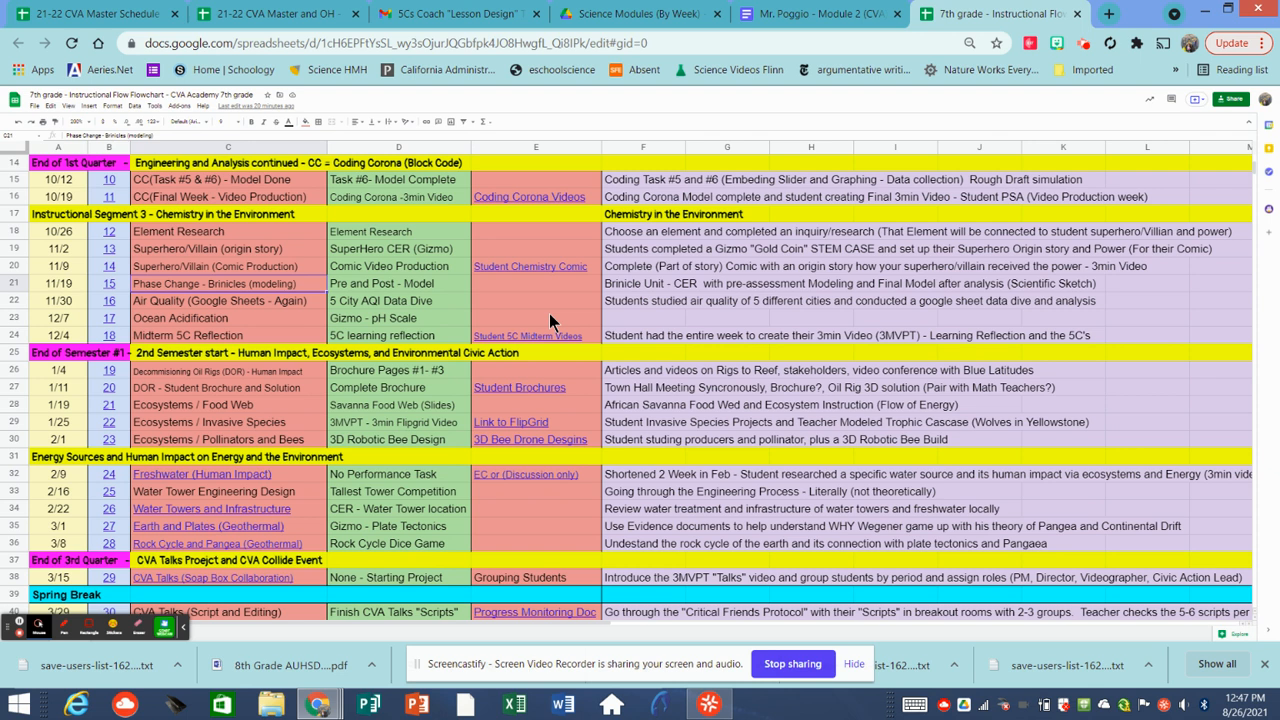
{"action": "mouse_move", "coordinate": [512, 316]}
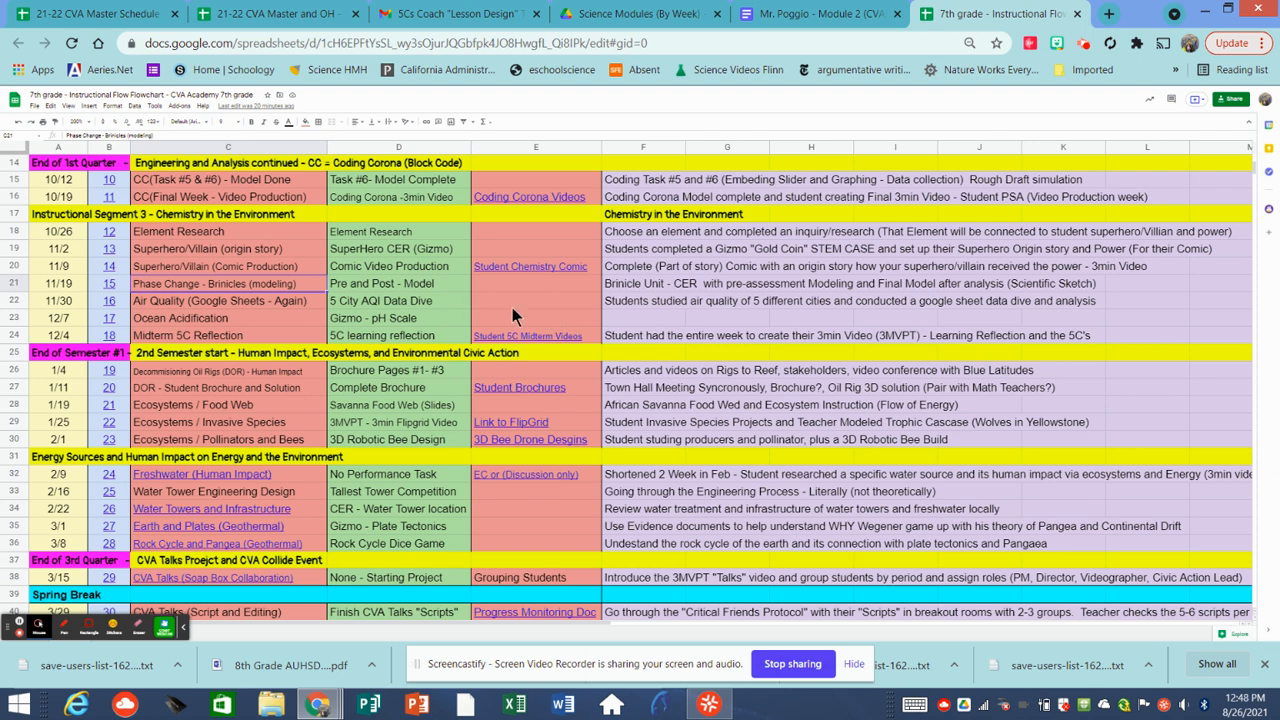
{"action": "mouse_move", "coordinate": [240, 330]}
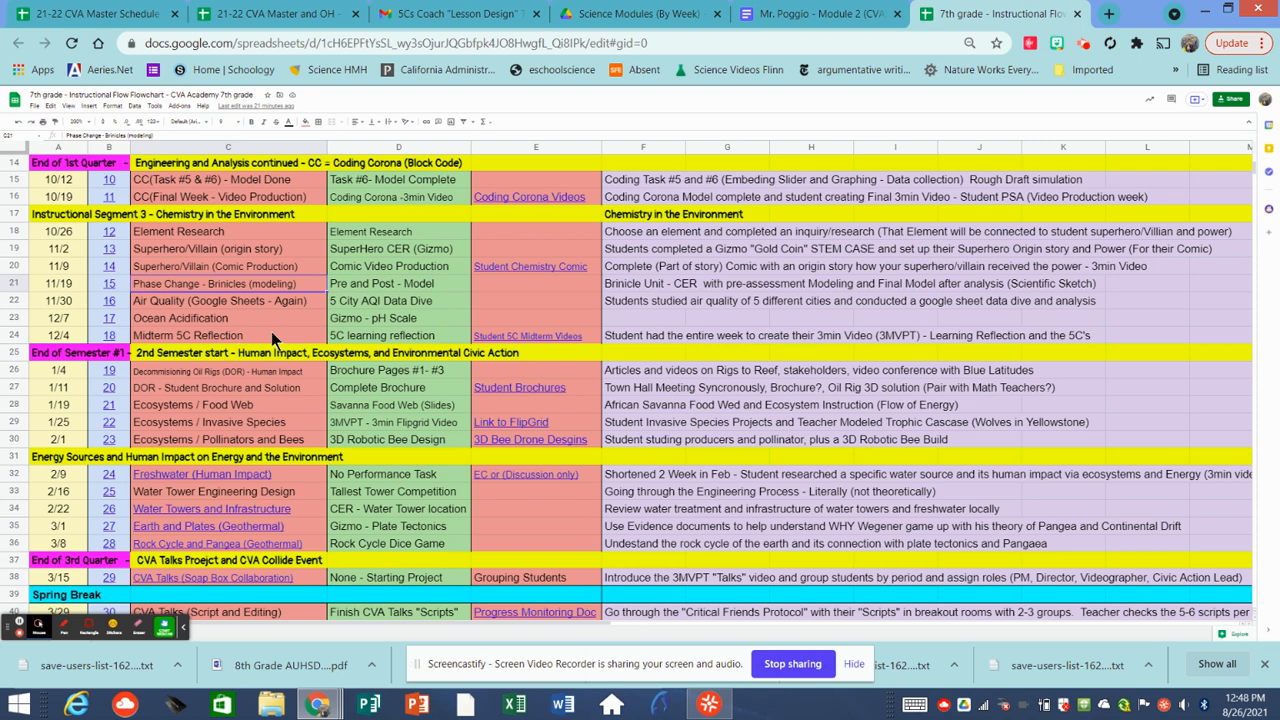
{"action": "mouse_move", "coordinate": [276, 340]}
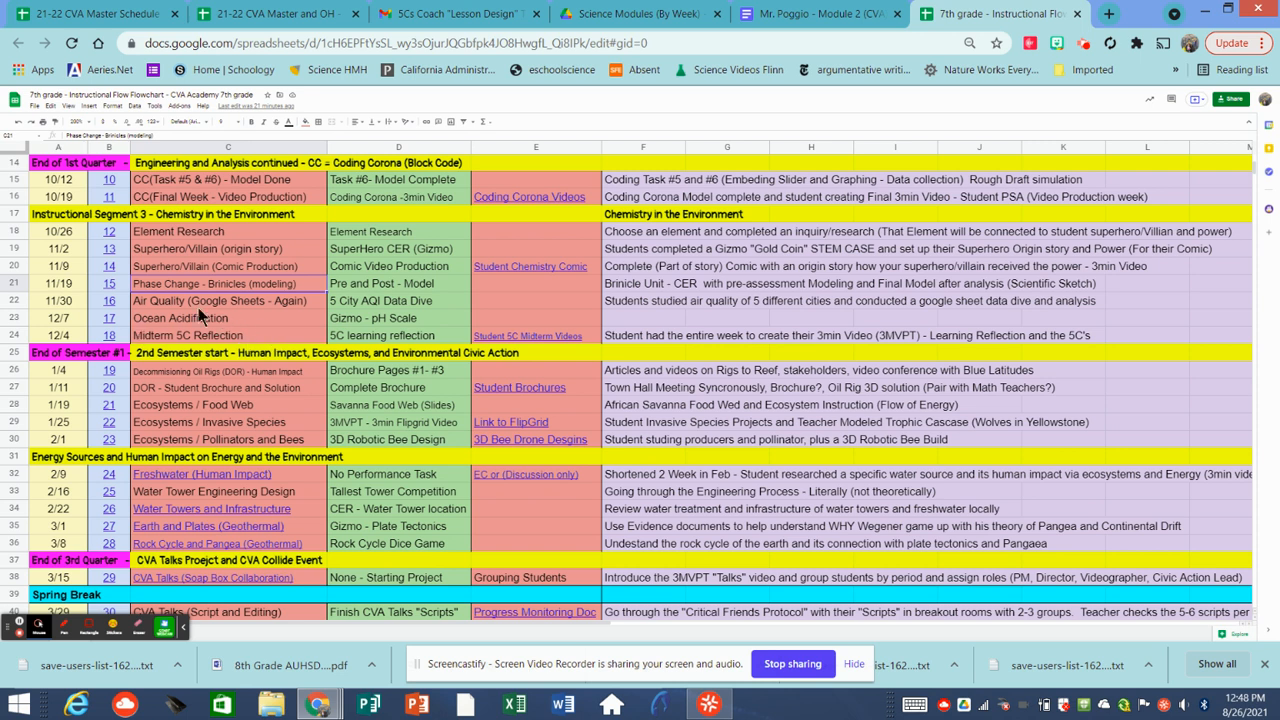
{"action": "mouse_move", "coordinate": [218, 364]}
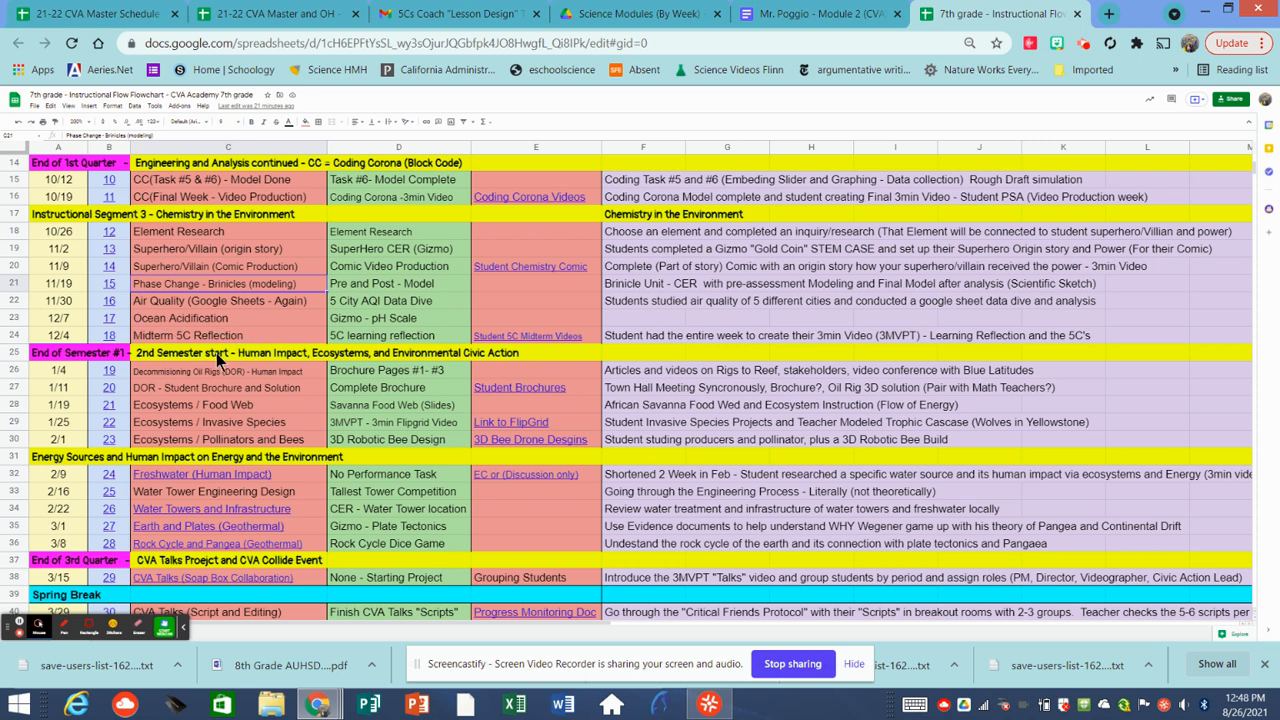
{"action": "mouse_move", "coordinate": [528, 336]}
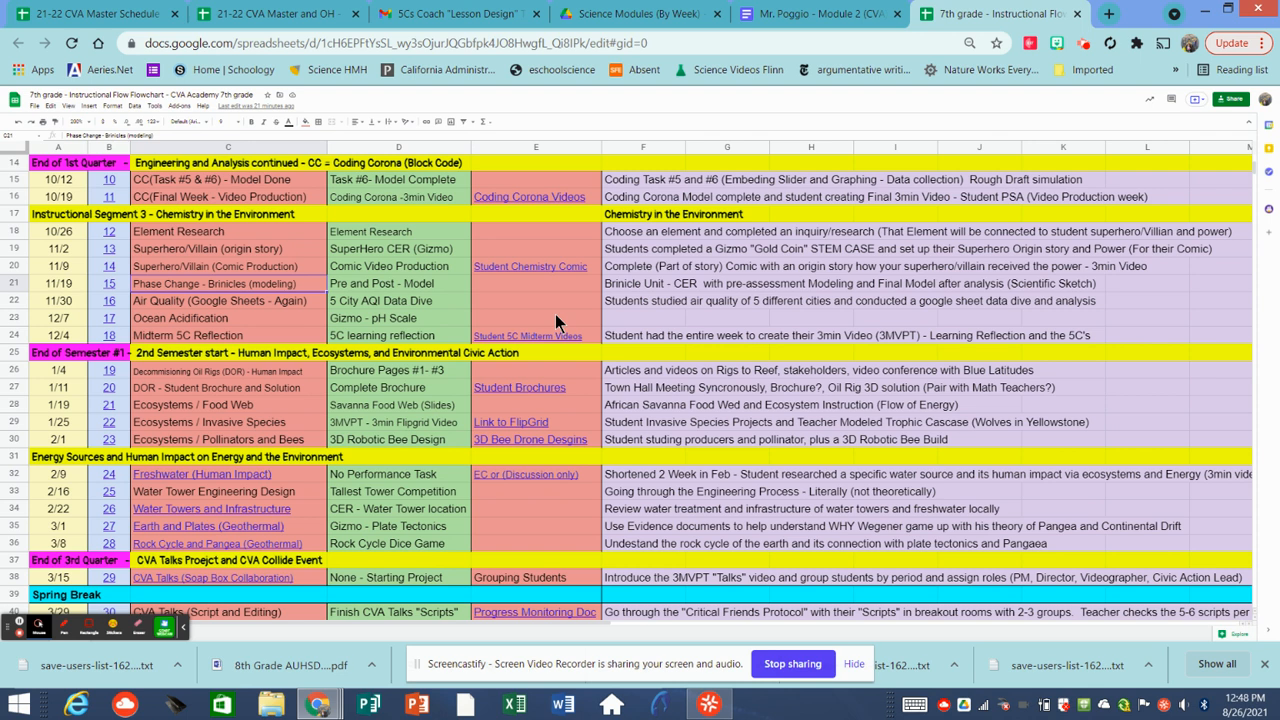
{"action": "mouse_move", "coordinate": [532, 336]}
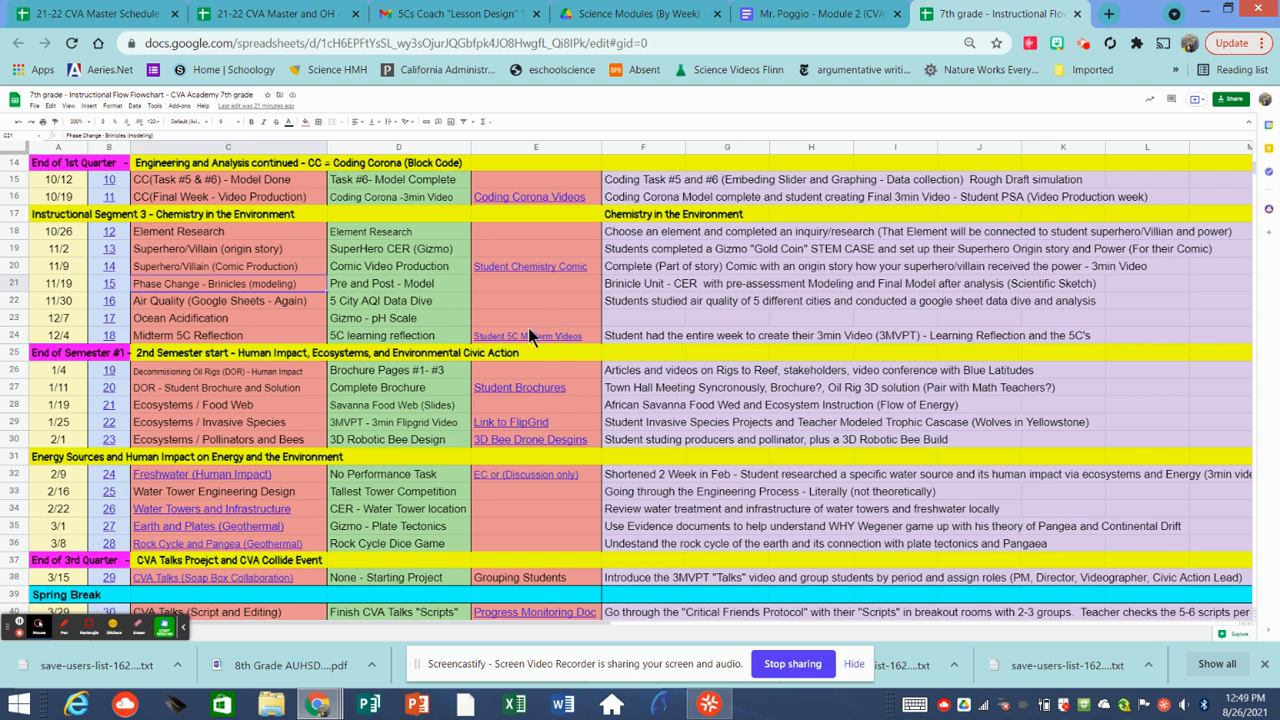
{"action": "mouse_move", "coordinate": [112, 384]}
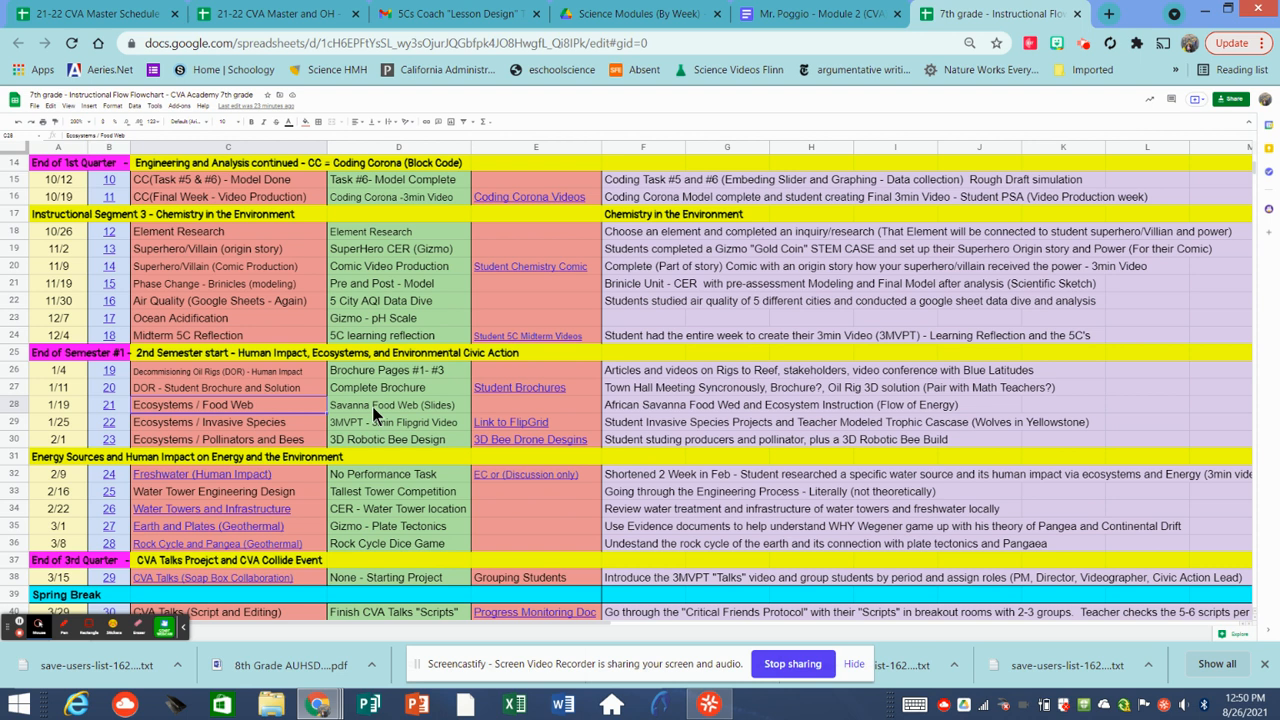
{"action": "mouse_move", "coordinate": [404, 410]}
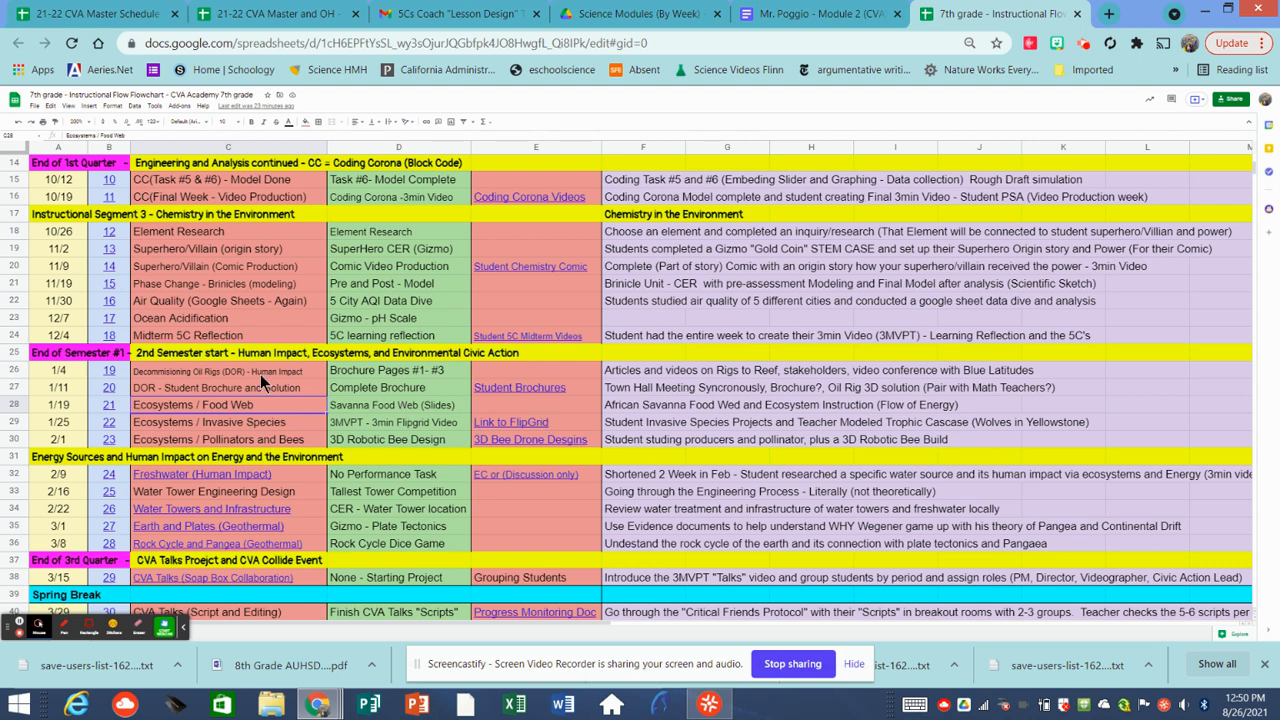
{"action": "mouse_move", "coordinate": [408, 416]}
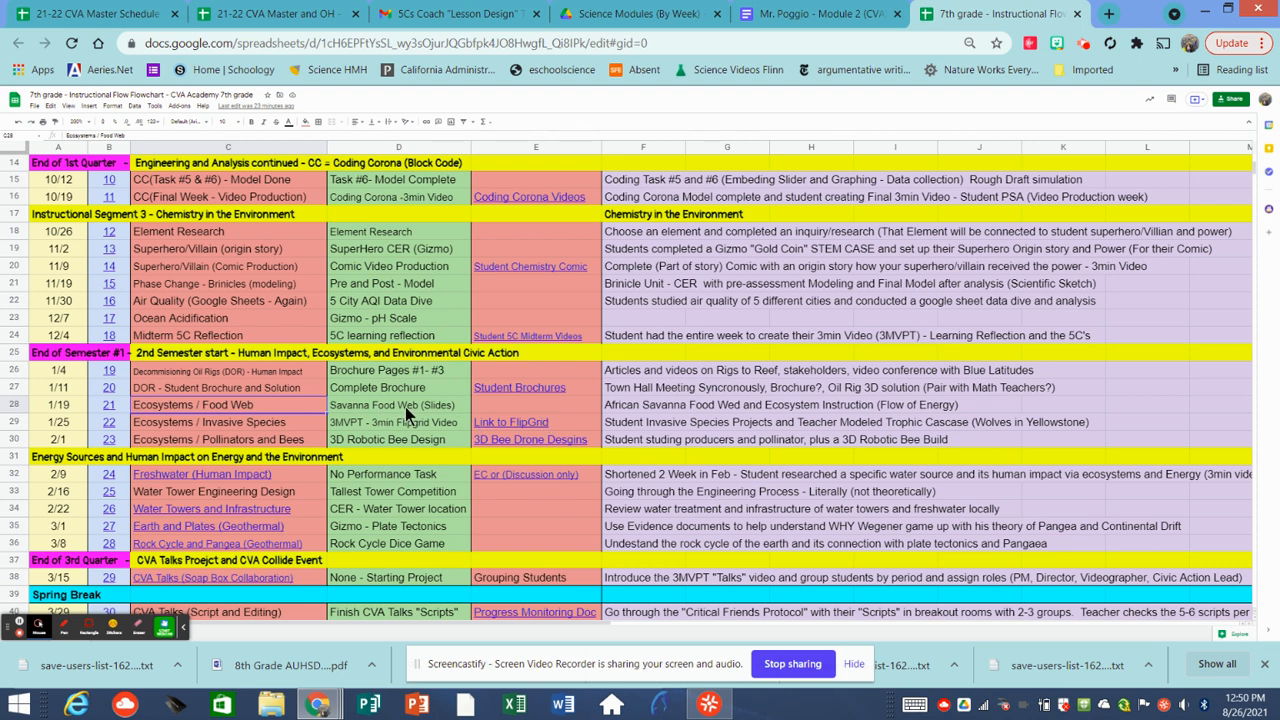
{"action": "mouse_move", "coordinate": [288, 432]}
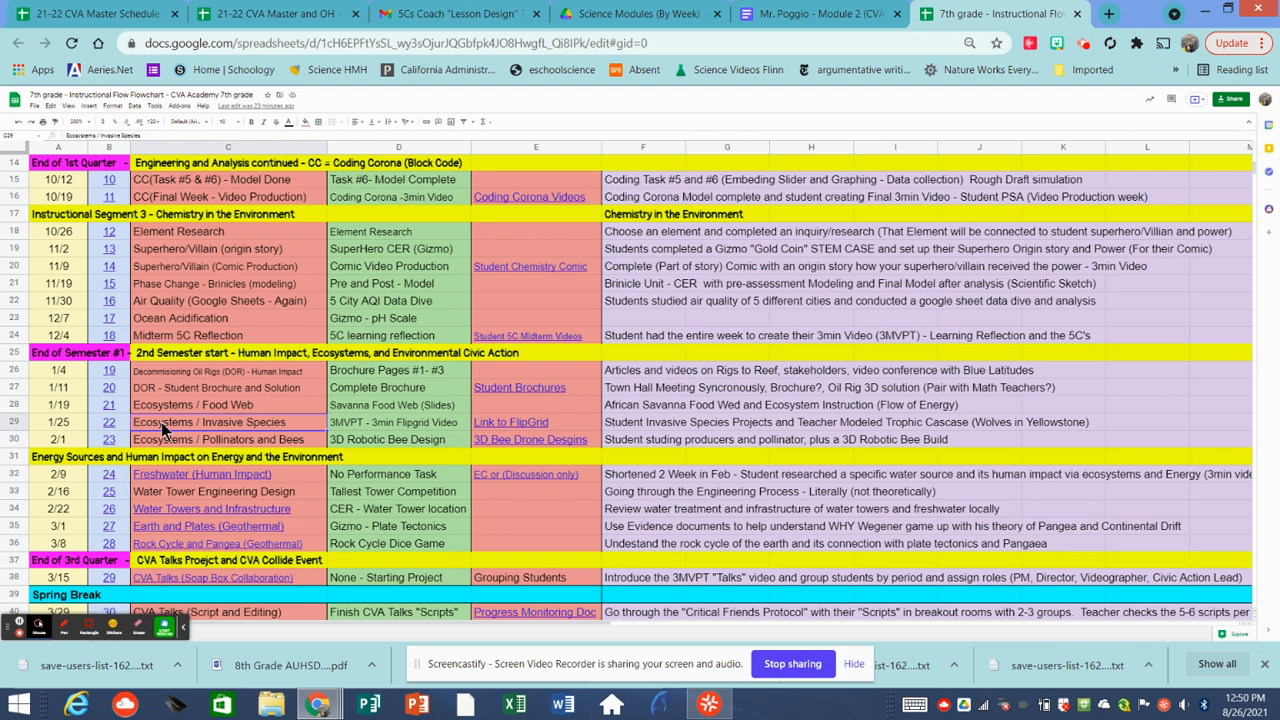
{"action": "mouse_move", "coordinate": [524, 420]}
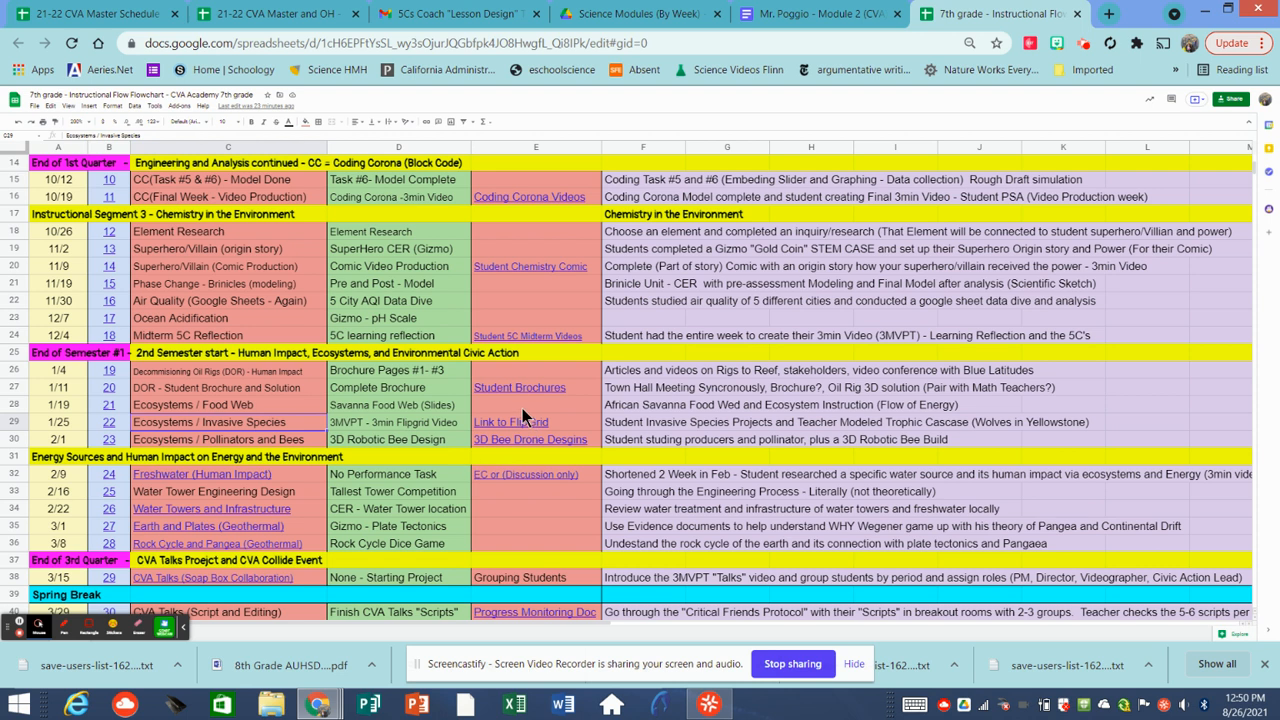
{"action": "mouse_move", "coordinate": [532, 412]}
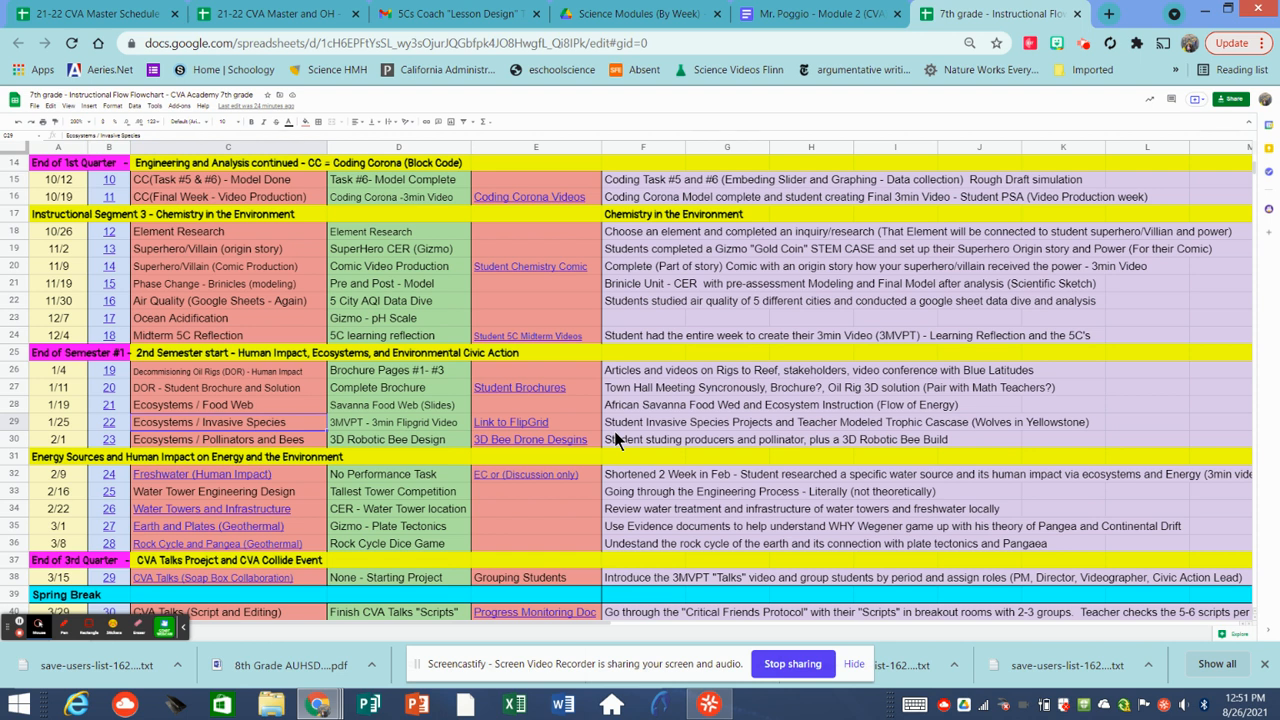
{"action": "mouse_move", "coordinate": [568, 470]}
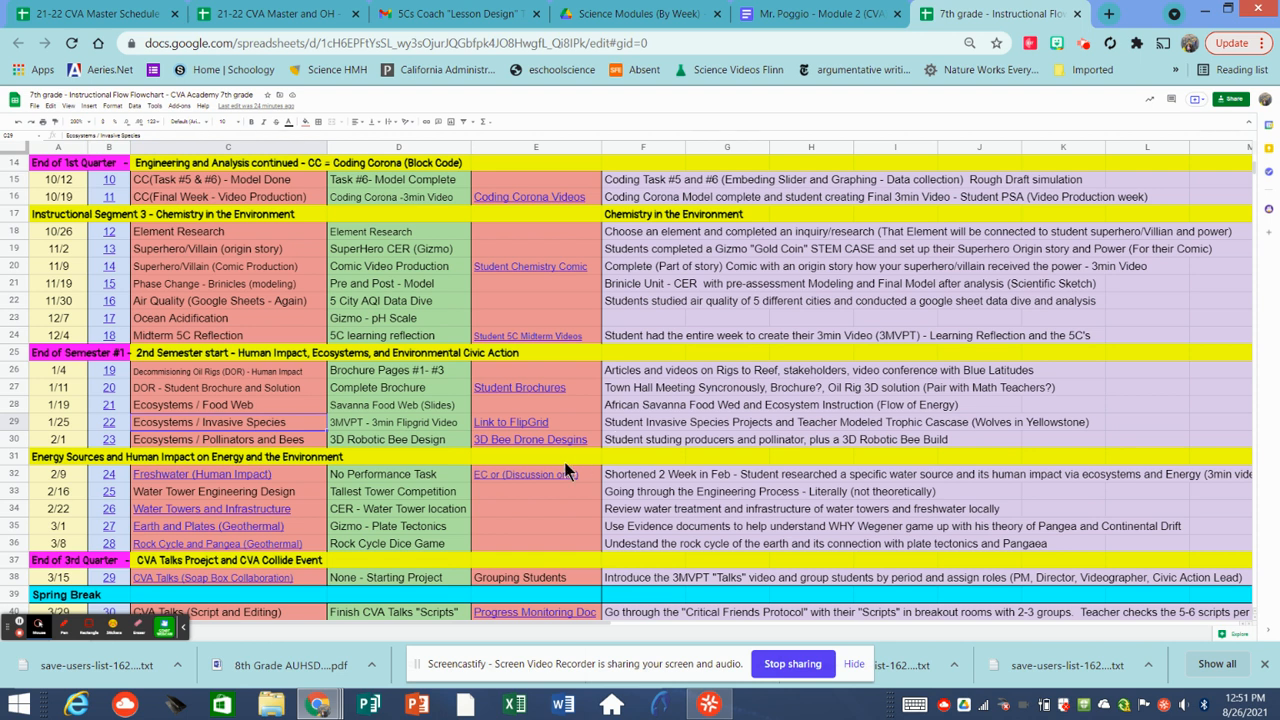
{"action": "mouse_move", "coordinate": [584, 524]}
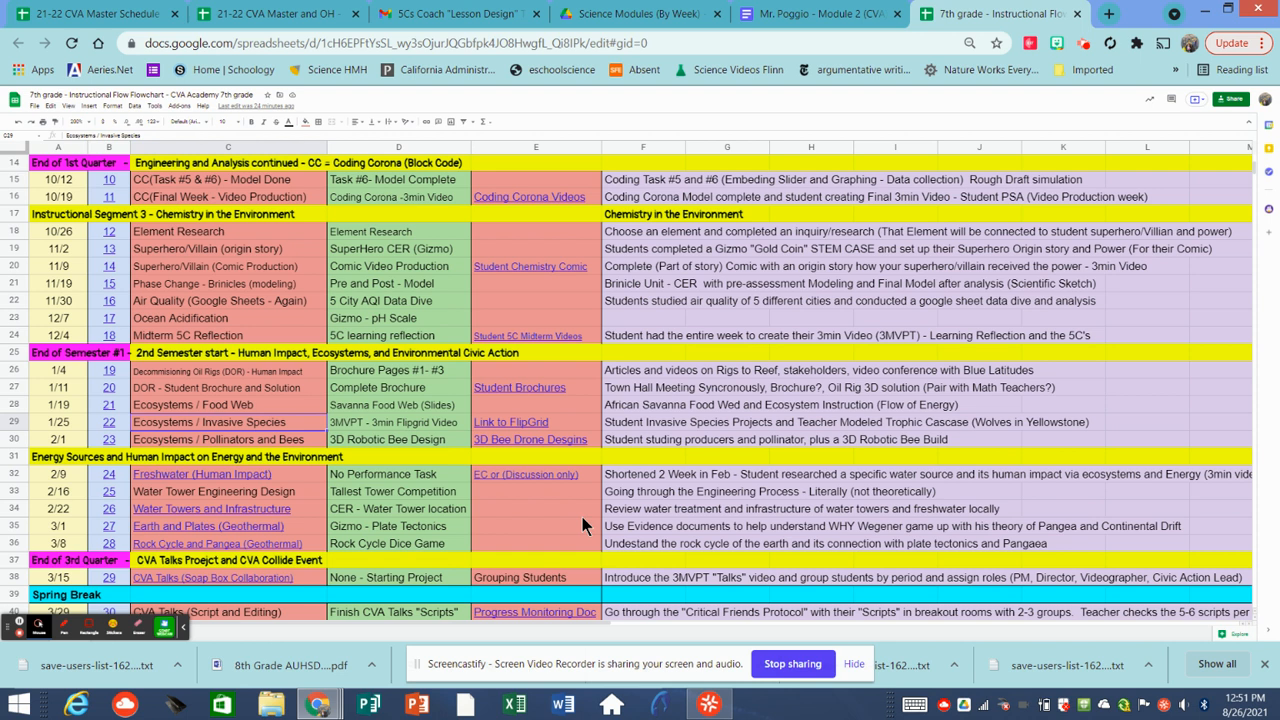
{"action": "mouse_move", "coordinate": [1244, 216]}
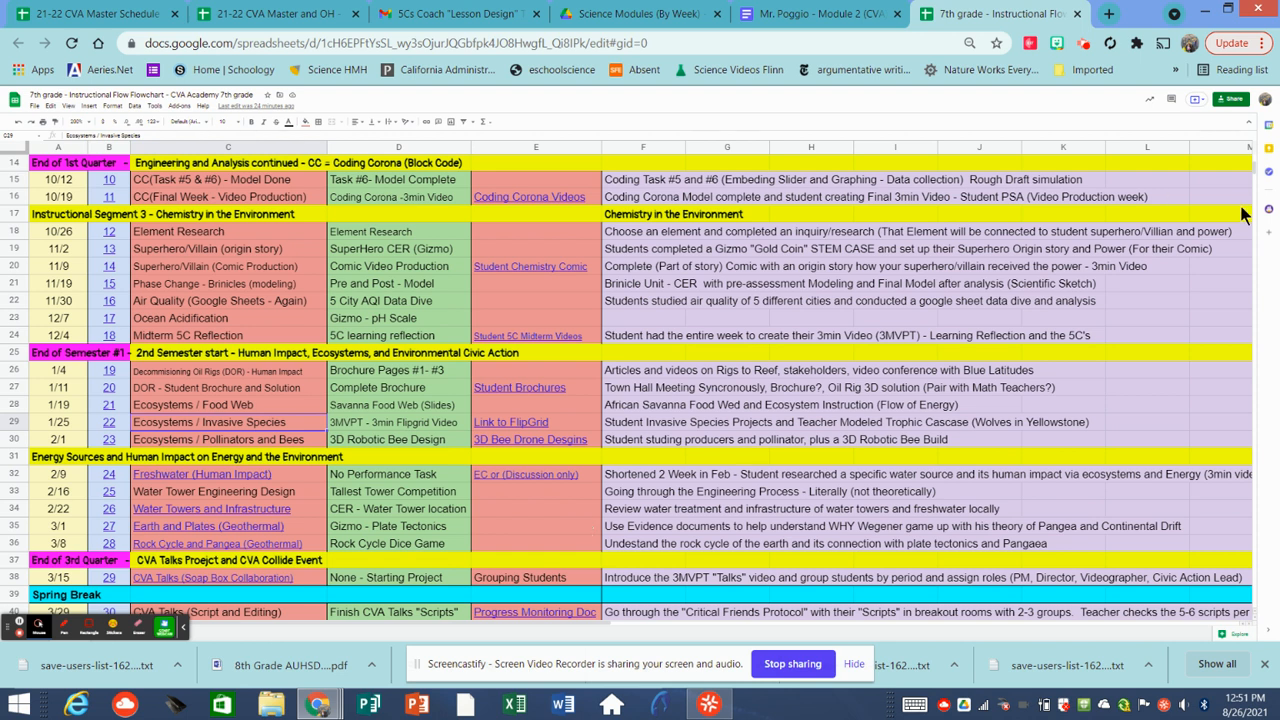
Scroll to the Energy Sources, CVA Talks and Energy Resources rows through 5/17
{"action": "scroll", "scroll_direction": "down", "scroll_amount": 3}
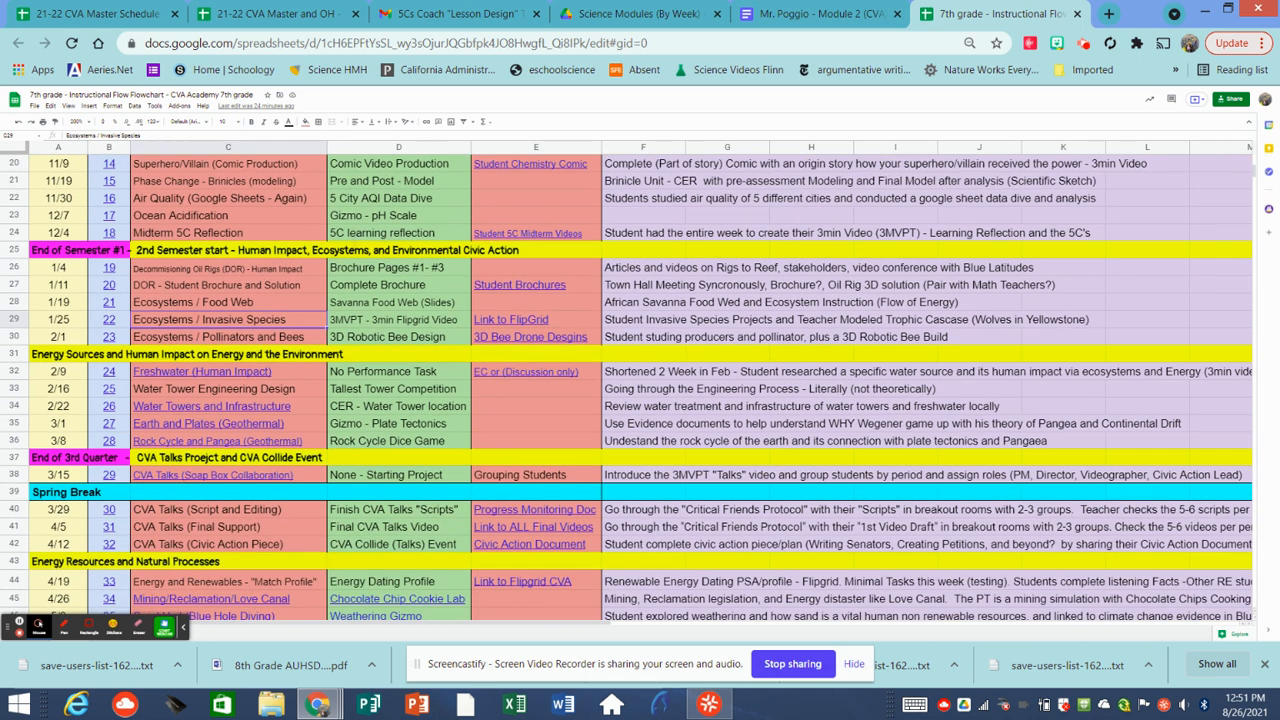
{"action": "scroll", "scroll_direction": "down", "scroll_amount": 3}
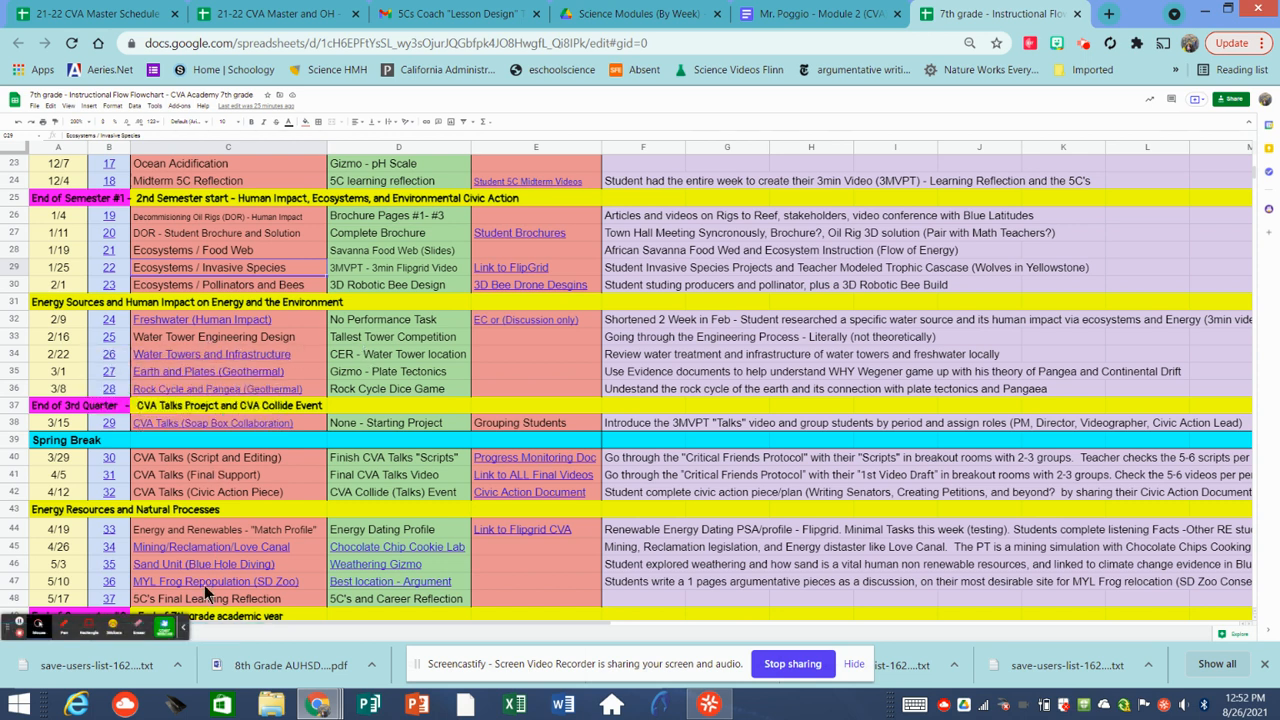
{"action": "mouse_move", "coordinate": [264, 216]}
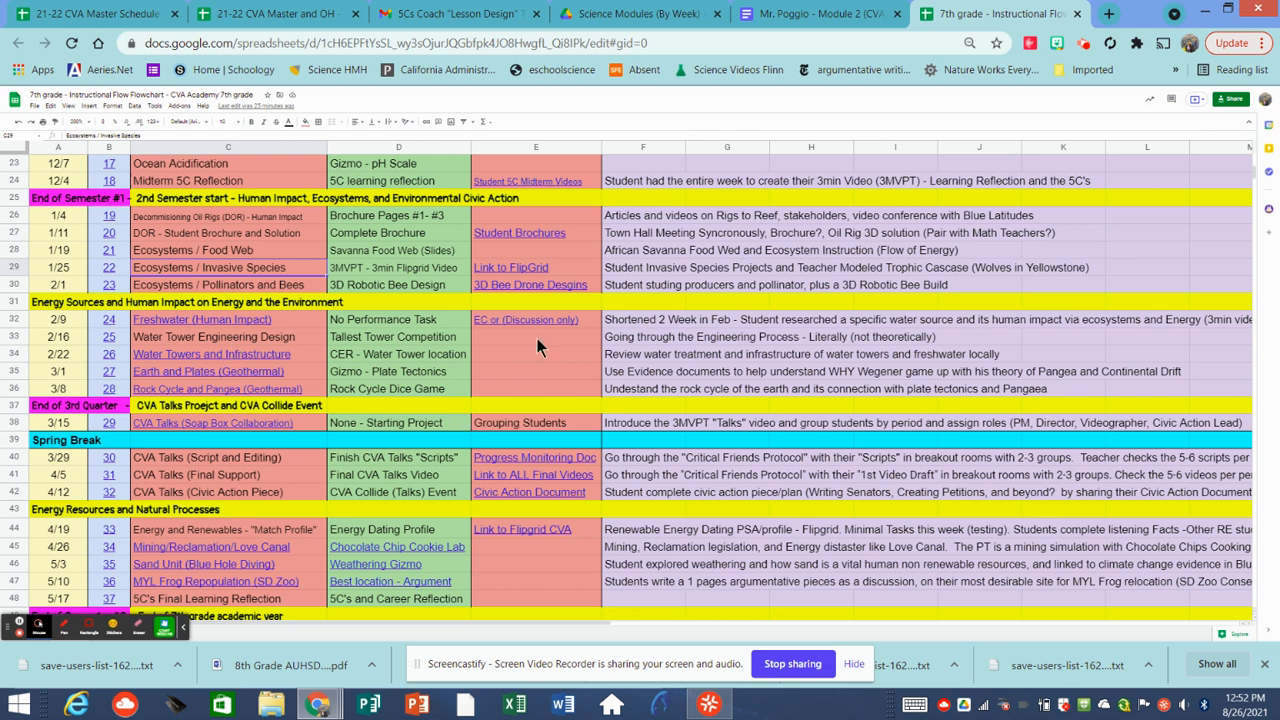
{"action": "mouse_move", "coordinate": [568, 368]}
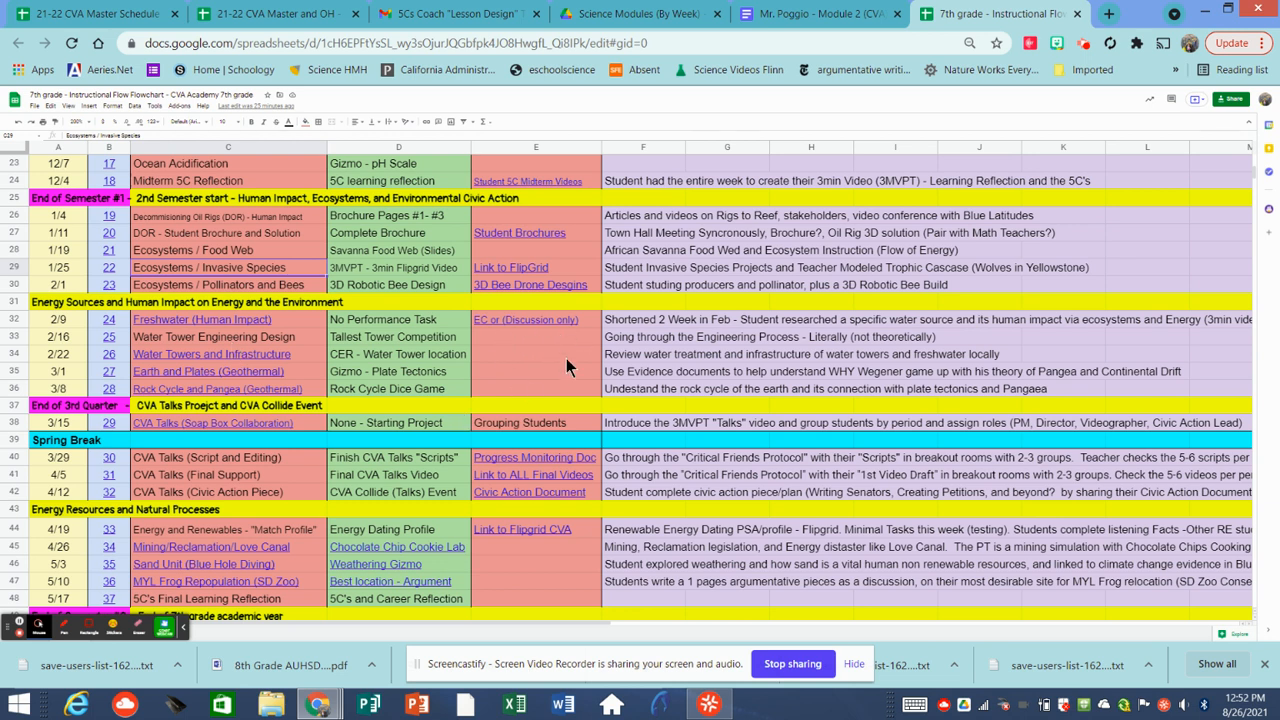
{"action": "mouse_move", "coordinate": [538, 340]}
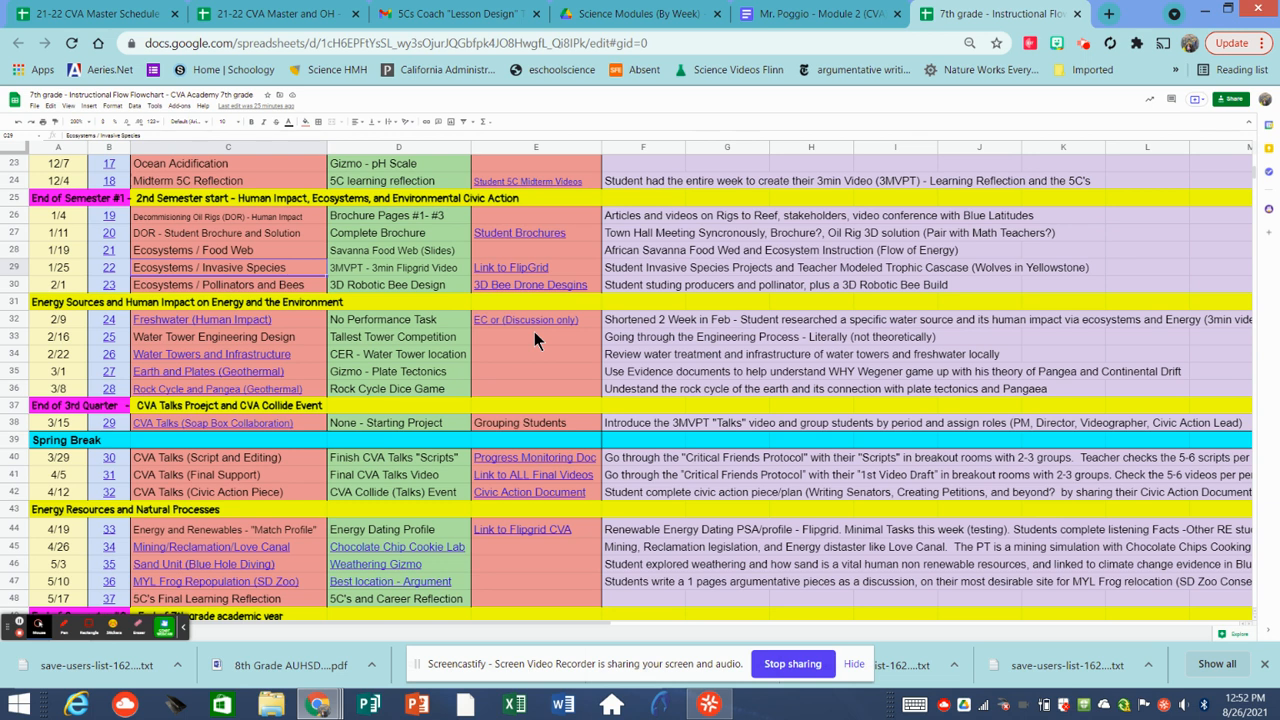
{"action": "mouse_move", "coordinate": [220, 342]}
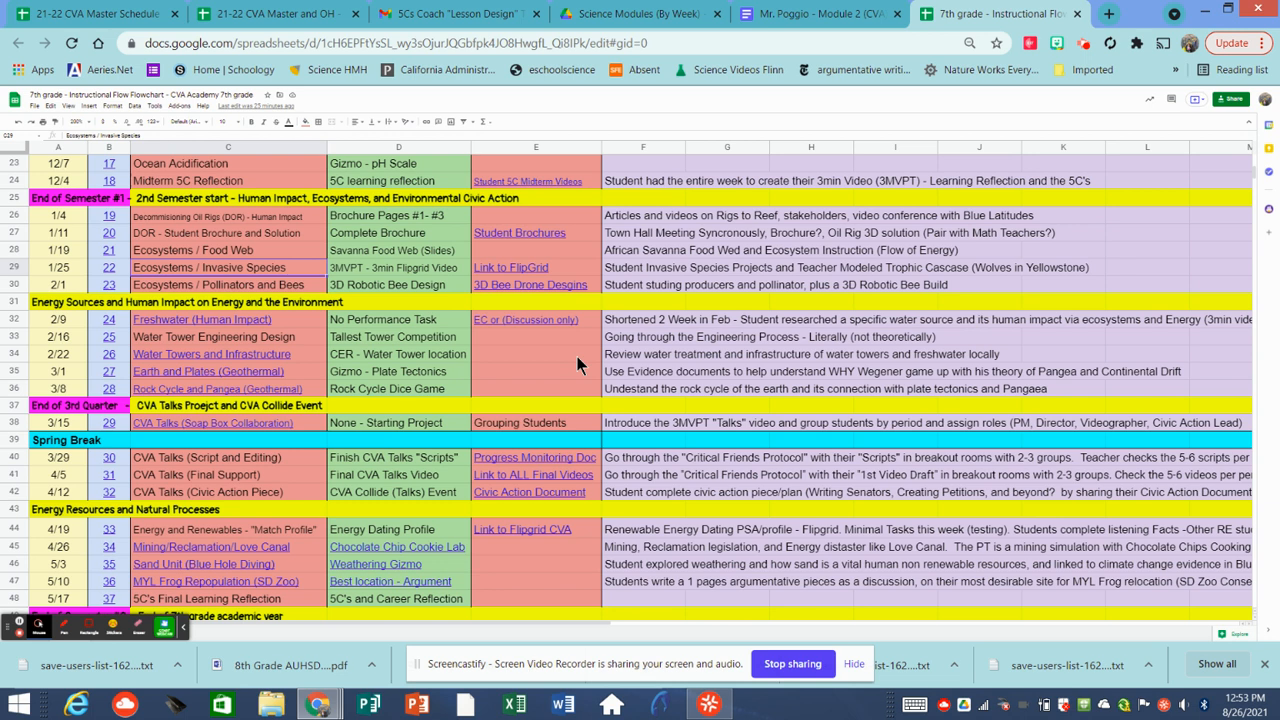
{"action": "mouse_move", "coordinate": [228, 388]}
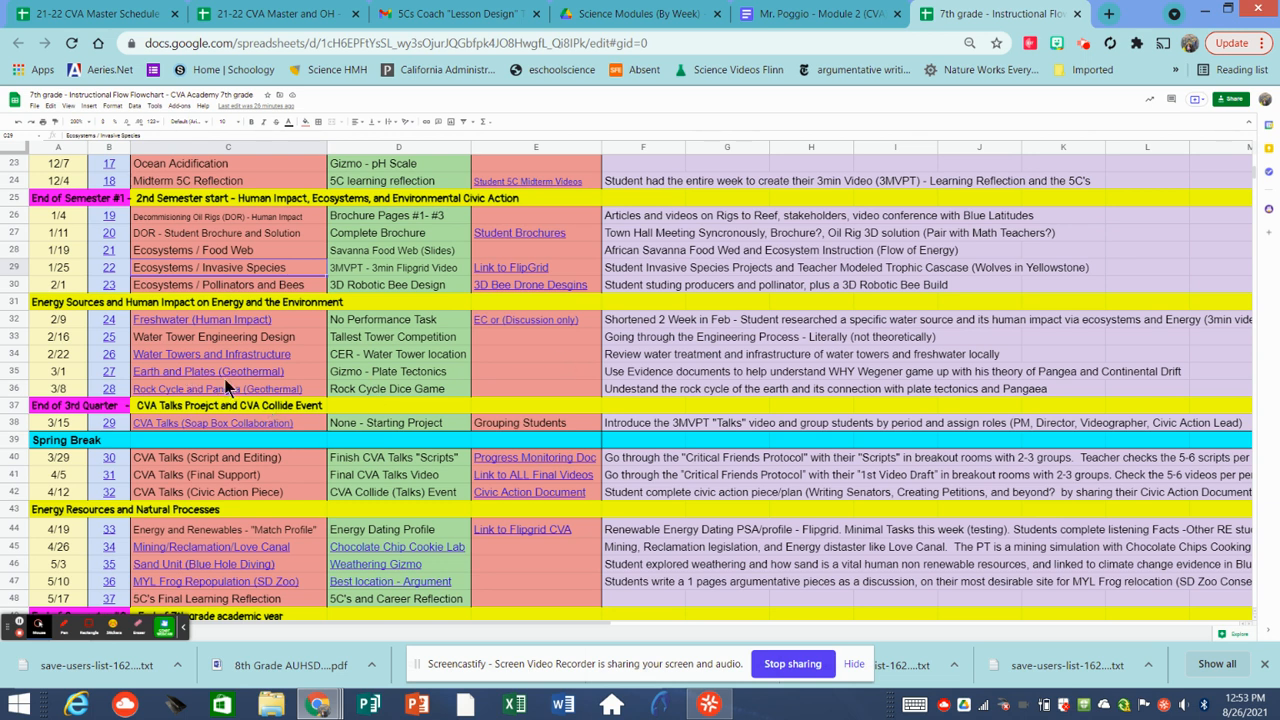
{"action": "mouse_move", "coordinate": [392, 406]}
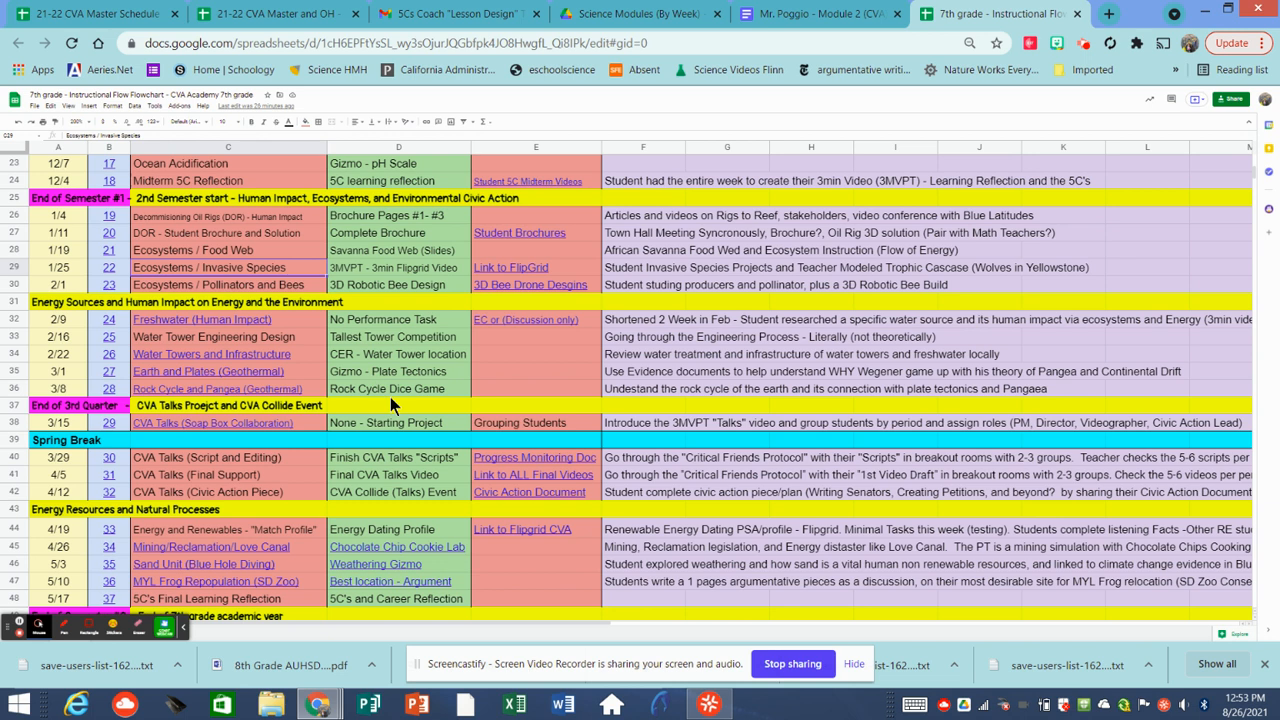
{"action": "mouse_move", "coordinate": [448, 376]}
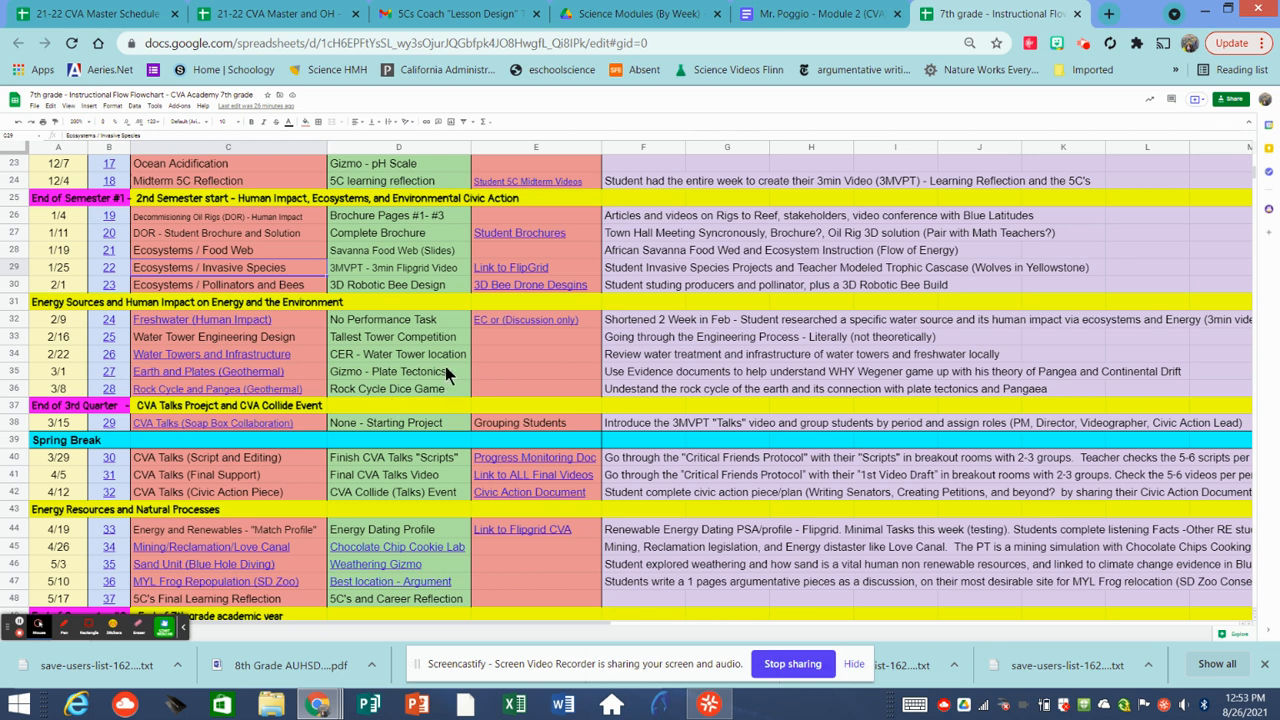
{"action": "mouse_move", "coordinate": [696, 388]}
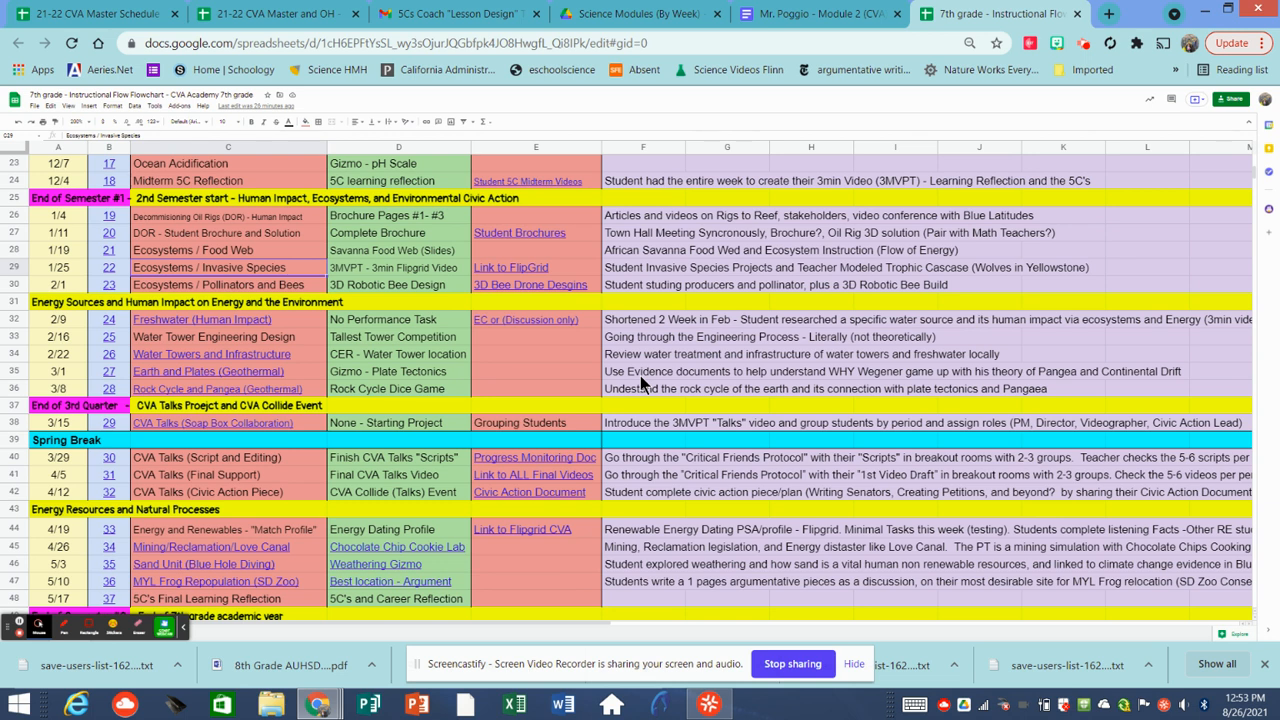
{"action": "mouse_move", "coordinate": [520, 372]}
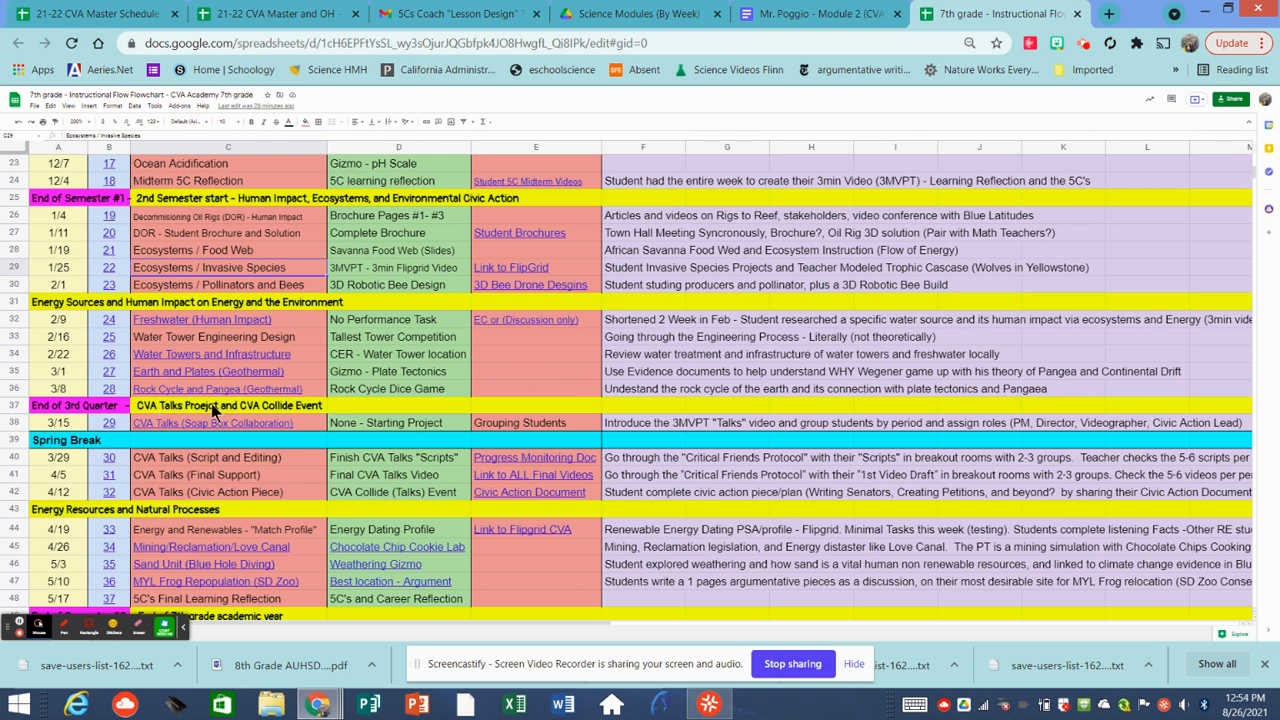
{"action": "mouse_move", "coordinate": [360, 340]}
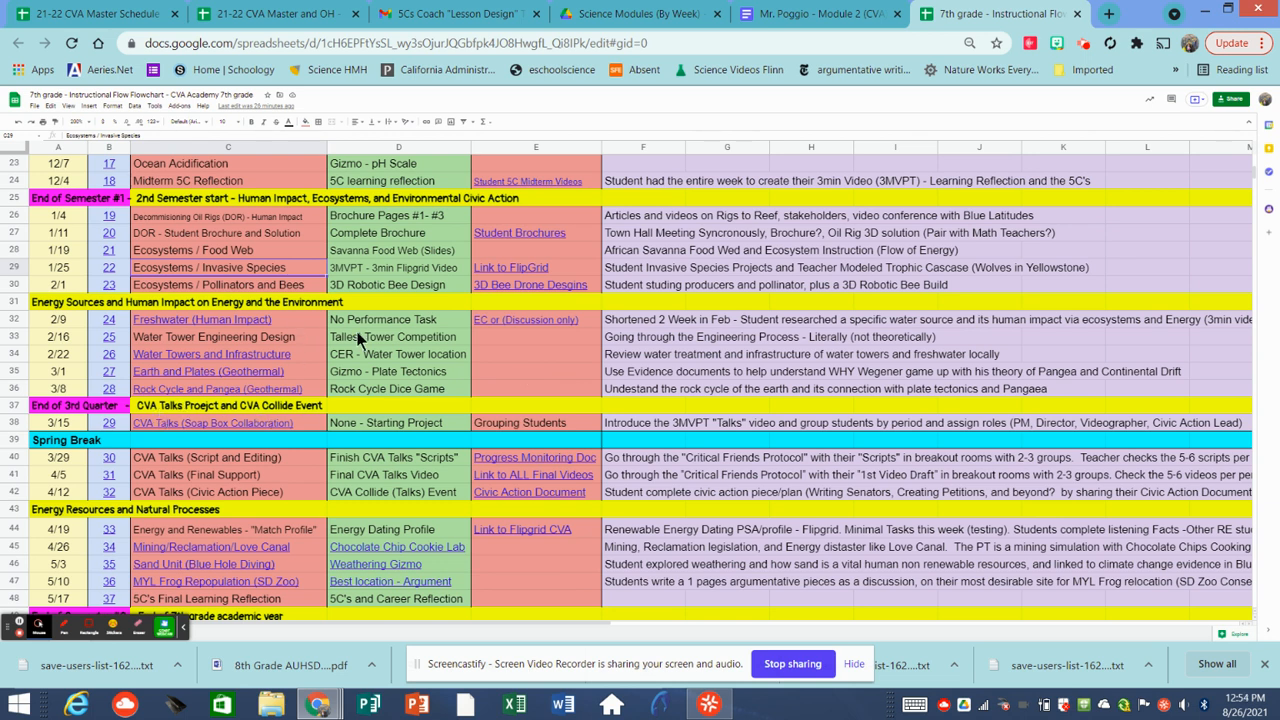
{"action": "mouse_move", "coordinate": [344, 374]}
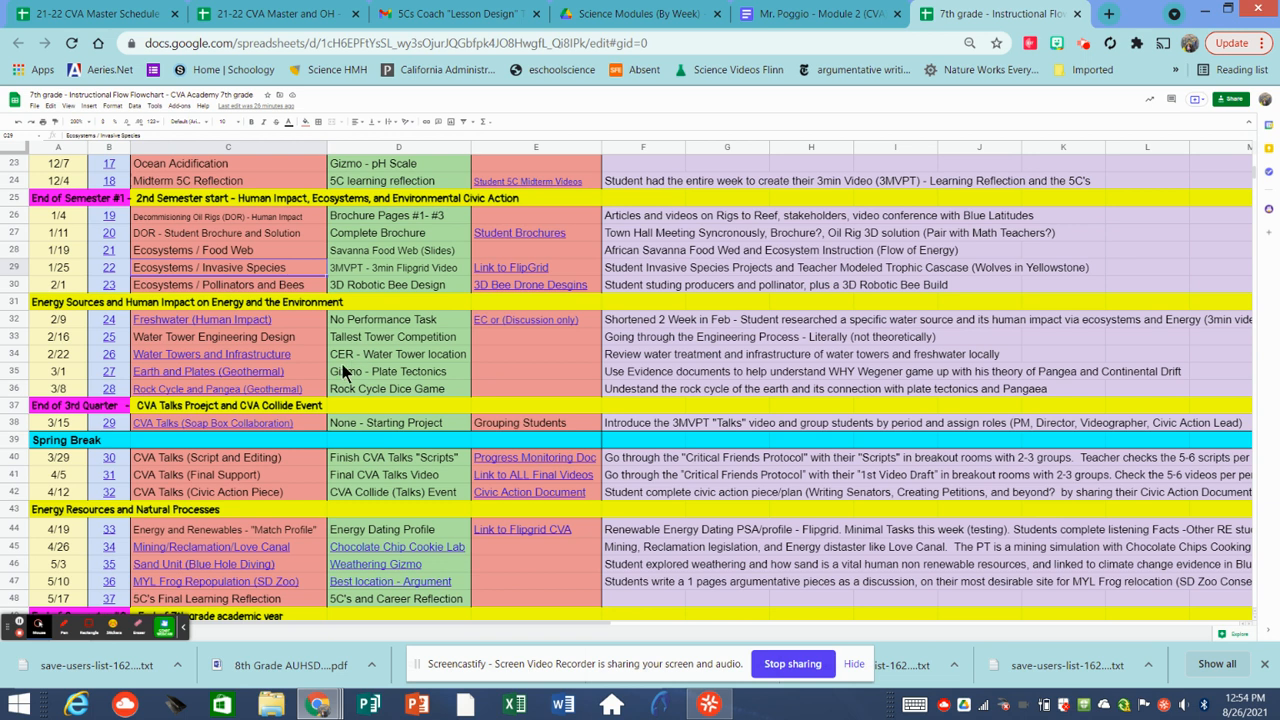
{"action": "mouse_move", "coordinate": [428, 378]}
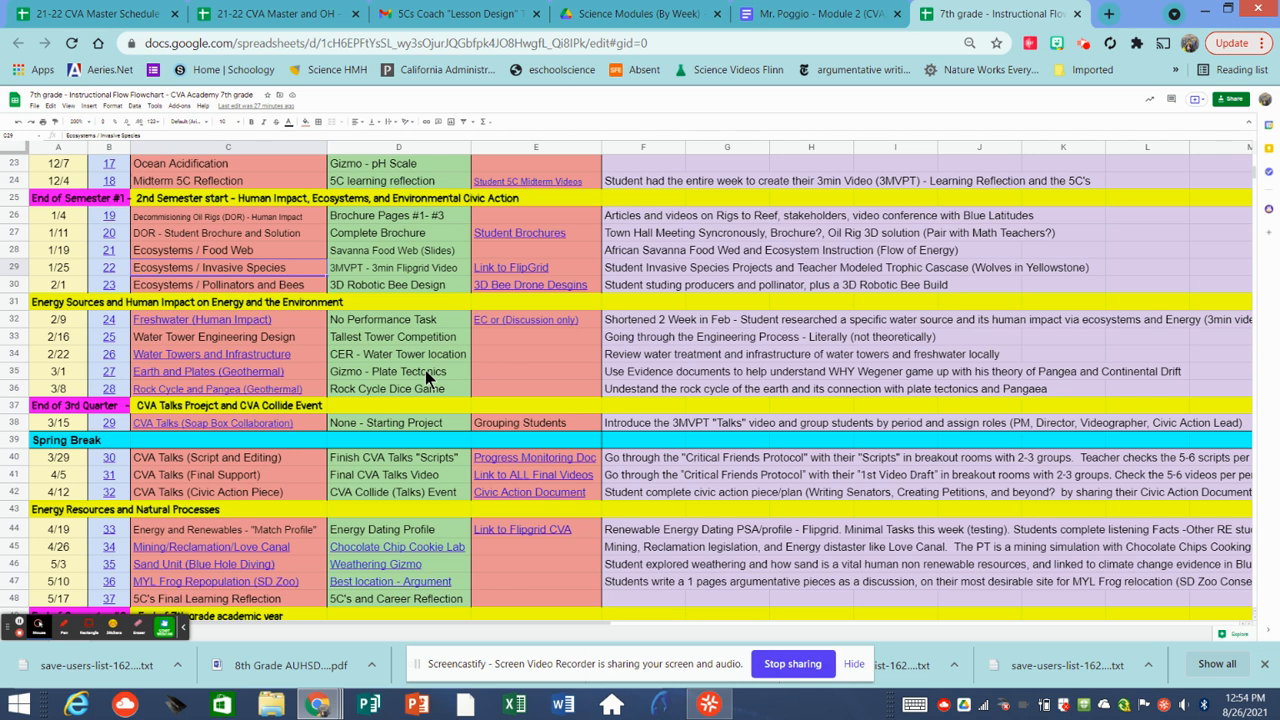
{"action": "mouse_move", "coordinate": [1004, 260]}
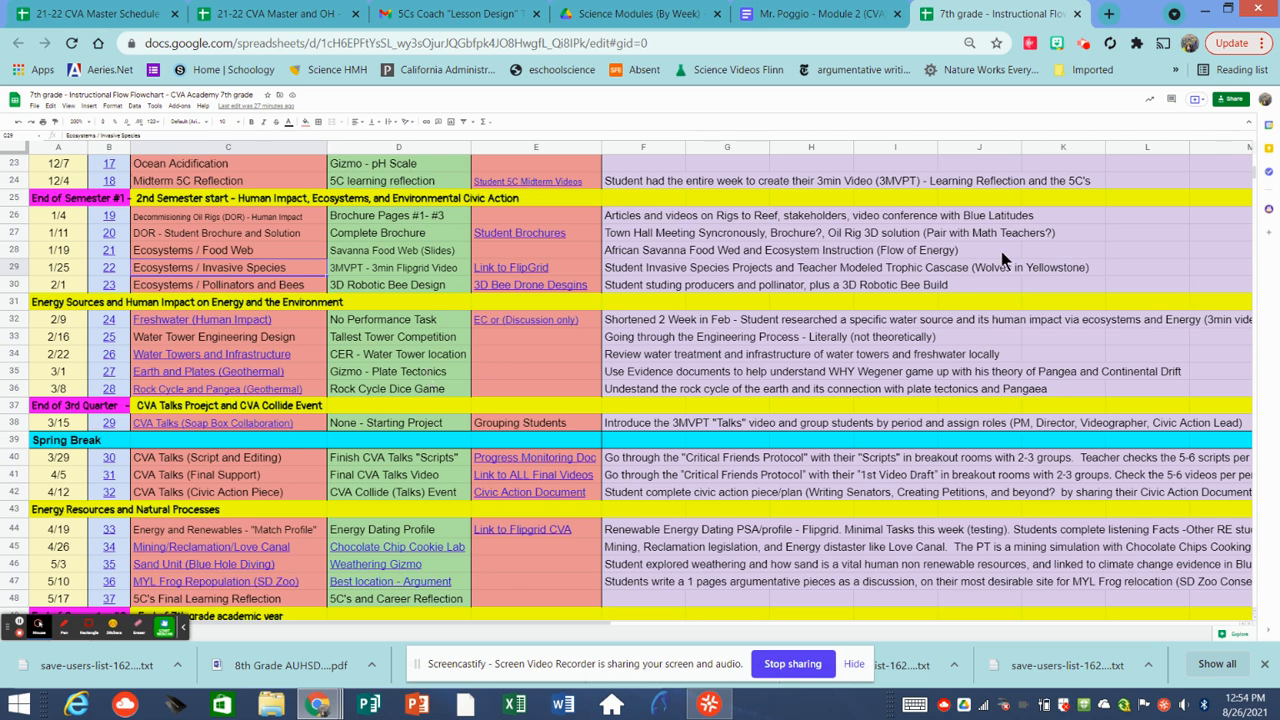
{"action": "mouse_move", "coordinate": [976, 282]}
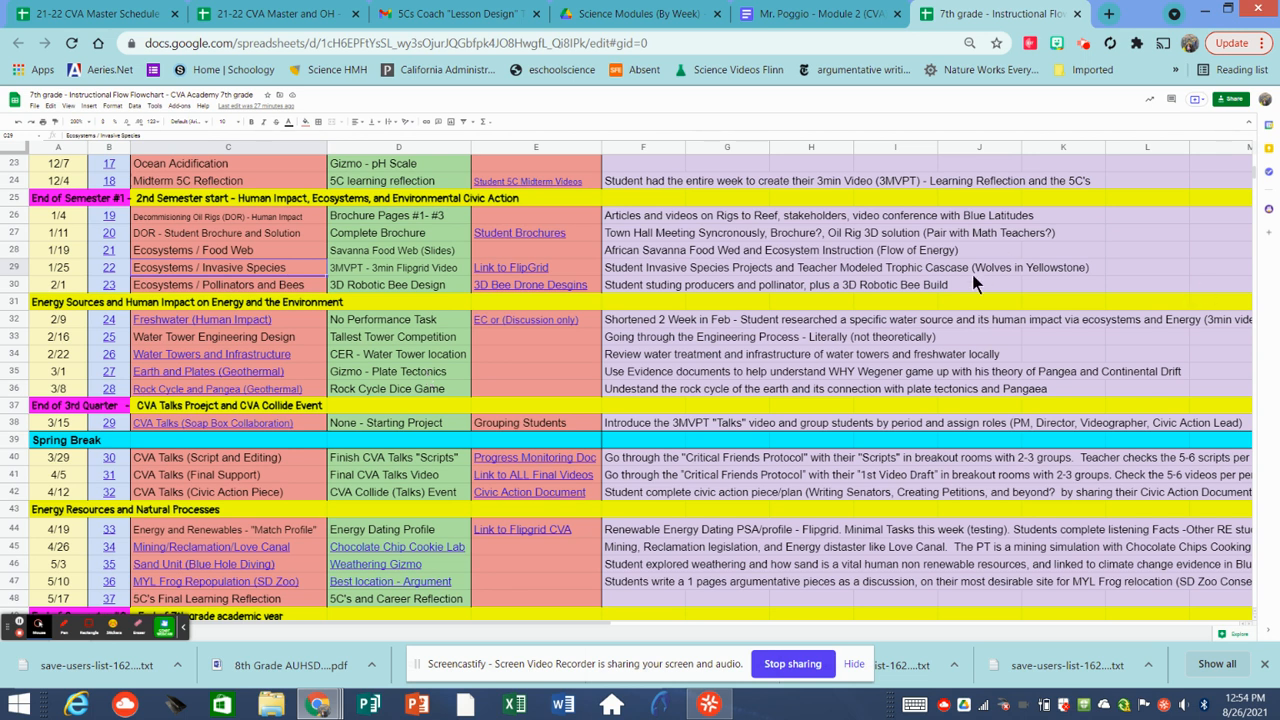
{"action": "scroll", "scroll_direction": "down", "scroll_amount": 3}
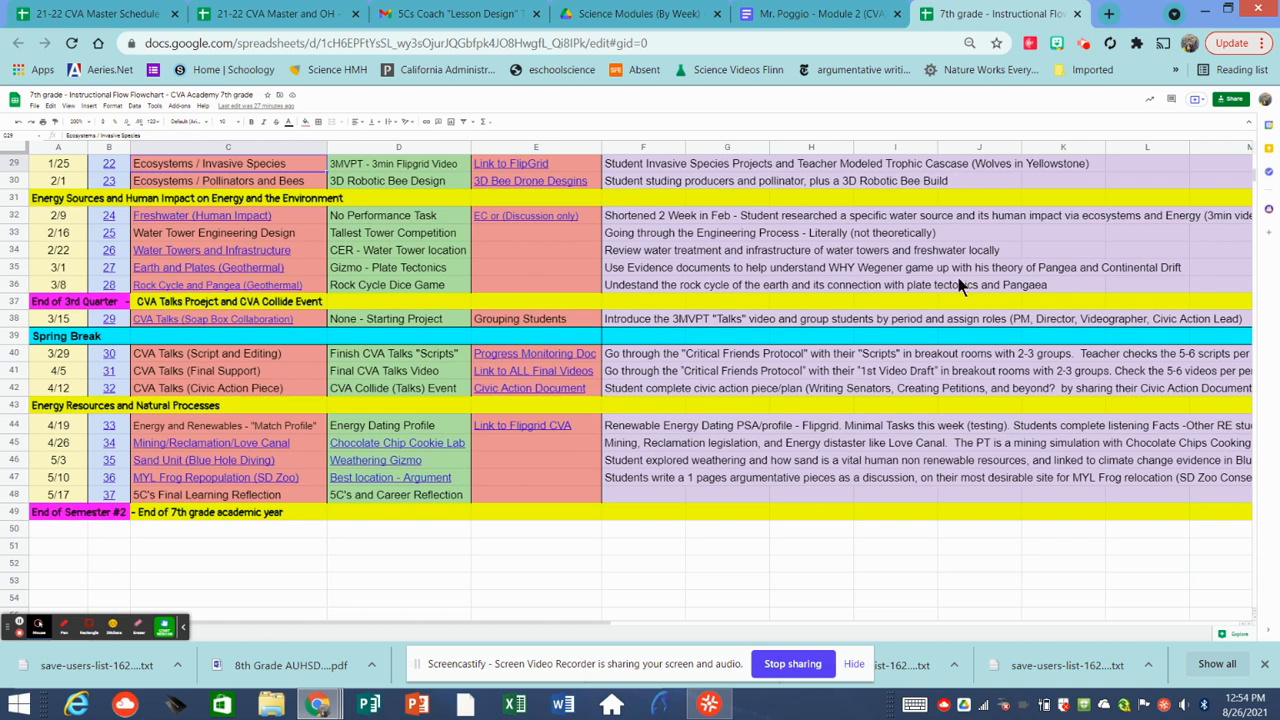
{"action": "mouse_move", "coordinate": [170, 288]}
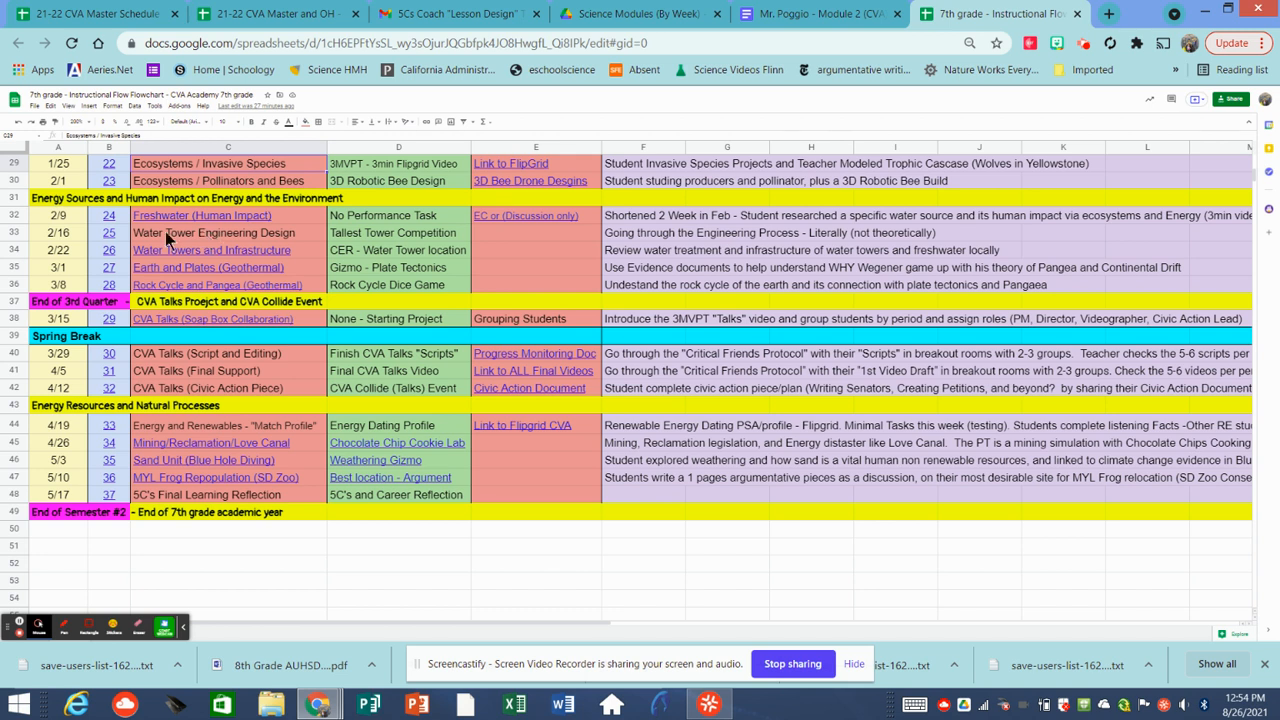
{"action": "mouse_move", "coordinate": [108, 324]}
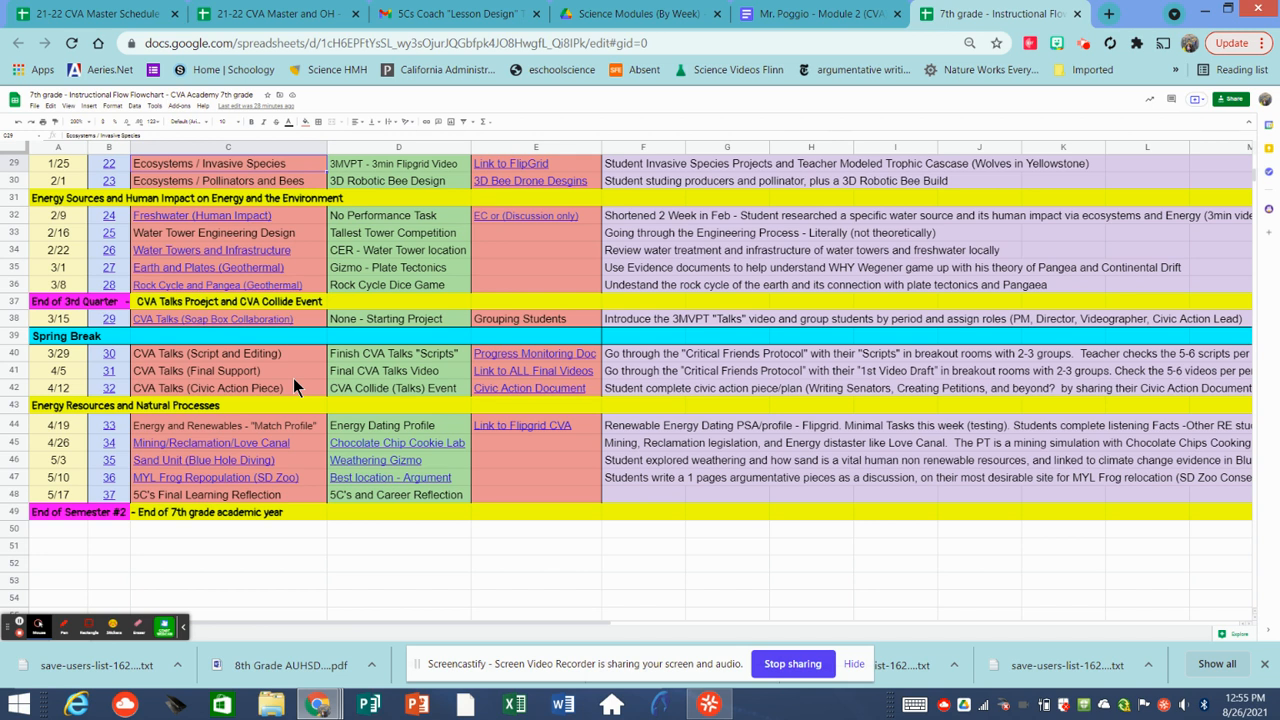
{"action": "mouse_move", "coordinate": [536, 352]}
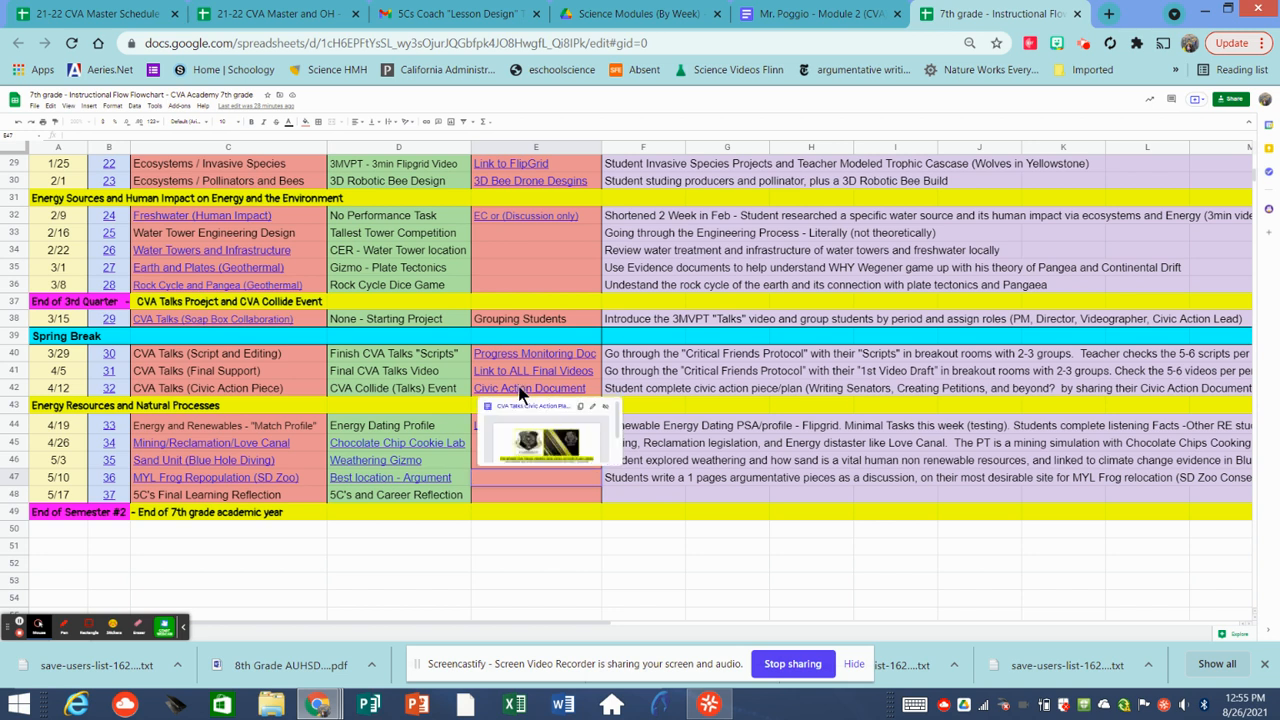
{"action": "mouse_move", "coordinate": [522, 392]}
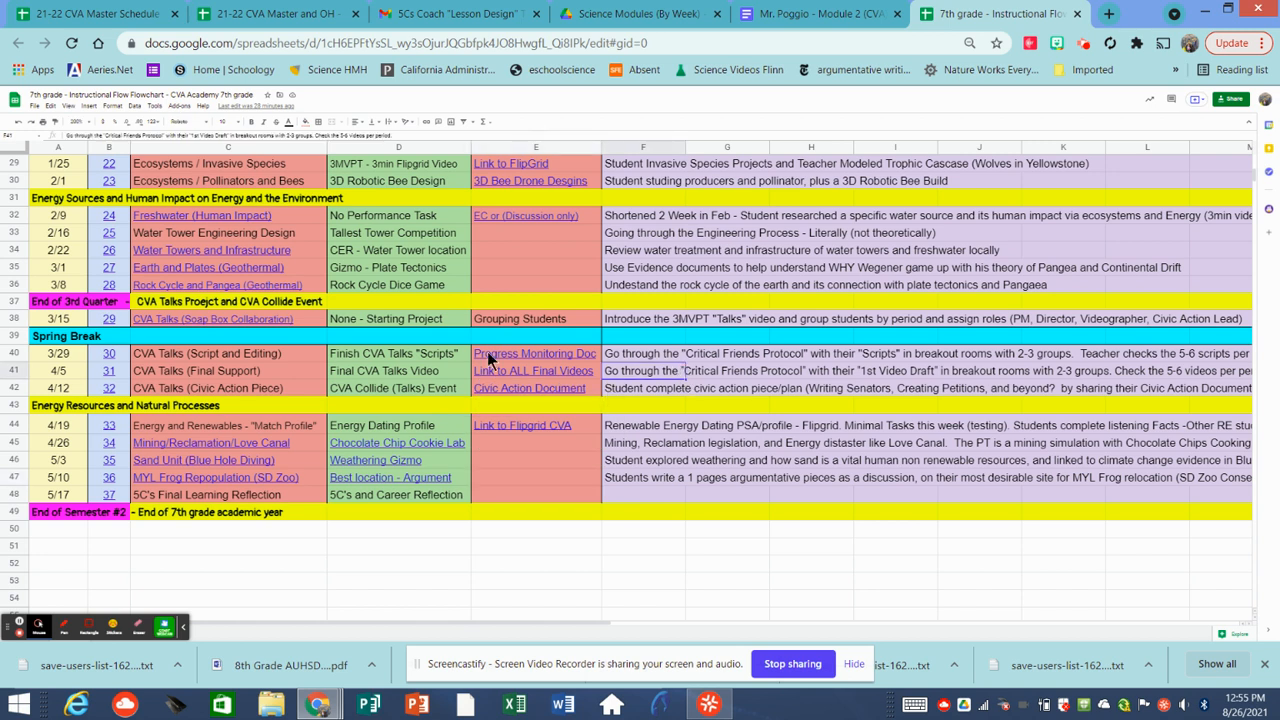
{"action": "mouse_move", "coordinate": [330, 364]}
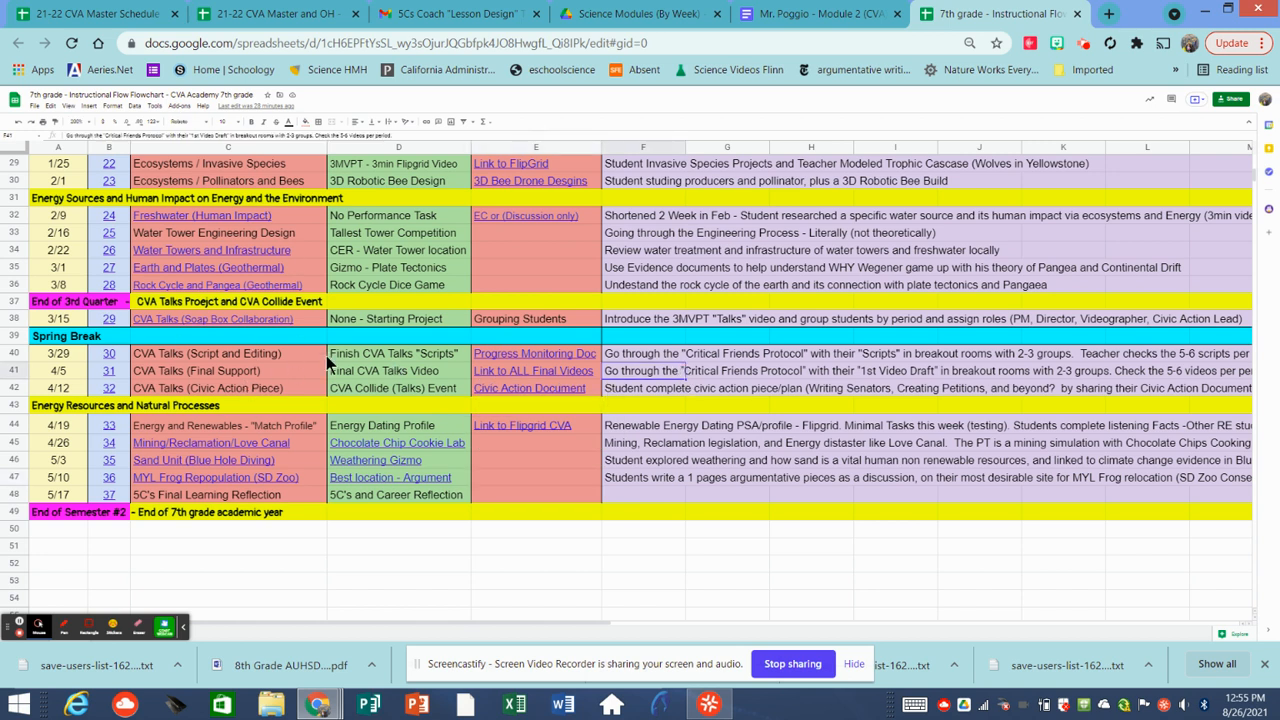
{"action": "mouse_move", "coordinate": [344, 358]}
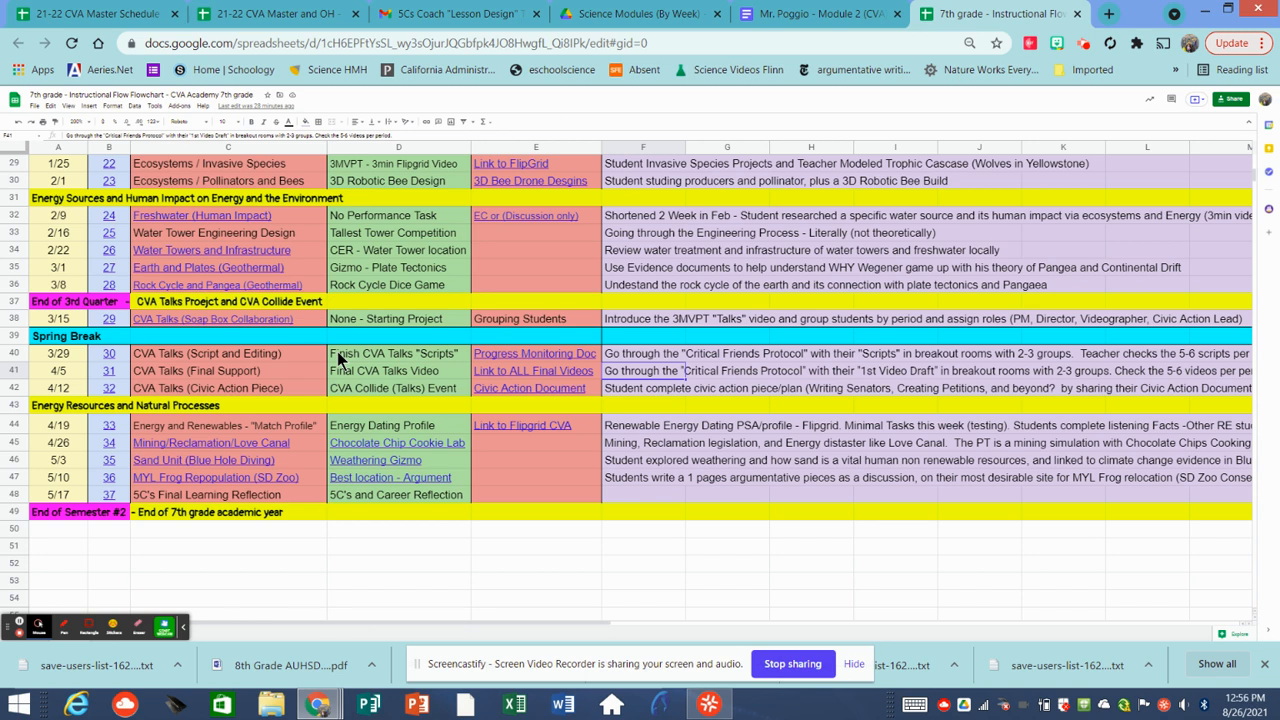
{"action": "mouse_move", "coordinate": [536, 368]}
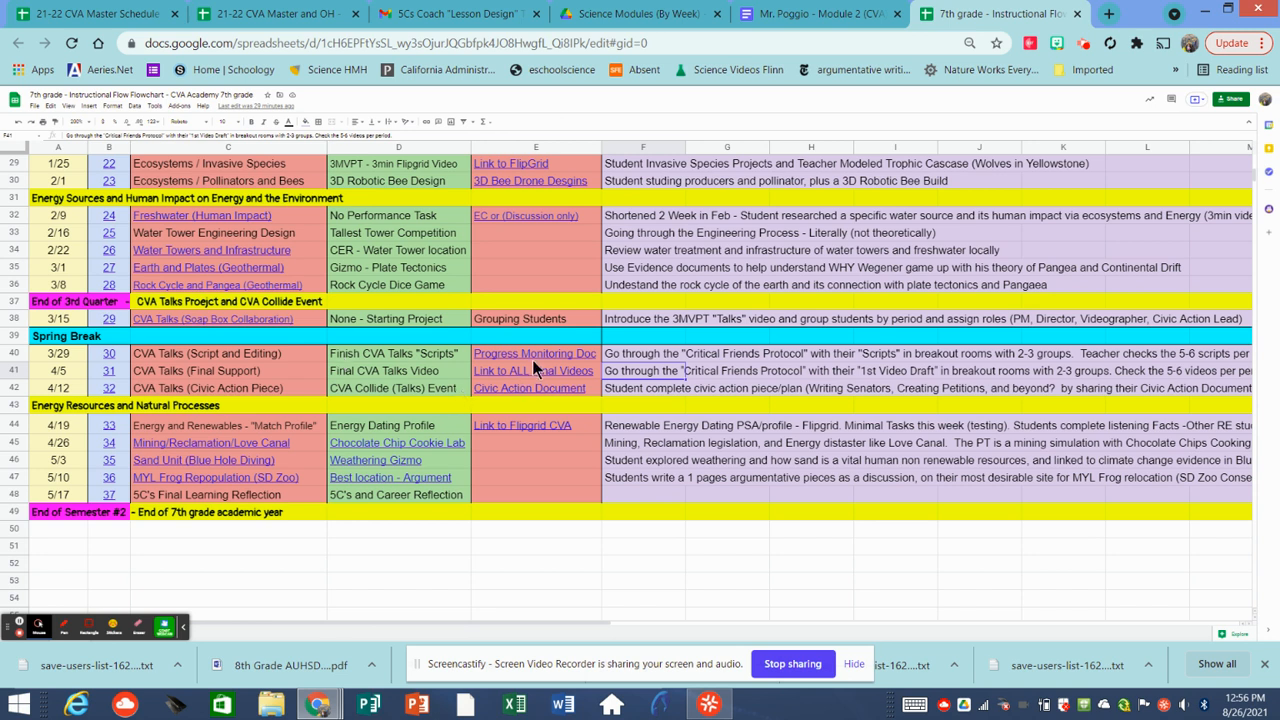
{"action": "mouse_move", "coordinate": [538, 504]}
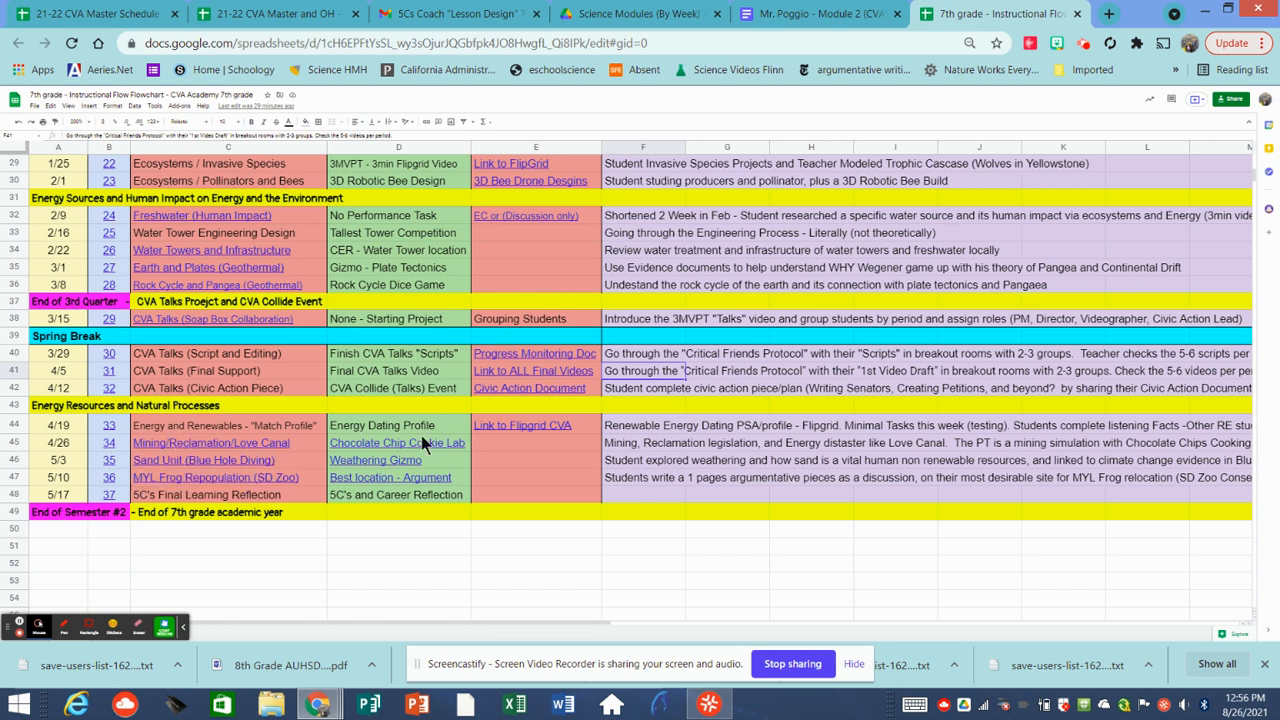
{"action": "mouse_move", "coordinate": [552, 476]}
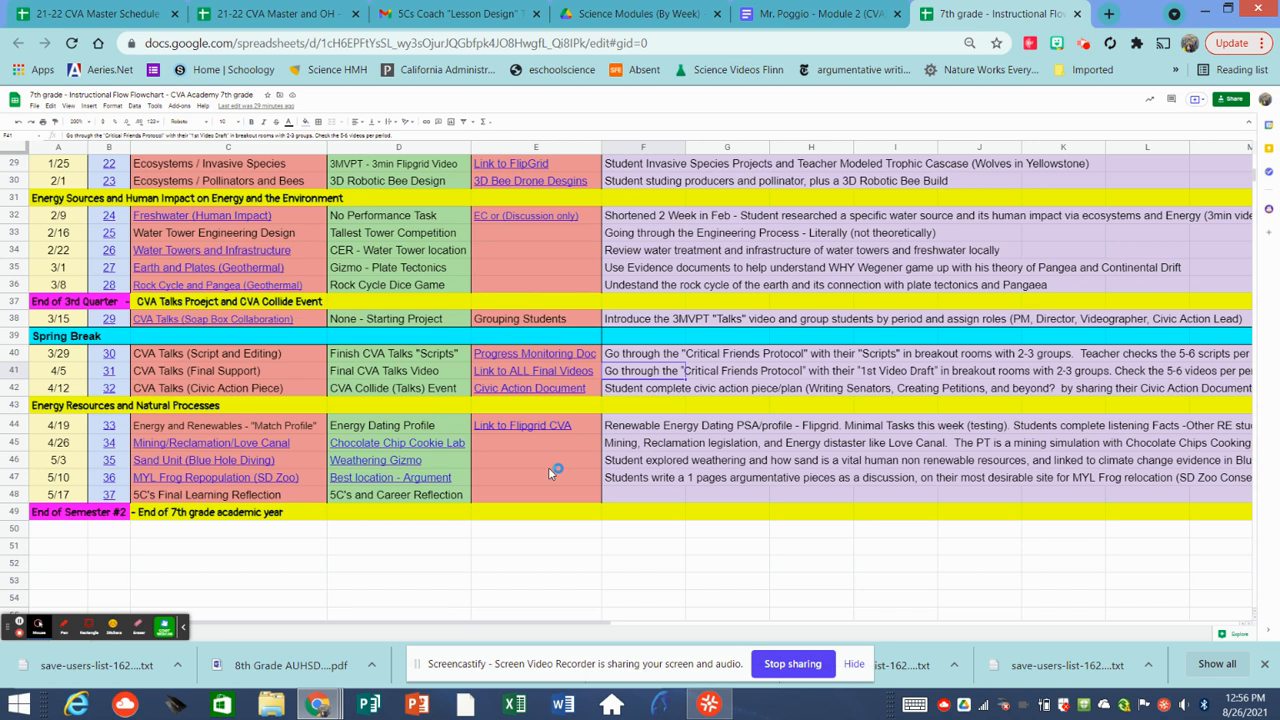
{"action": "mouse_move", "coordinate": [550, 478]}
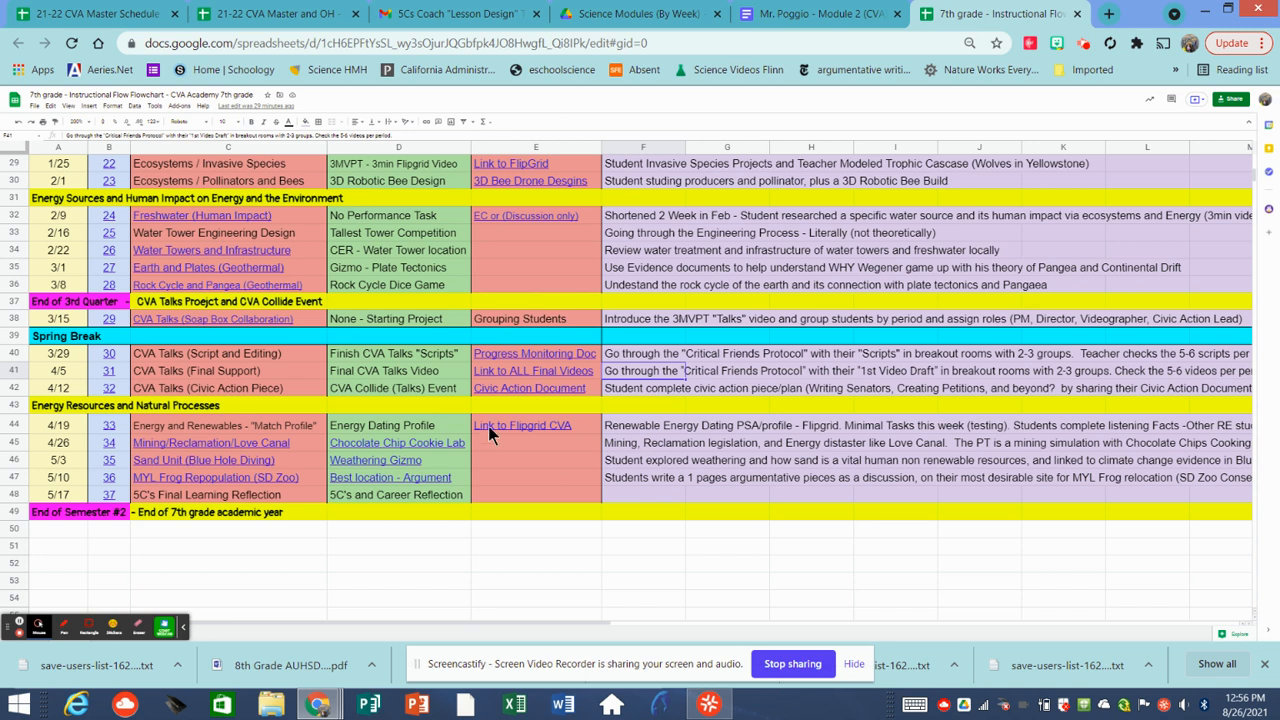
{"action": "mouse_move", "coordinate": [608, 436]}
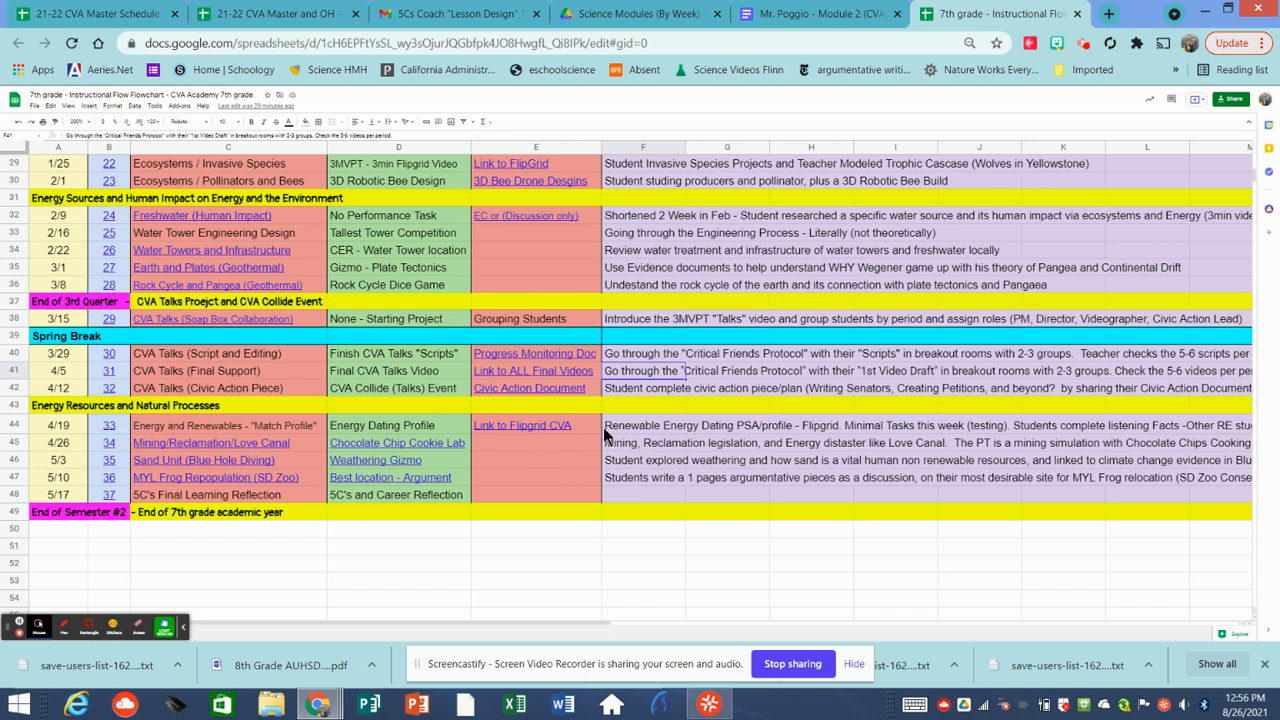
{"action": "mouse_move", "coordinate": [522, 424]}
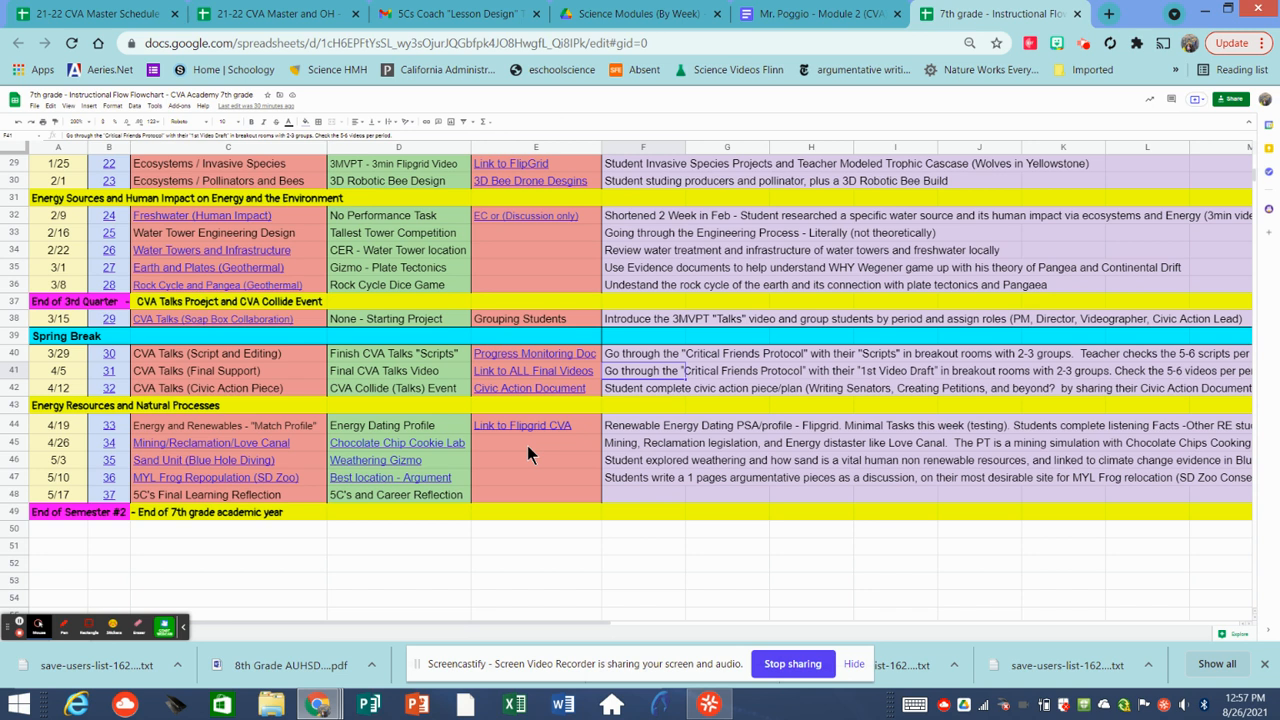
{"action": "mouse_move", "coordinate": [224, 492]}
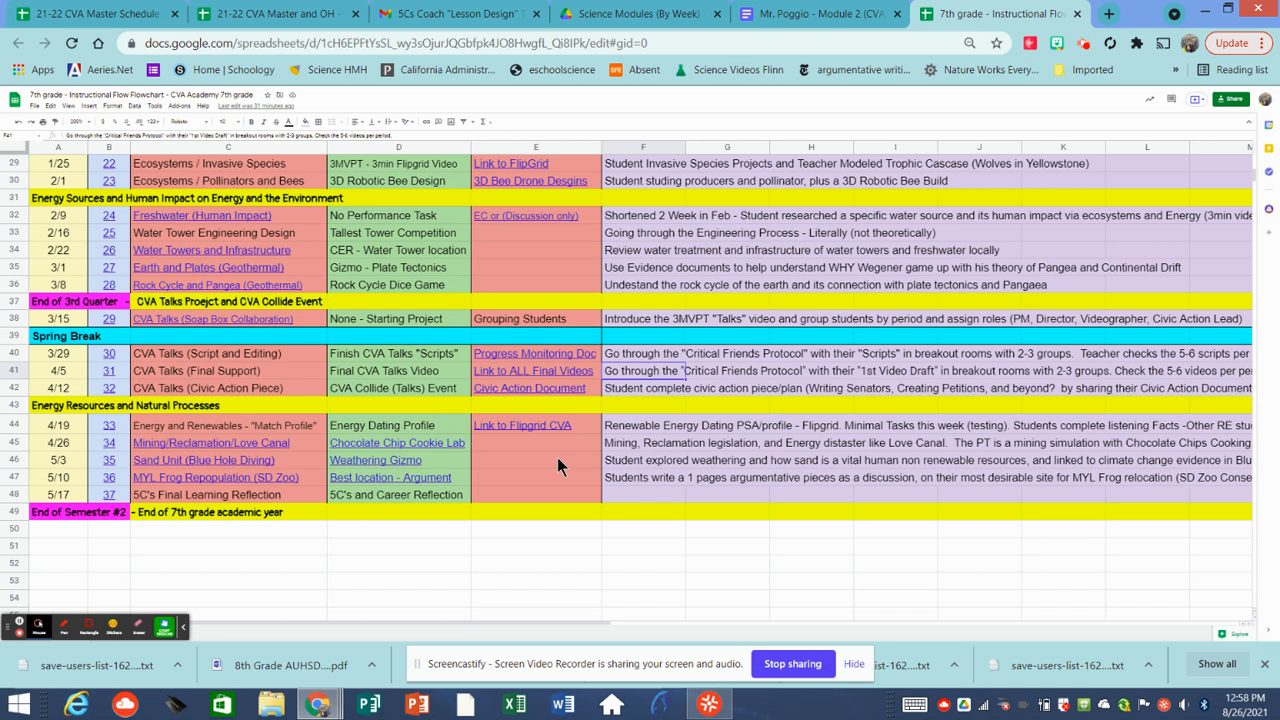
{"action": "mouse_move", "coordinate": [118, 480]}
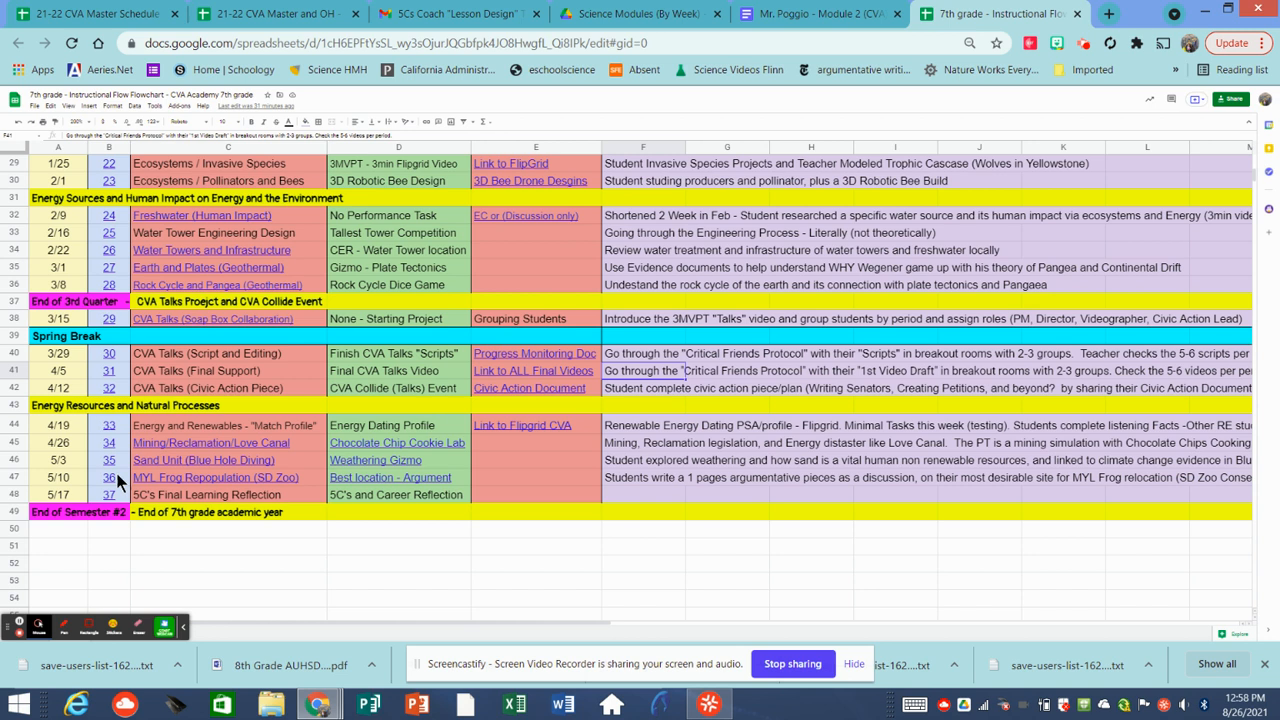
{"action": "mouse_move", "coordinate": [372, 492]}
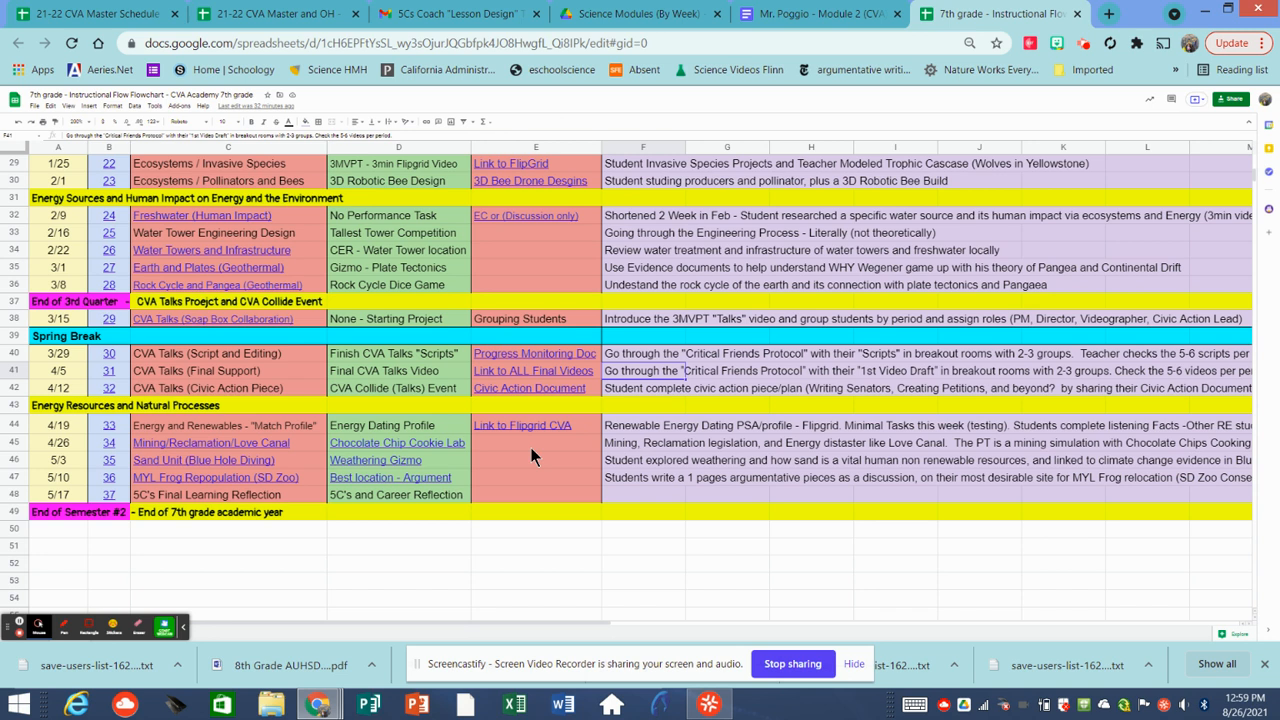
{"action": "mouse_move", "coordinate": [184, 504]}
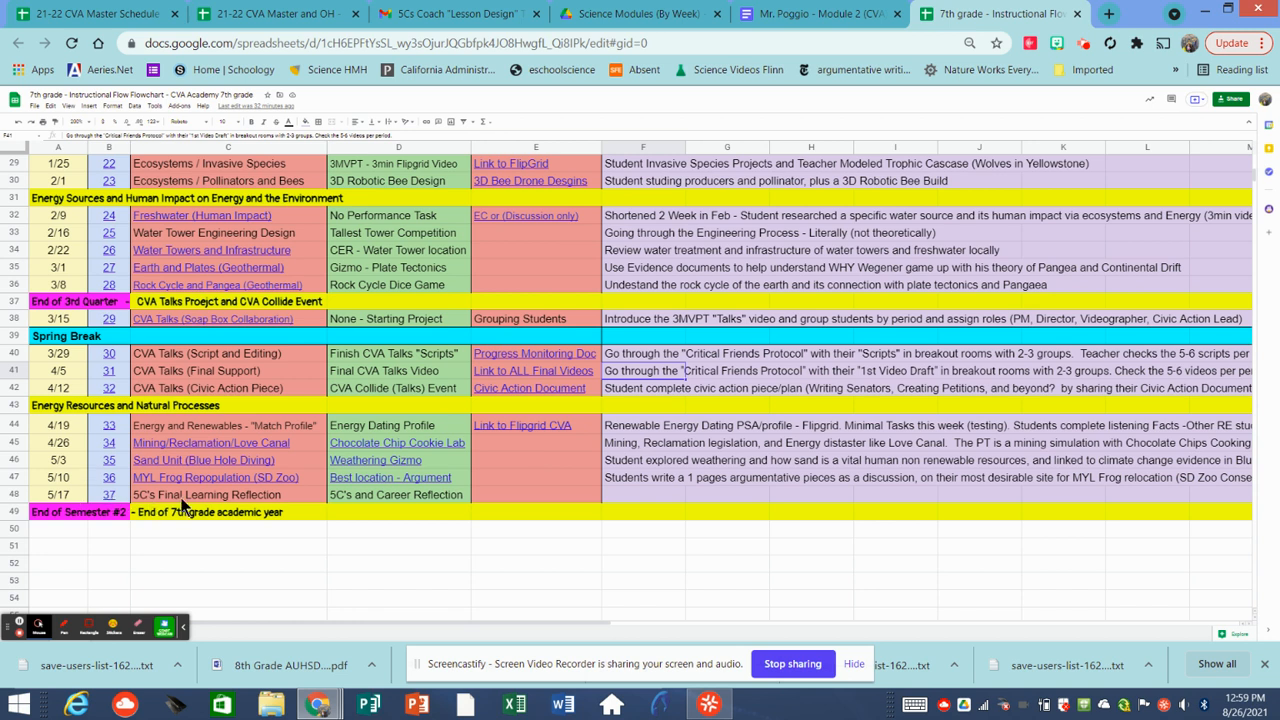
{"action": "mouse_move", "coordinate": [244, 500]}
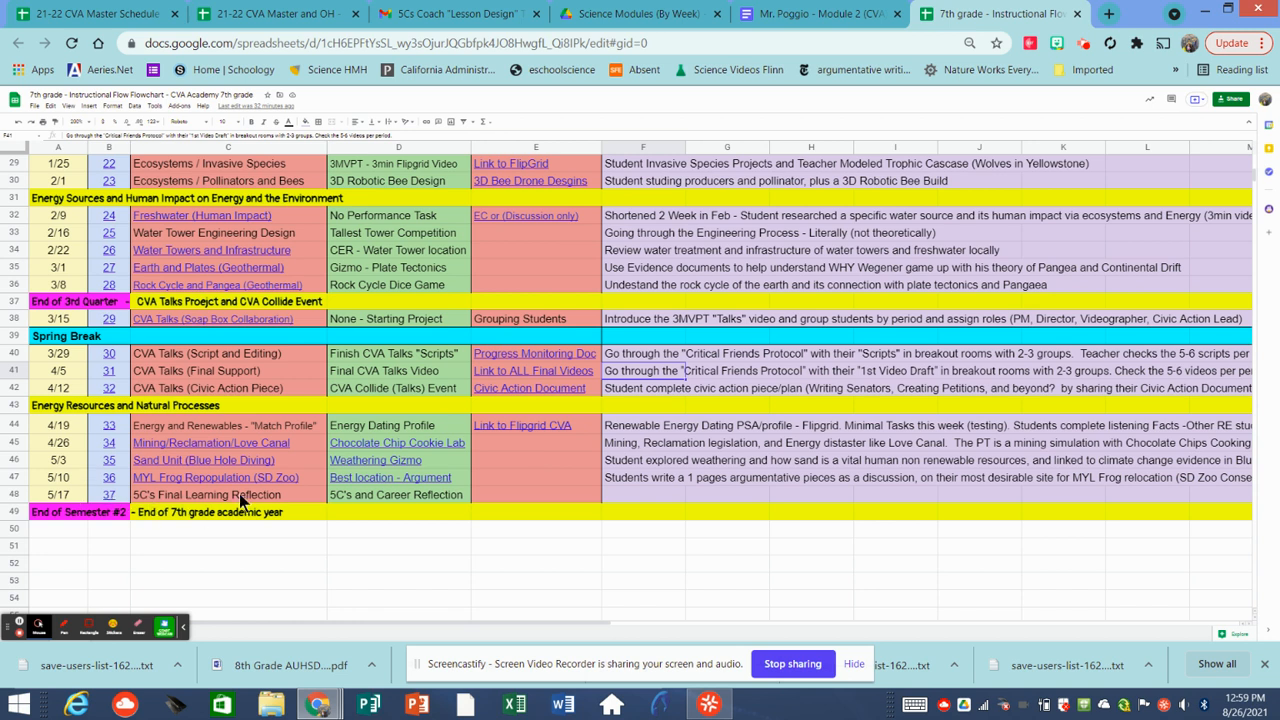
{"action": "mouse_move", "coordinate": [528, 552]}
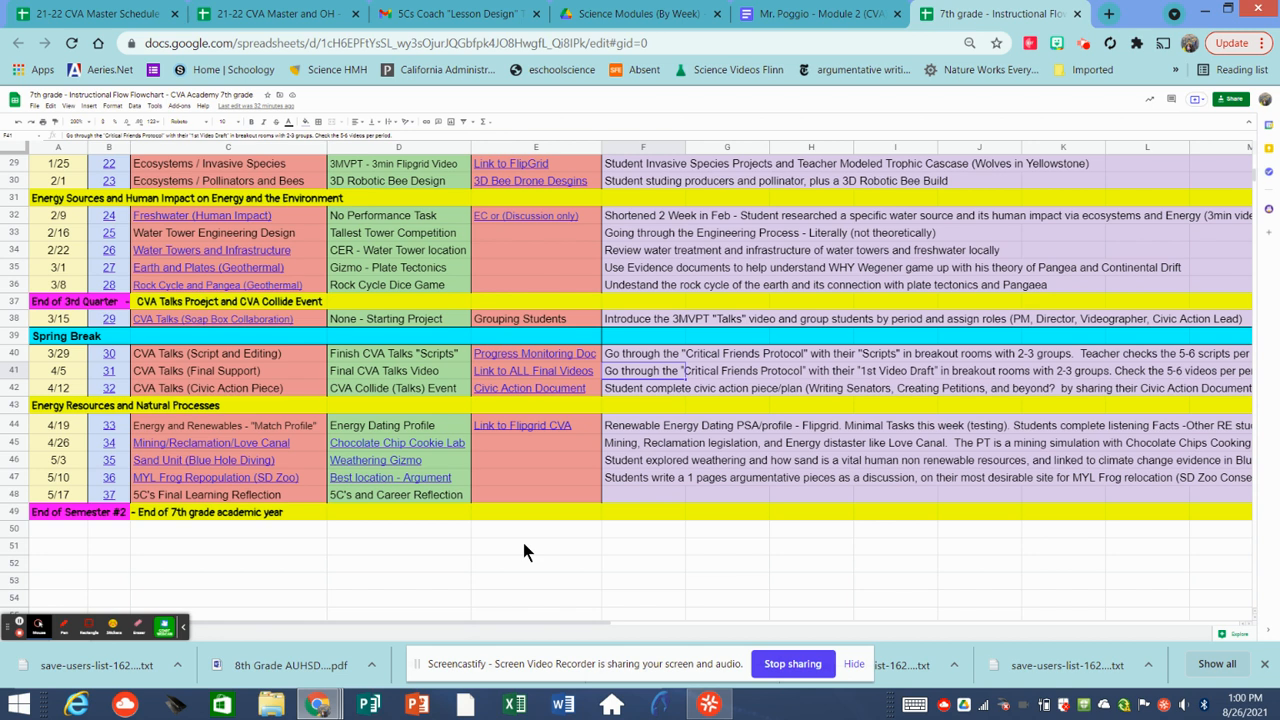
{"action": "mouse_move", "coordinate": [548, 512]}
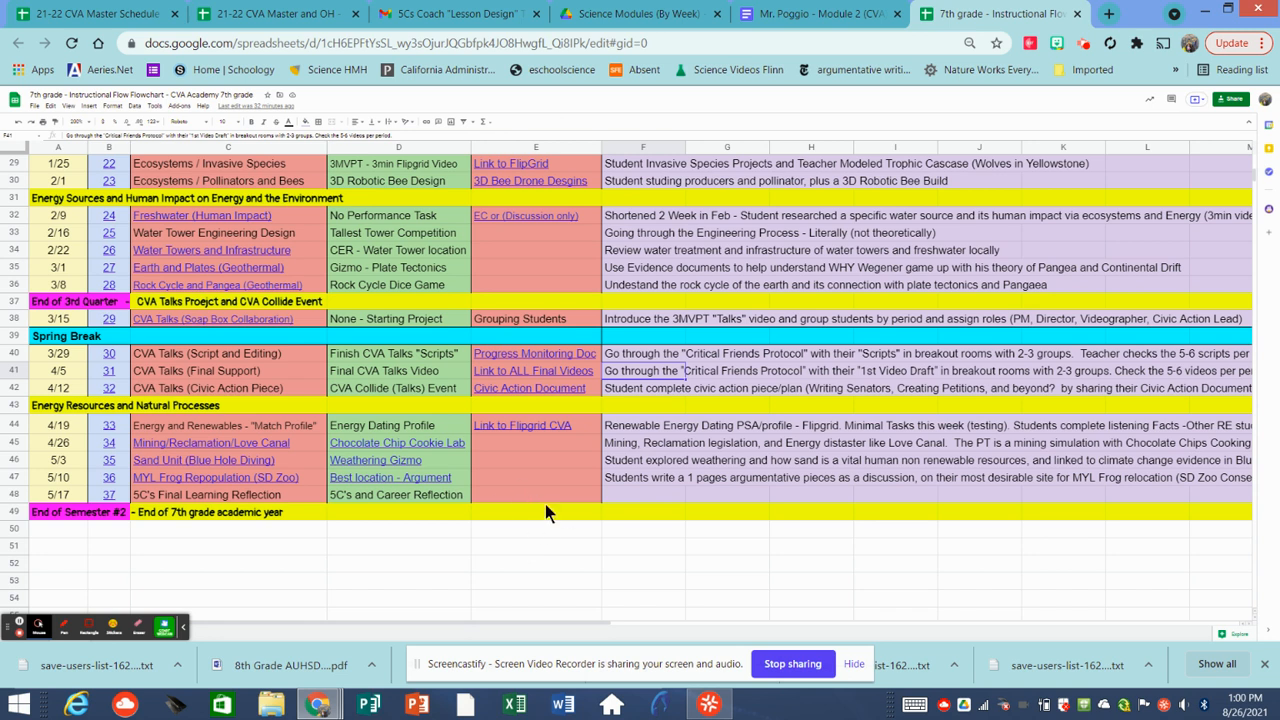
{"action": "mouse_move", "coordinate": [624, 464]}
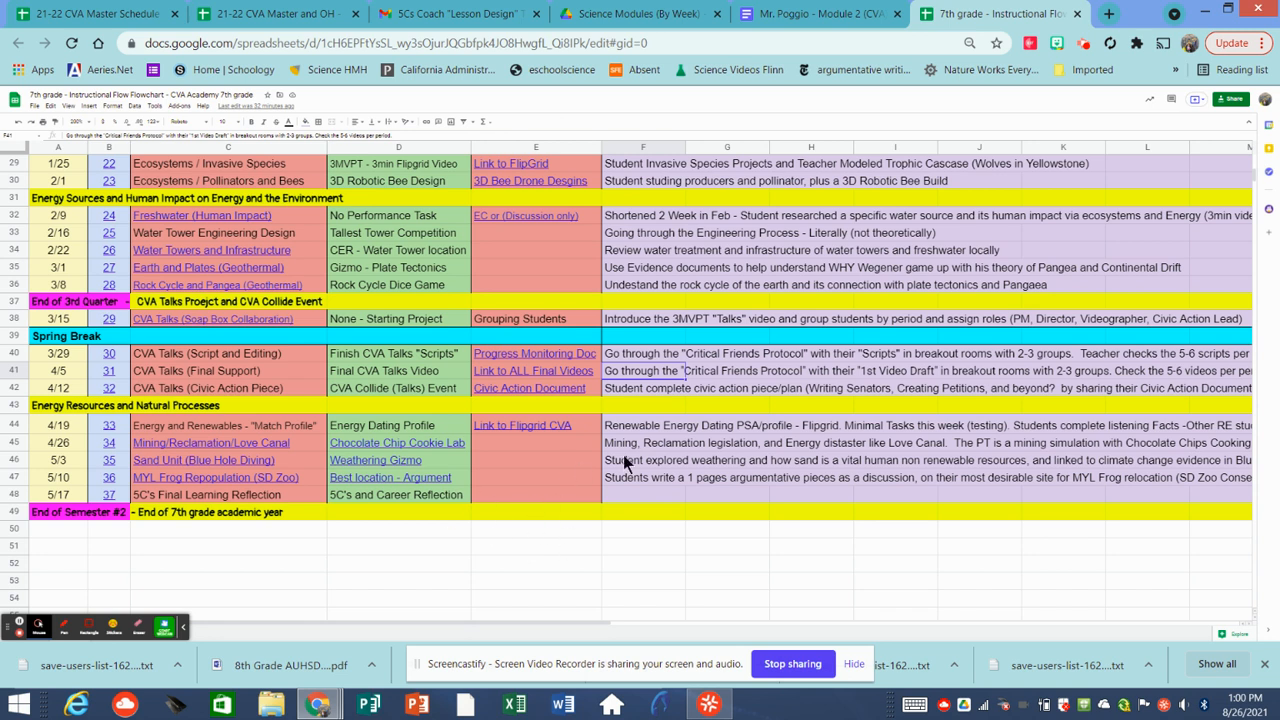
{"action": "mouse_move", "coordinate": [1216, 364]}
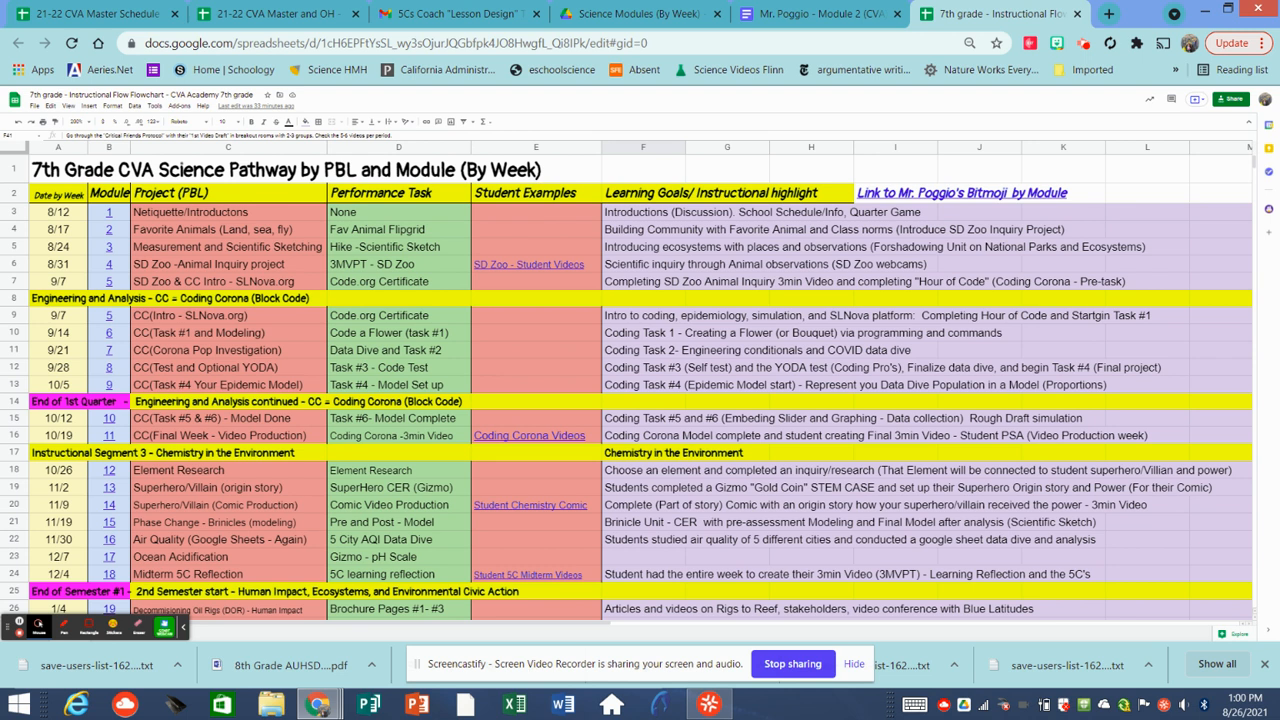
{"action": "mouse_move", "coordinate": [764, 316]}
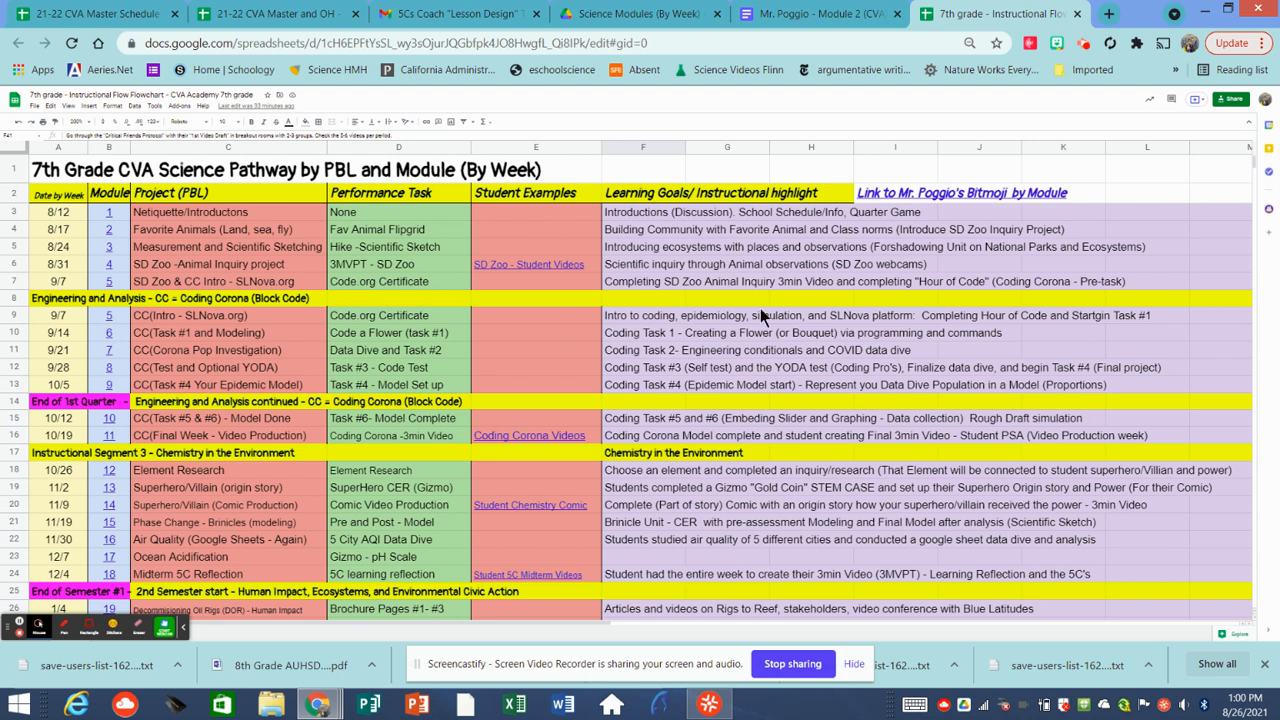
{"action": "mouse_move", "coordinate": [132, 328]}
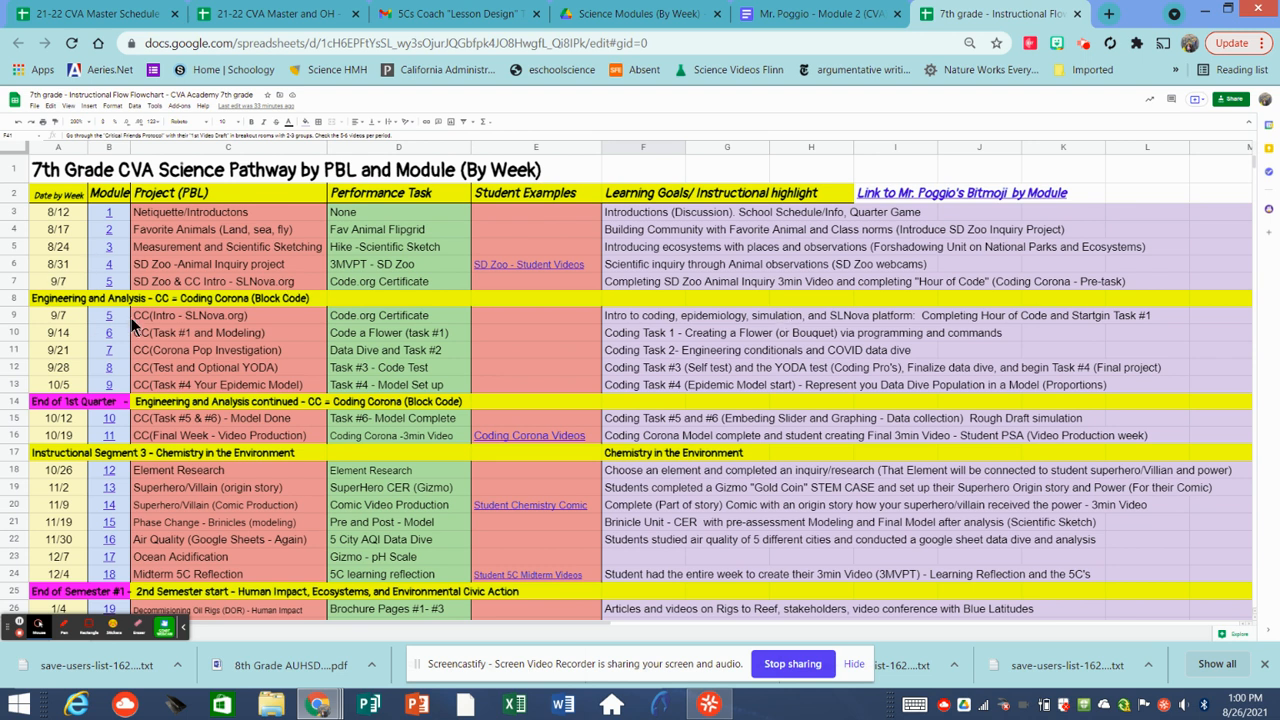
{"action": "mouse_move", "coordinate": [310, 344]}
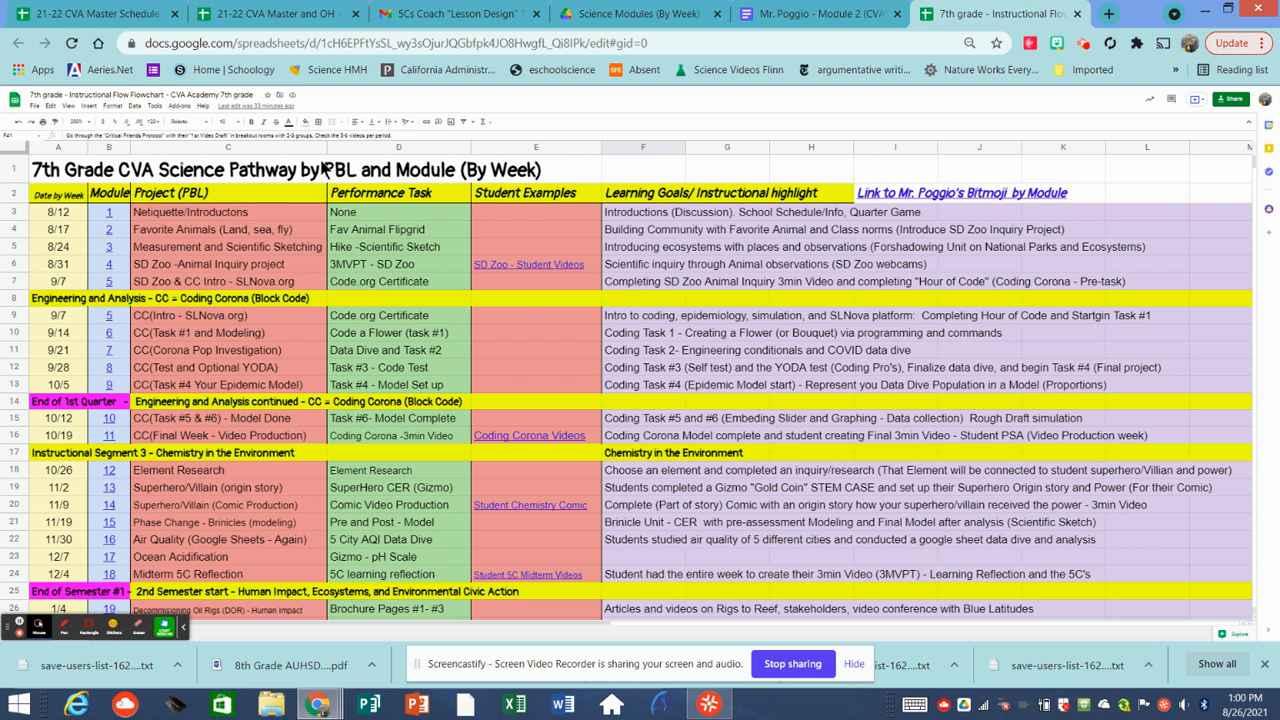
{"action": "left_click", "coordinate": [644, 168]}
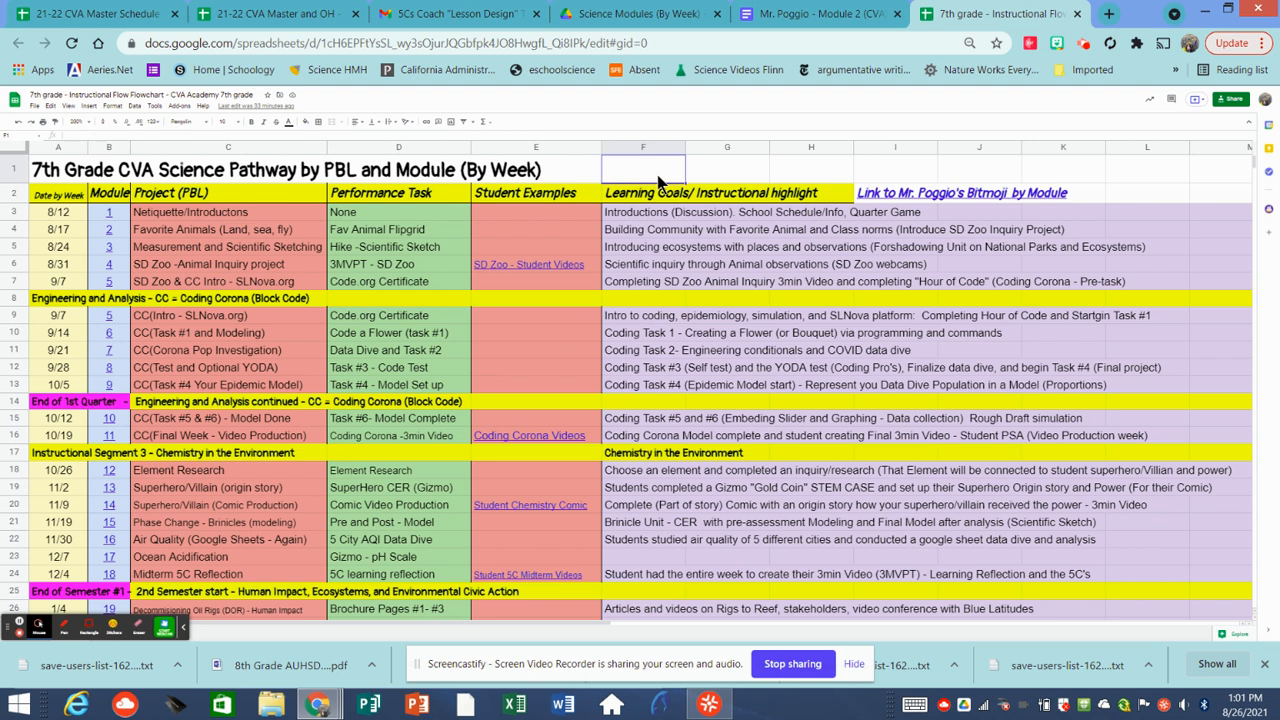
{"action": "type", "text": "poggio_r"}
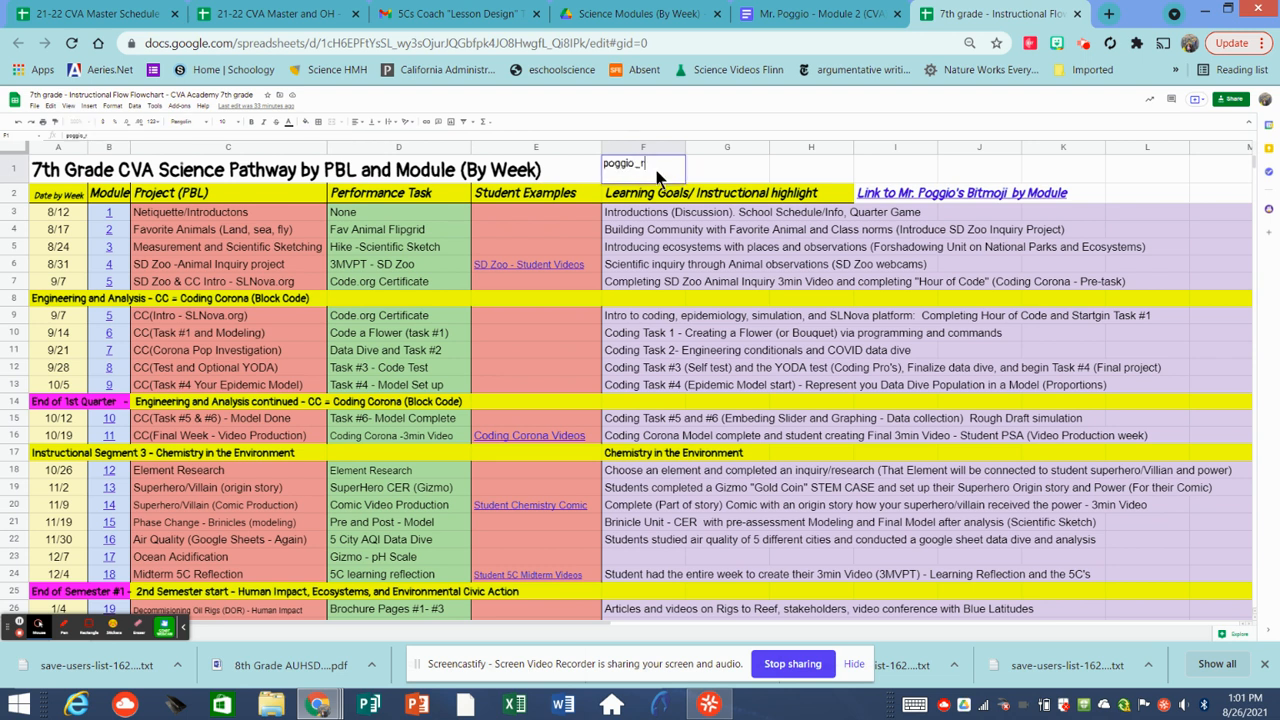